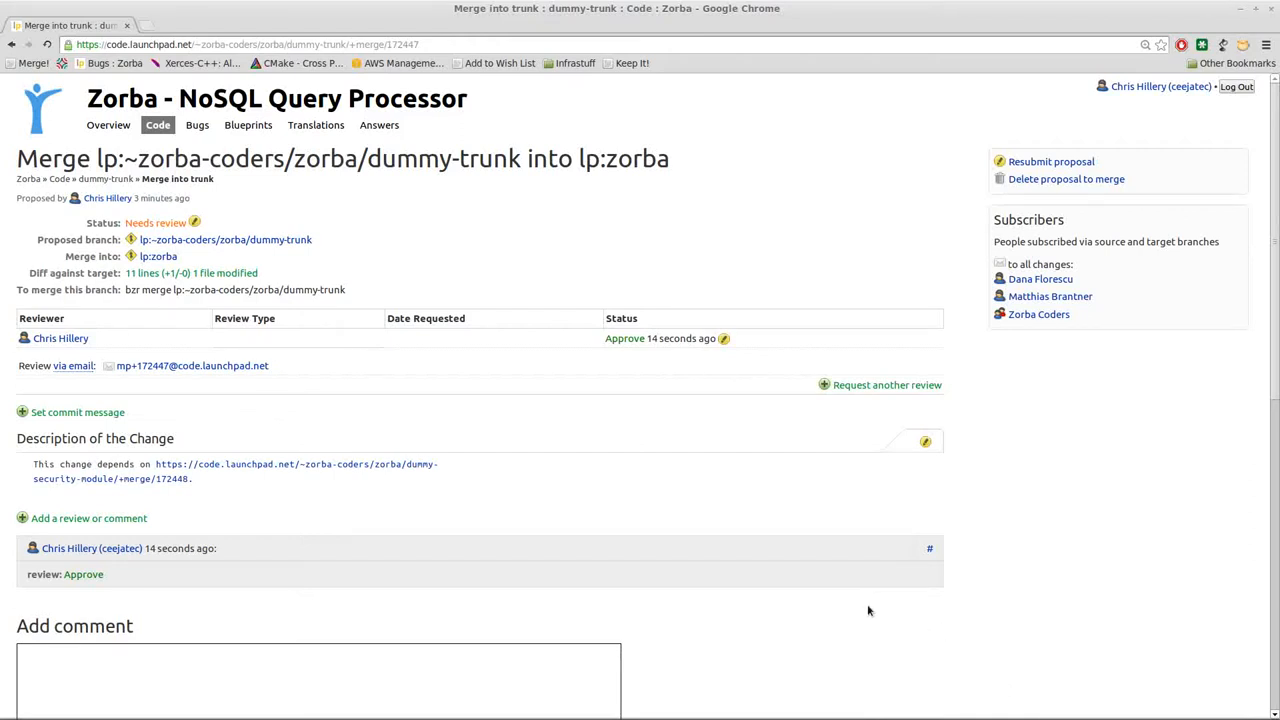
mouse_move(532, 376)
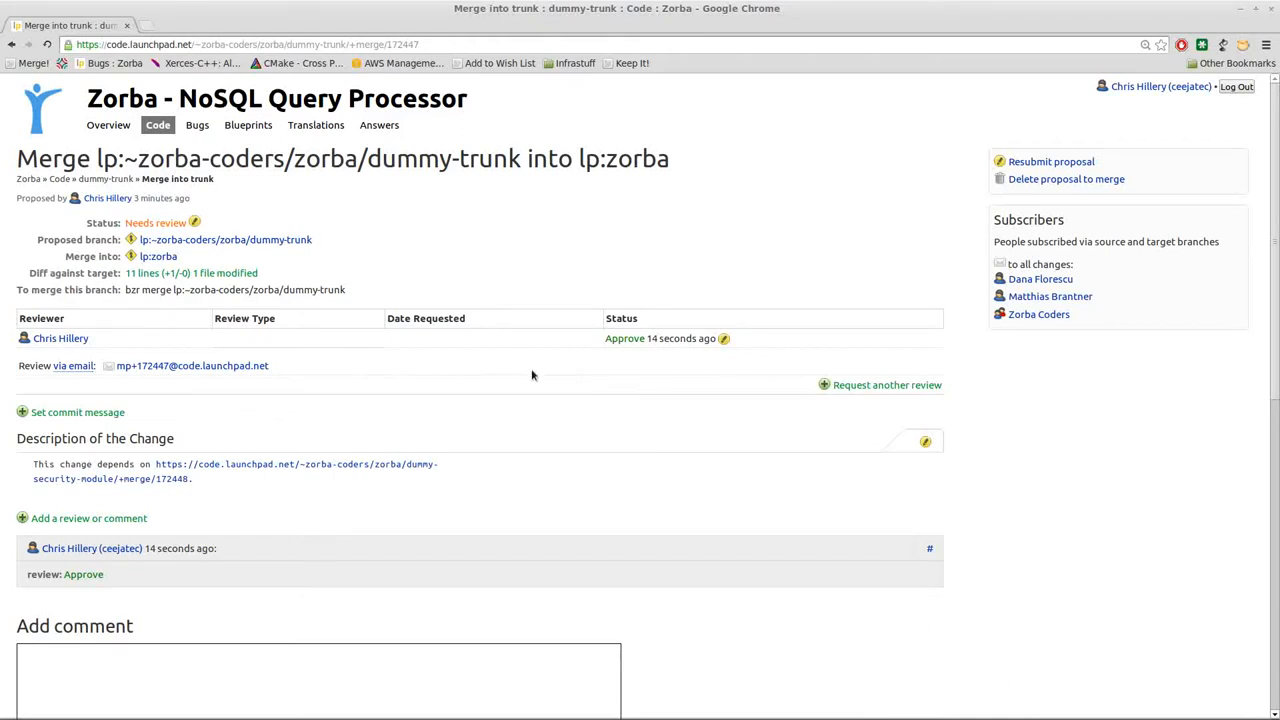
mouse_move(480, 360)
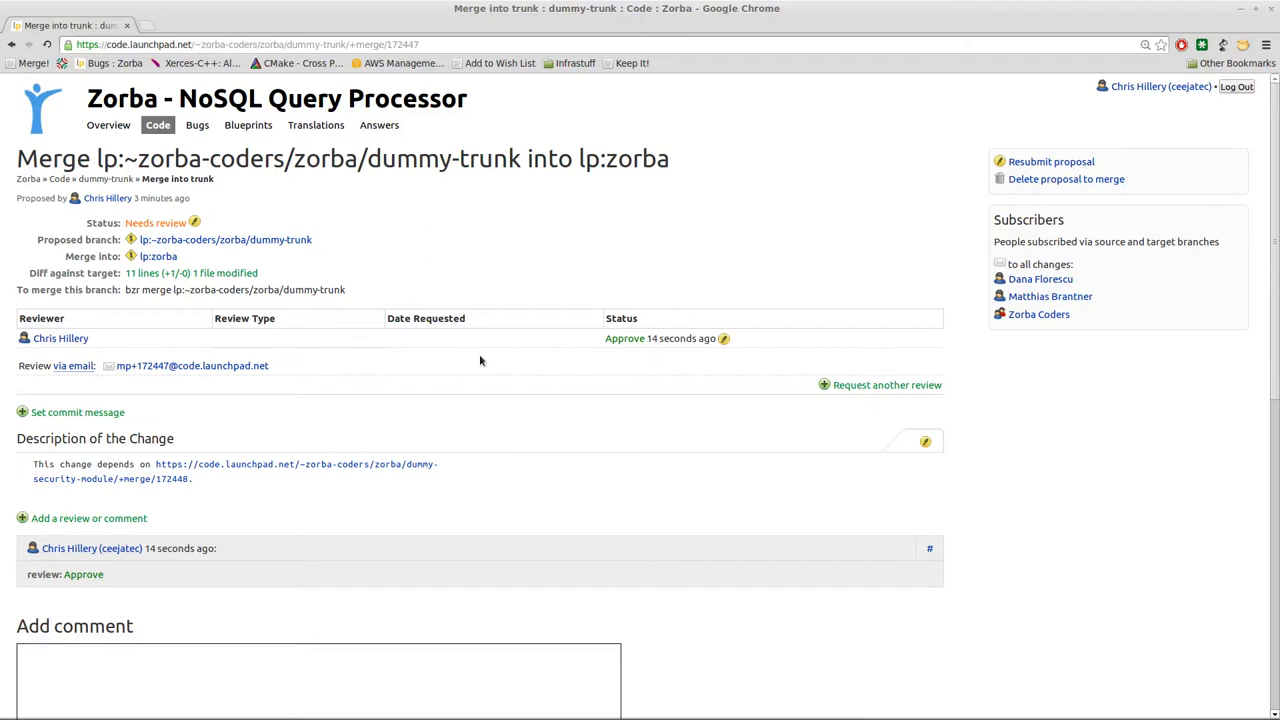
mouse_move(224, 240)
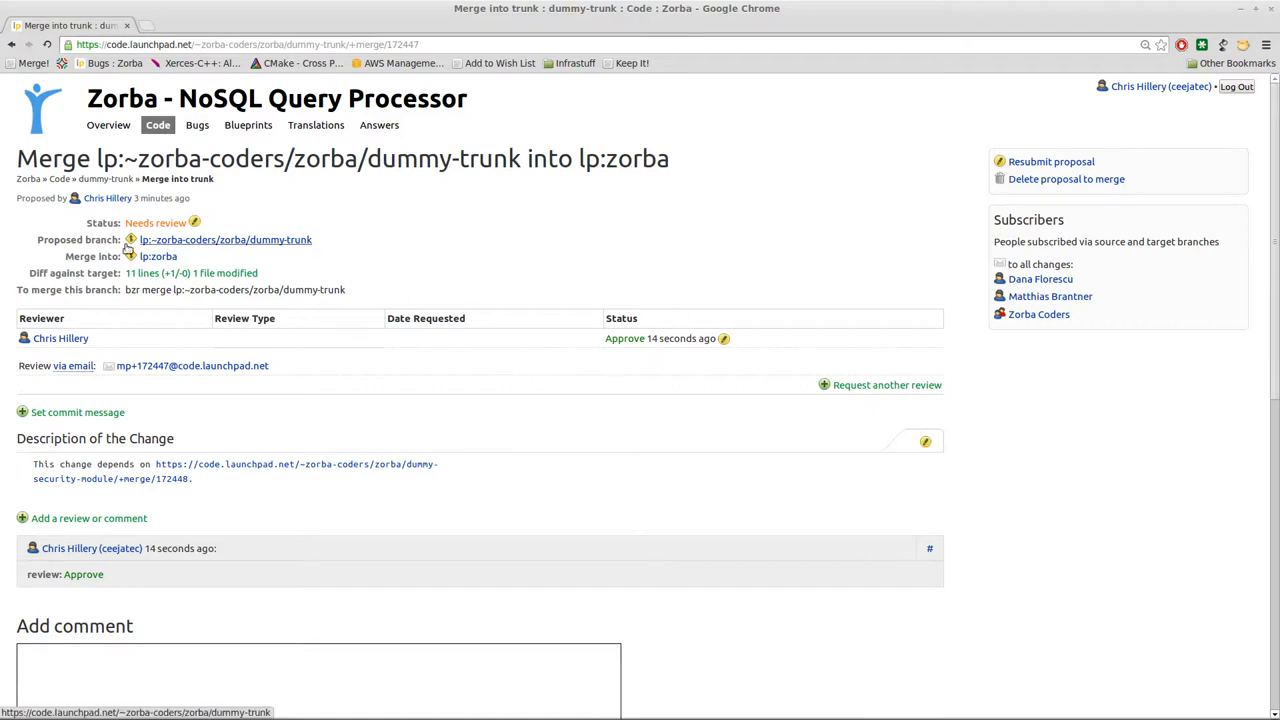
mouse_move(64, 292)
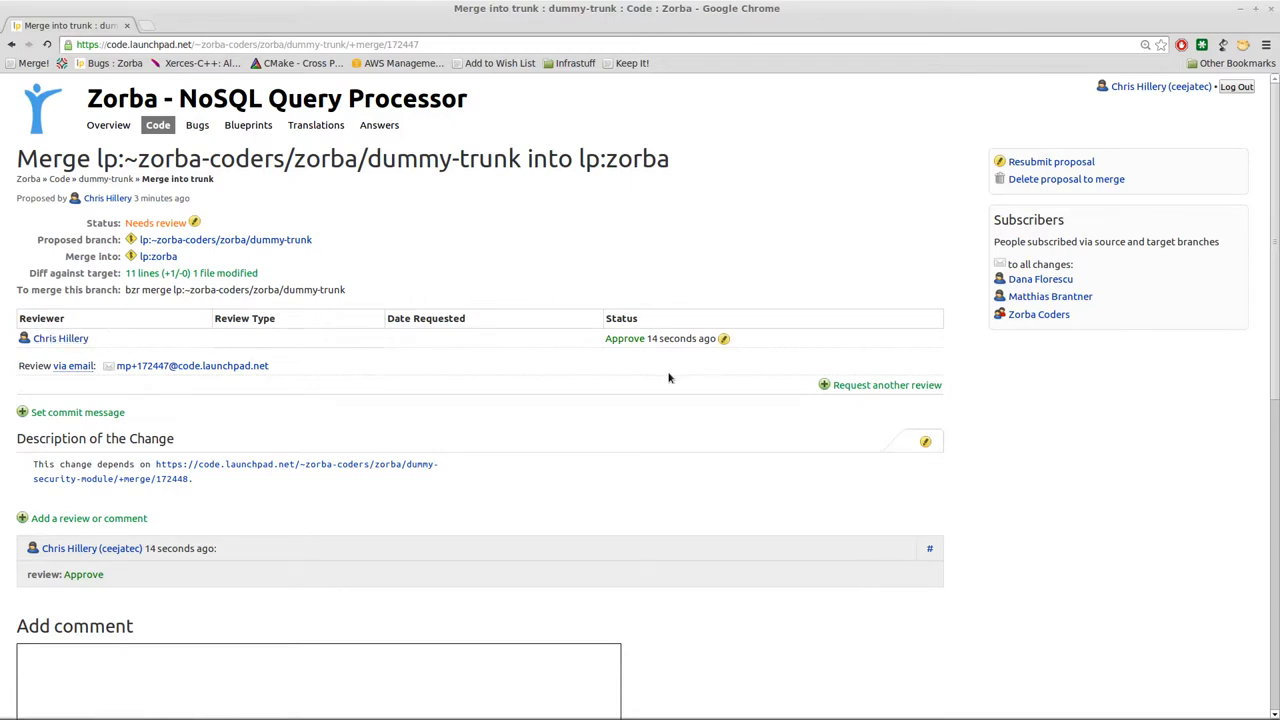
mouse_move(648, 332)
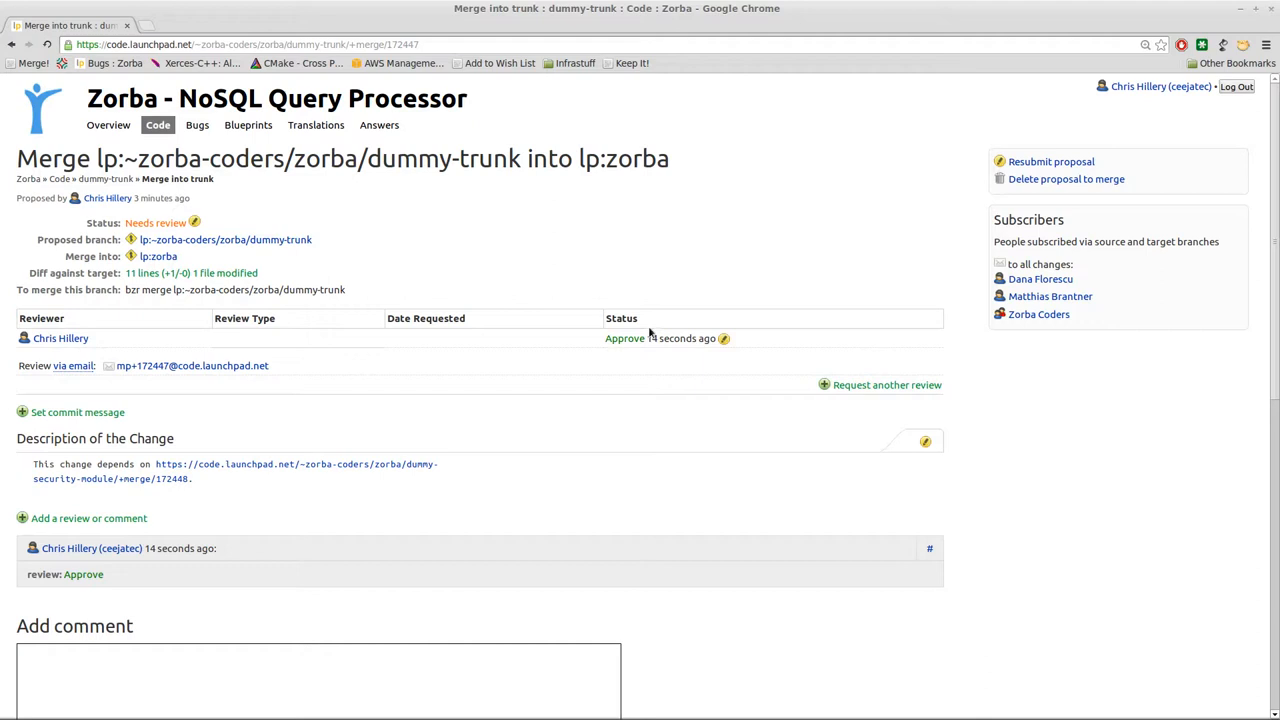
mouse_move(648, 336)
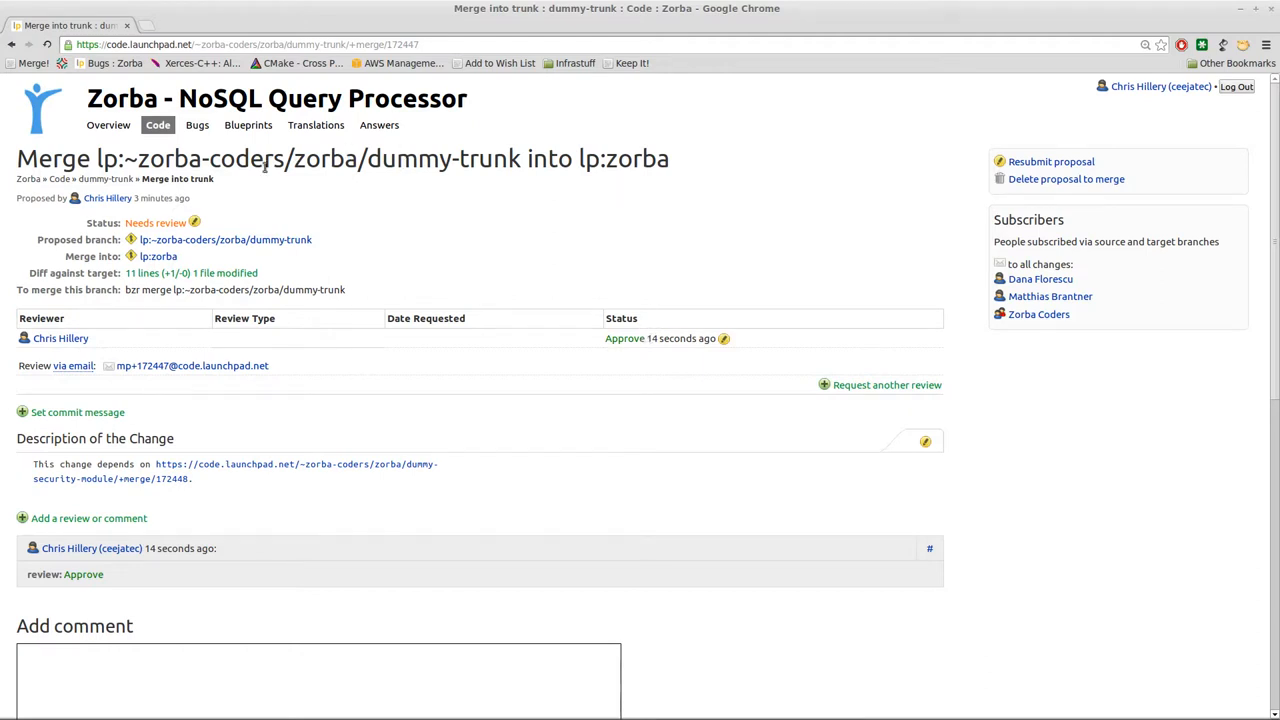
Step: Review the proposal's status choices and leave it at Needs review unchanged
left_click(194, 222)
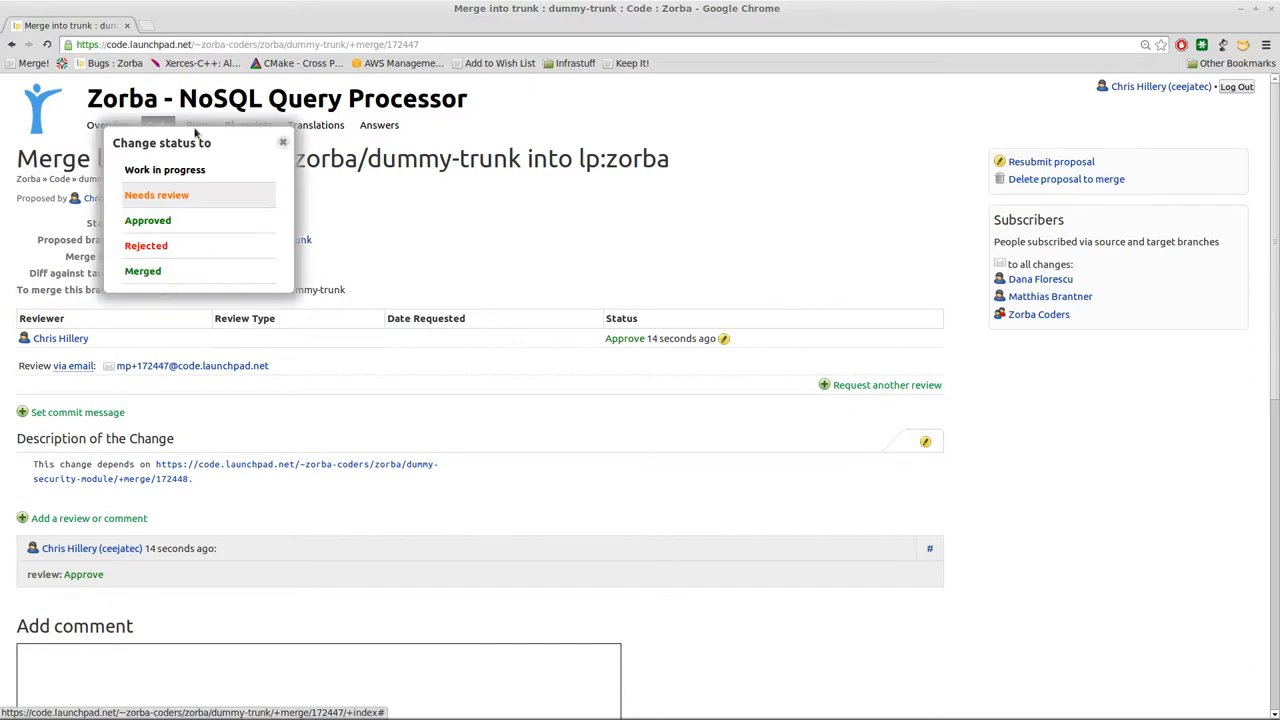
mouse_move(372, 216)
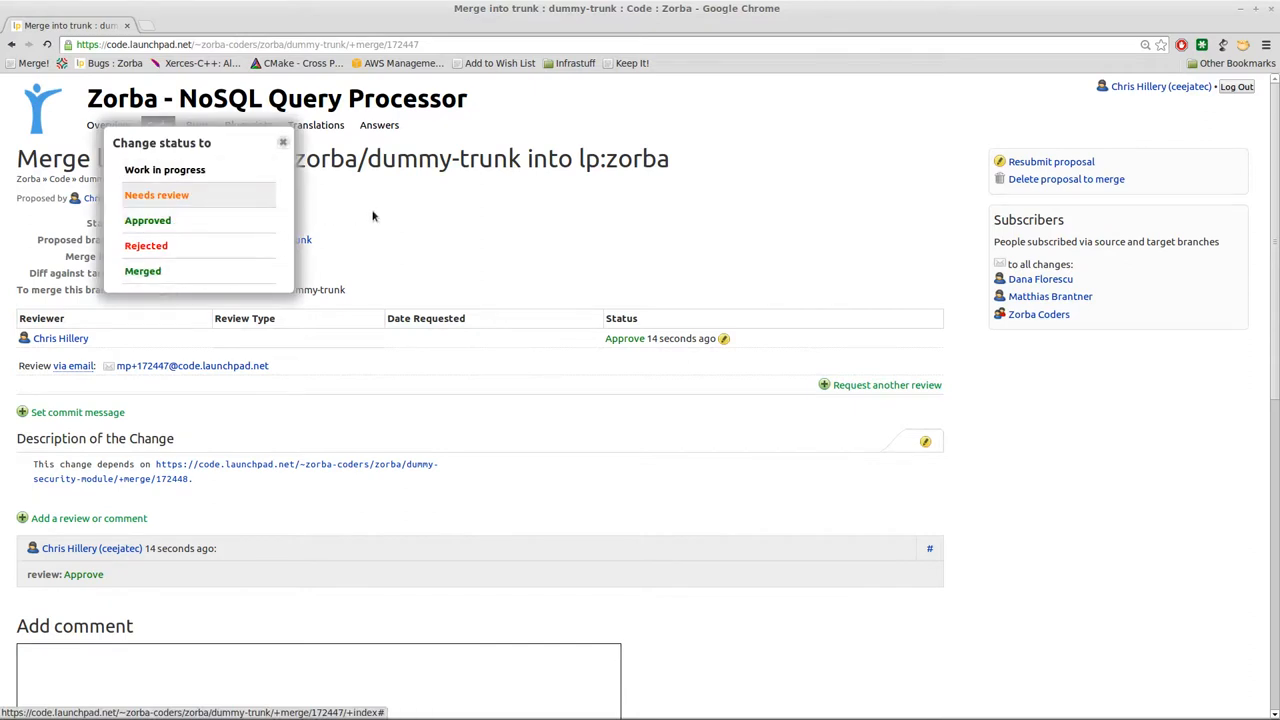
left_click(284, 142)
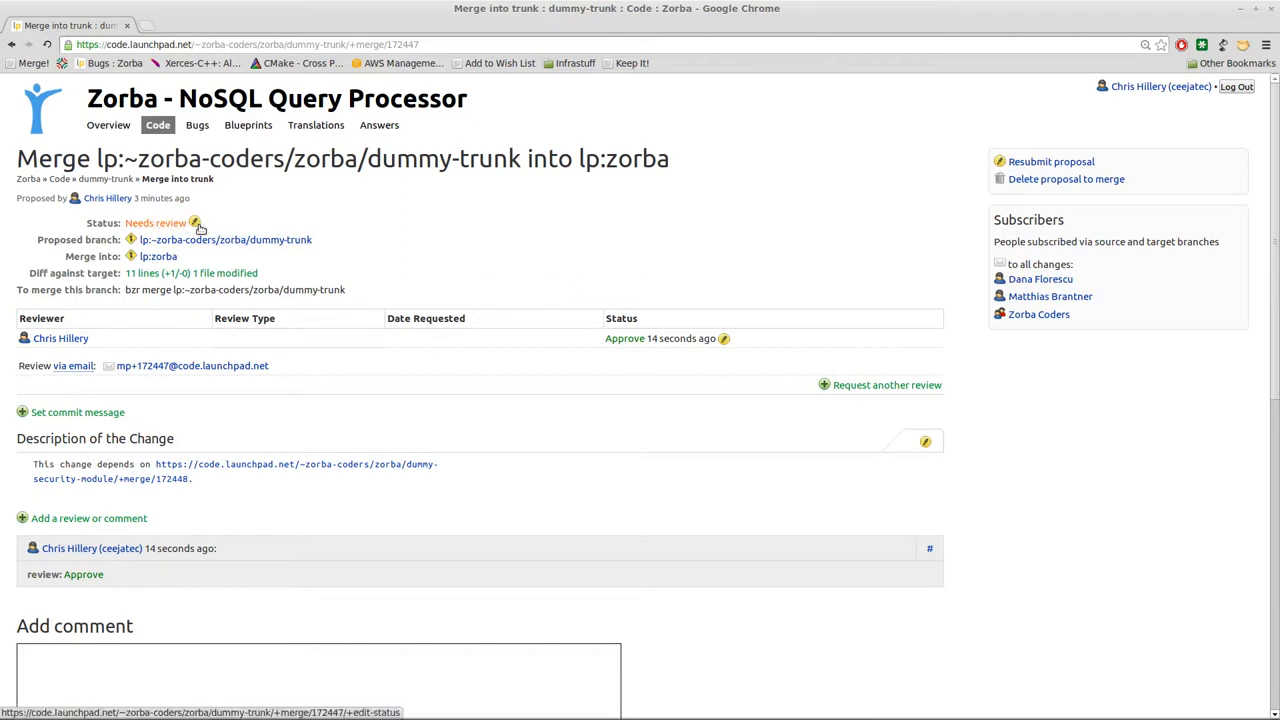
mouse_move(838, 538)
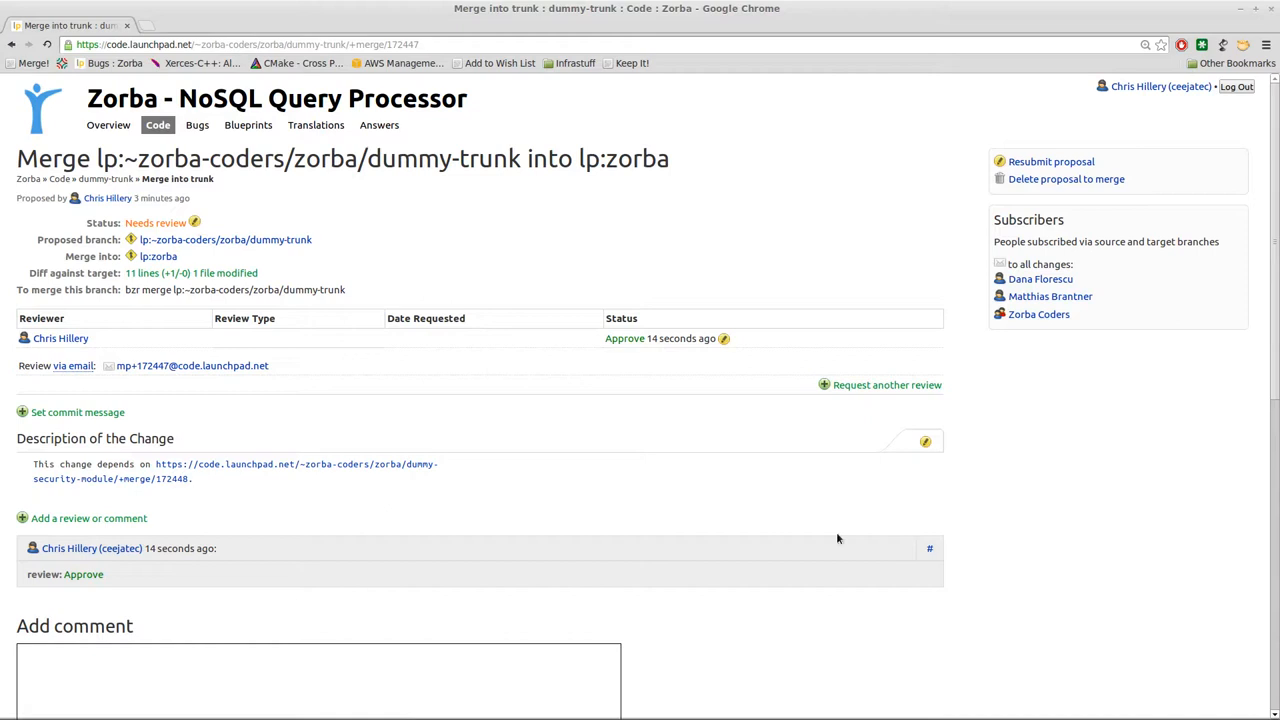
mouse_move(816, 520)
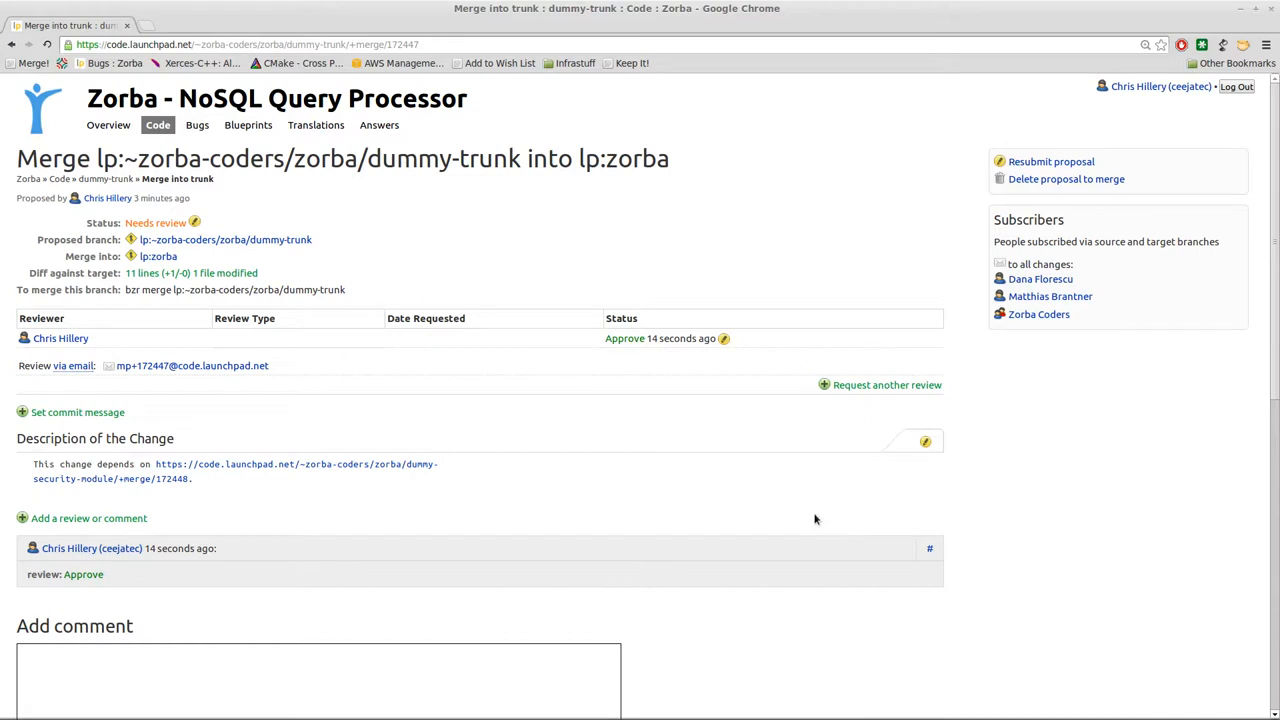
mouse_move(790, 516)
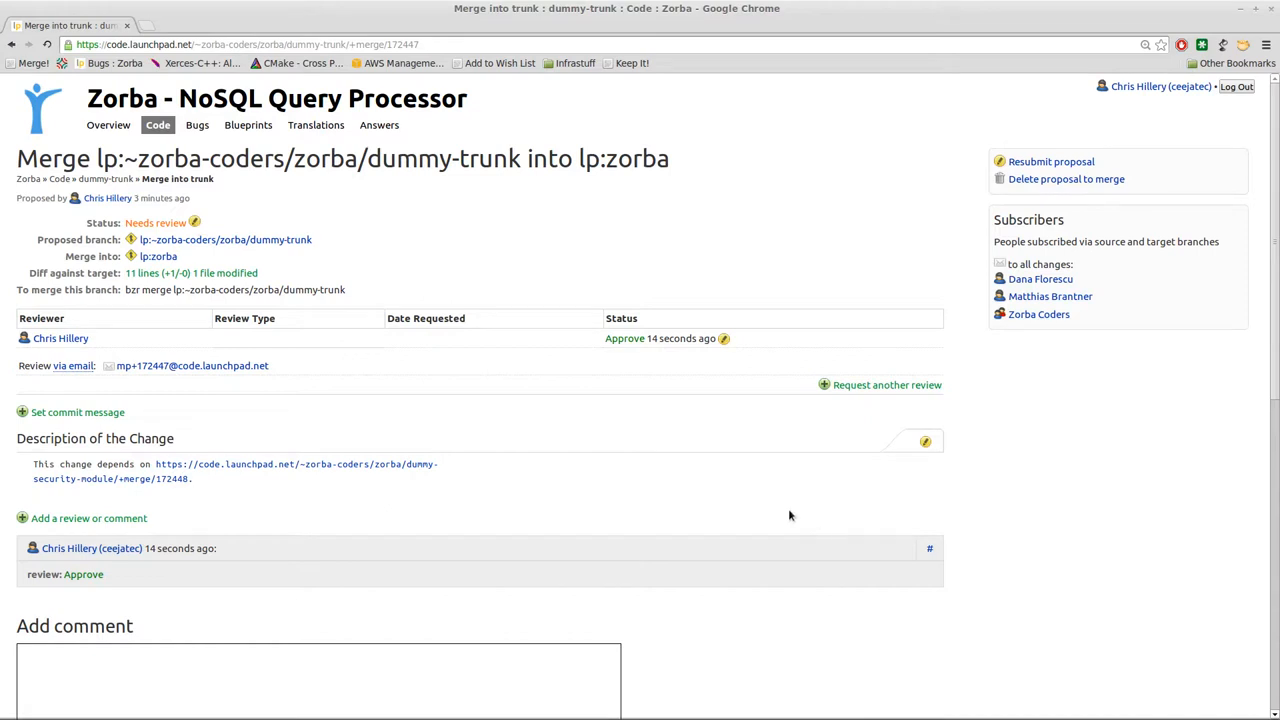
mouse_move(776, 502)
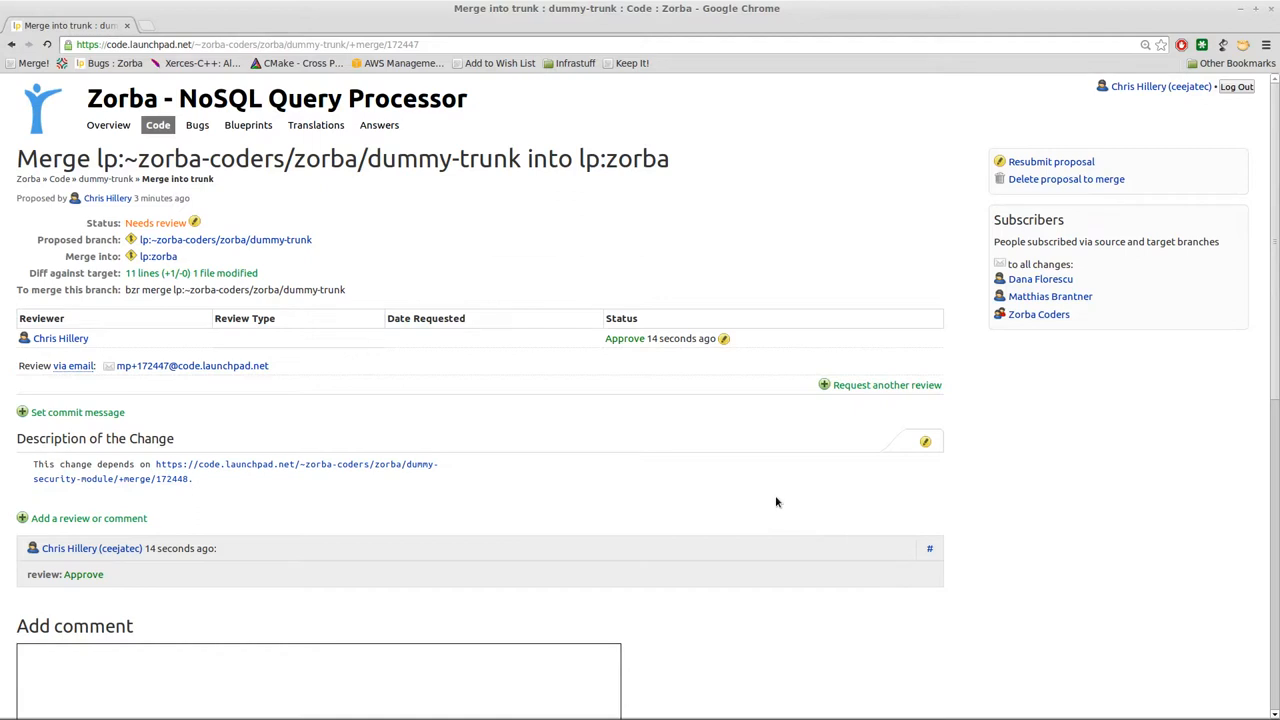
mouse_move(714, 486)
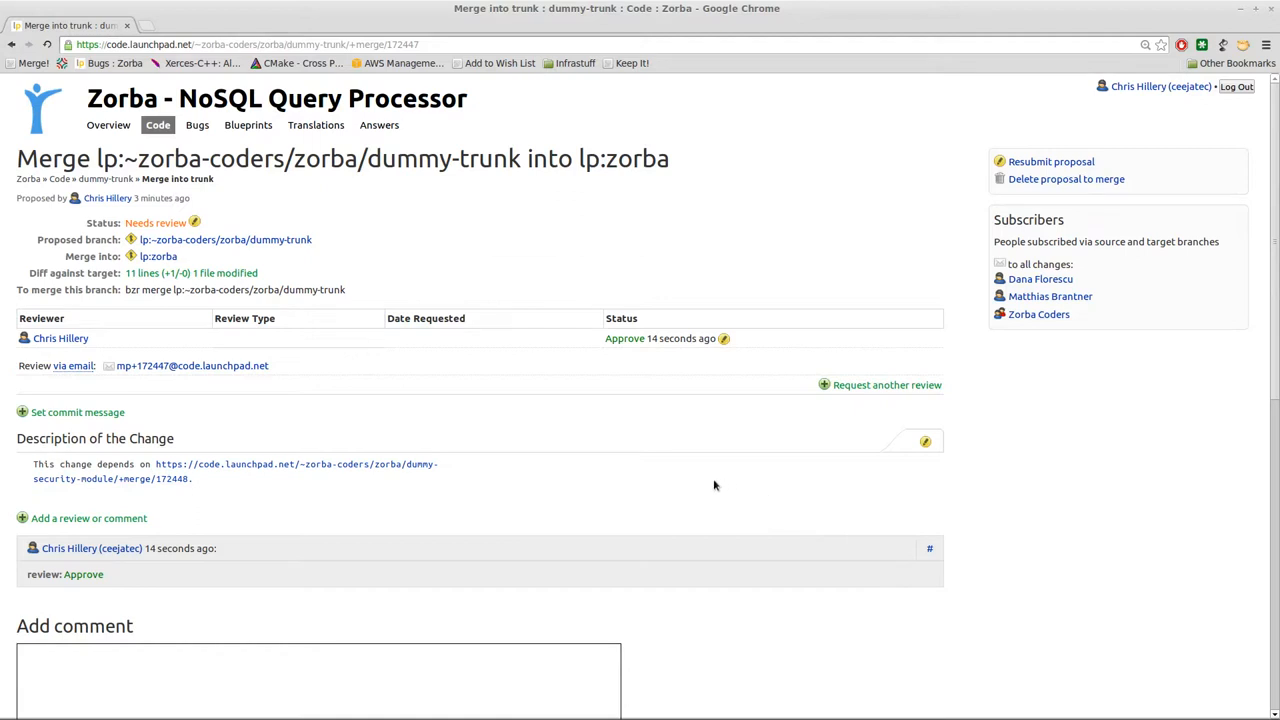
mouse_move(702, 484)
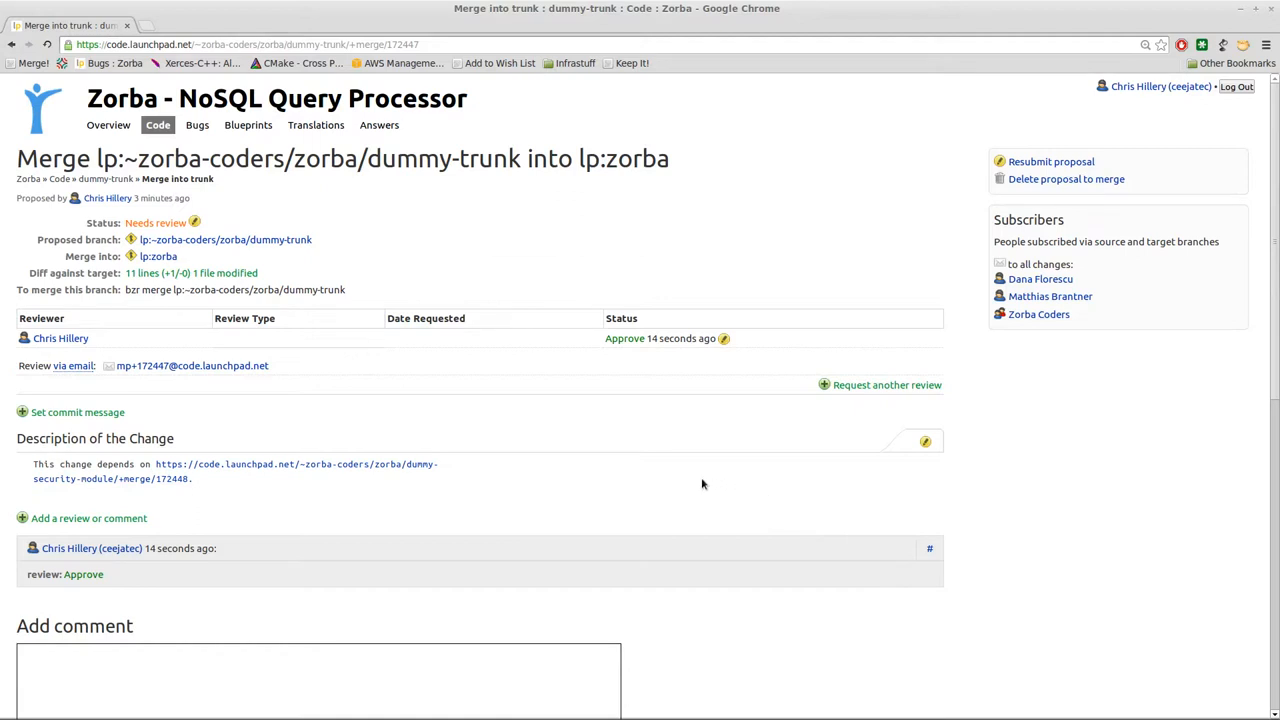
mouse_move(544, 176)
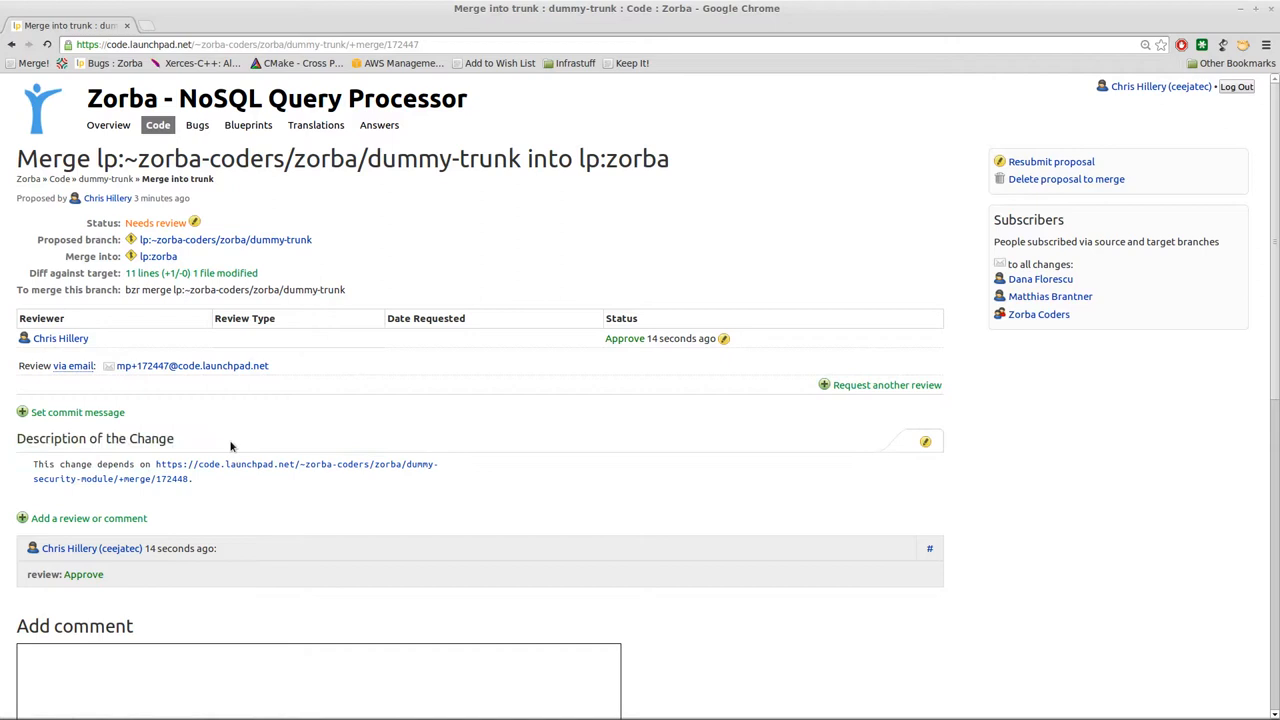
mouse_move(178, 478)
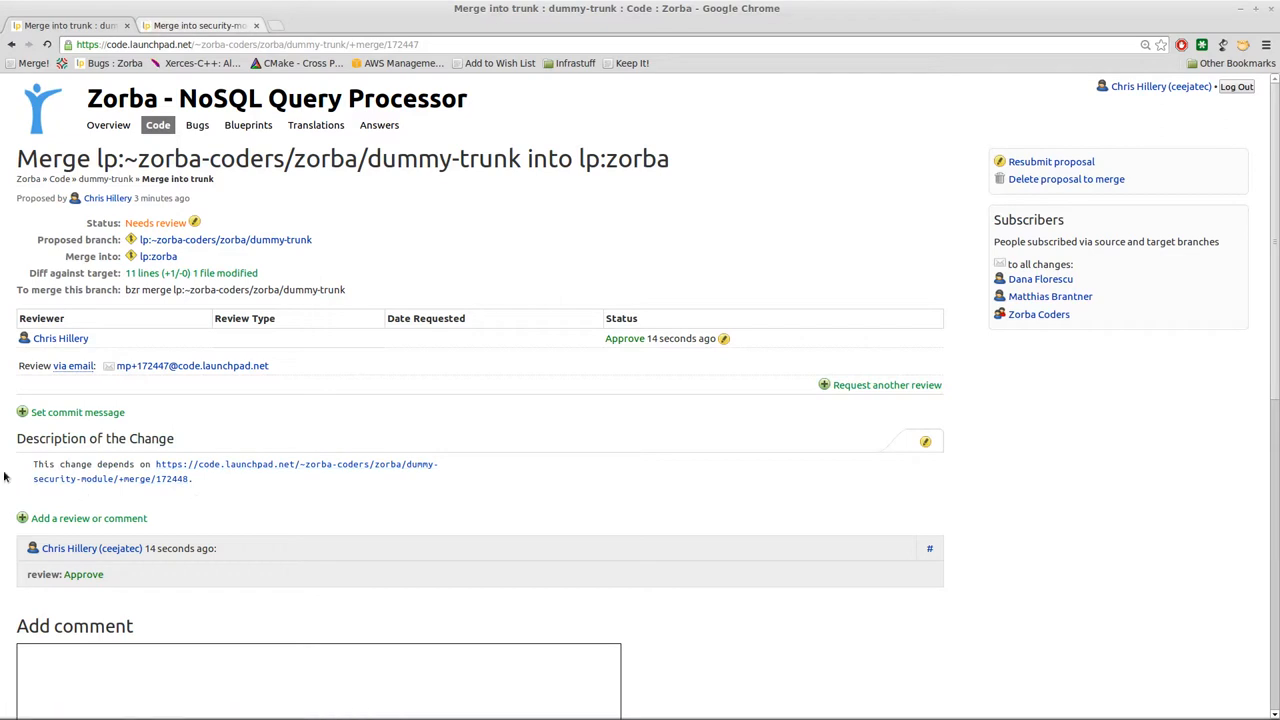
double_click(90, 464)
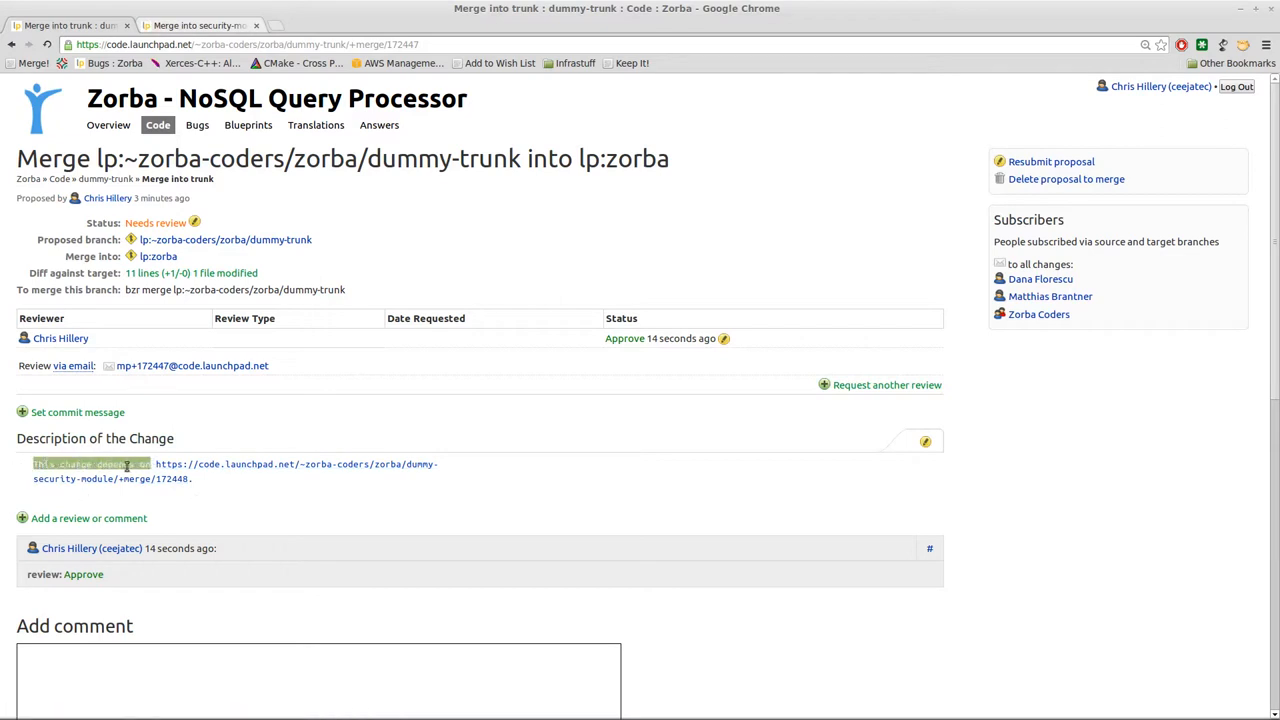
left_click(196, 24)
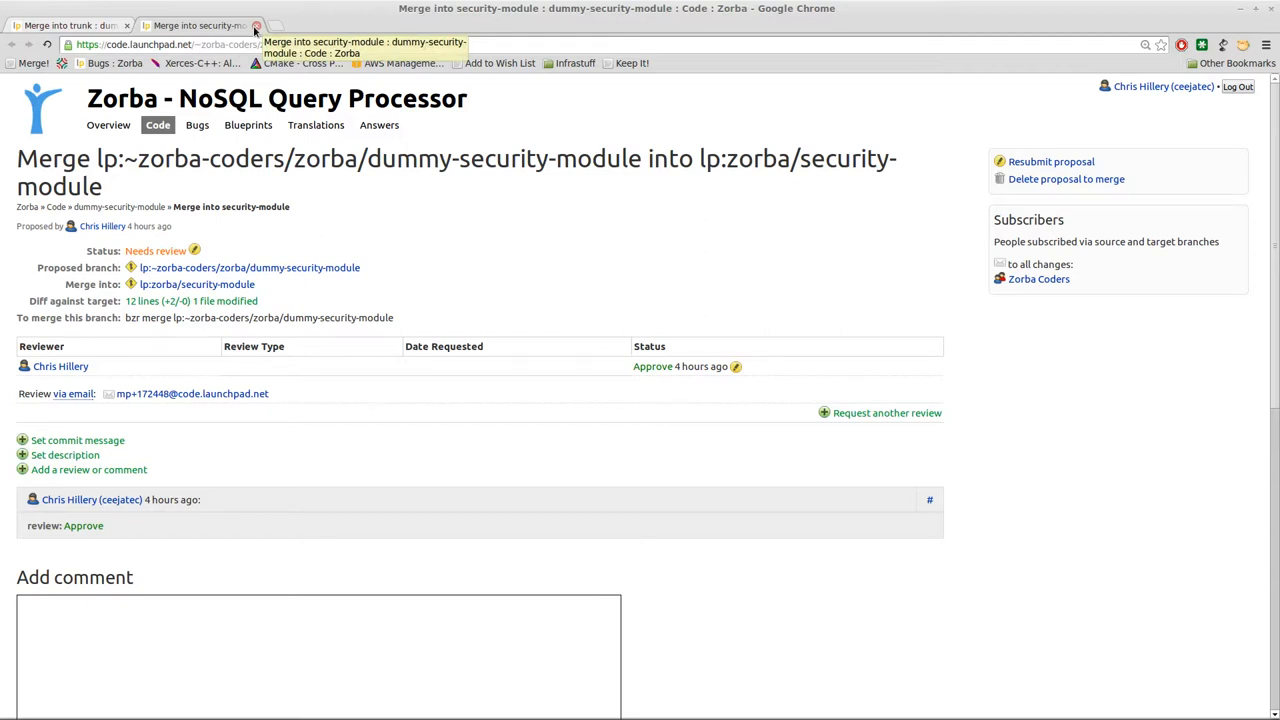
mouse_move(320, 348)
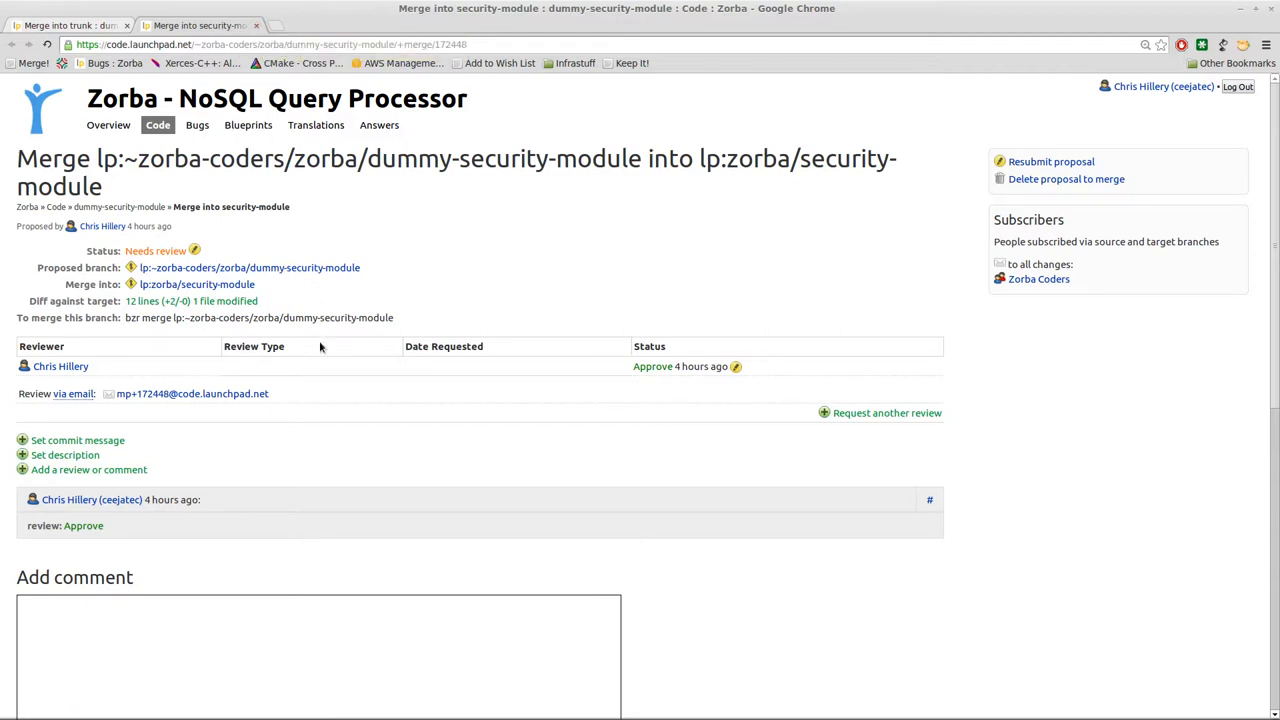
mouse_move(288, 318)
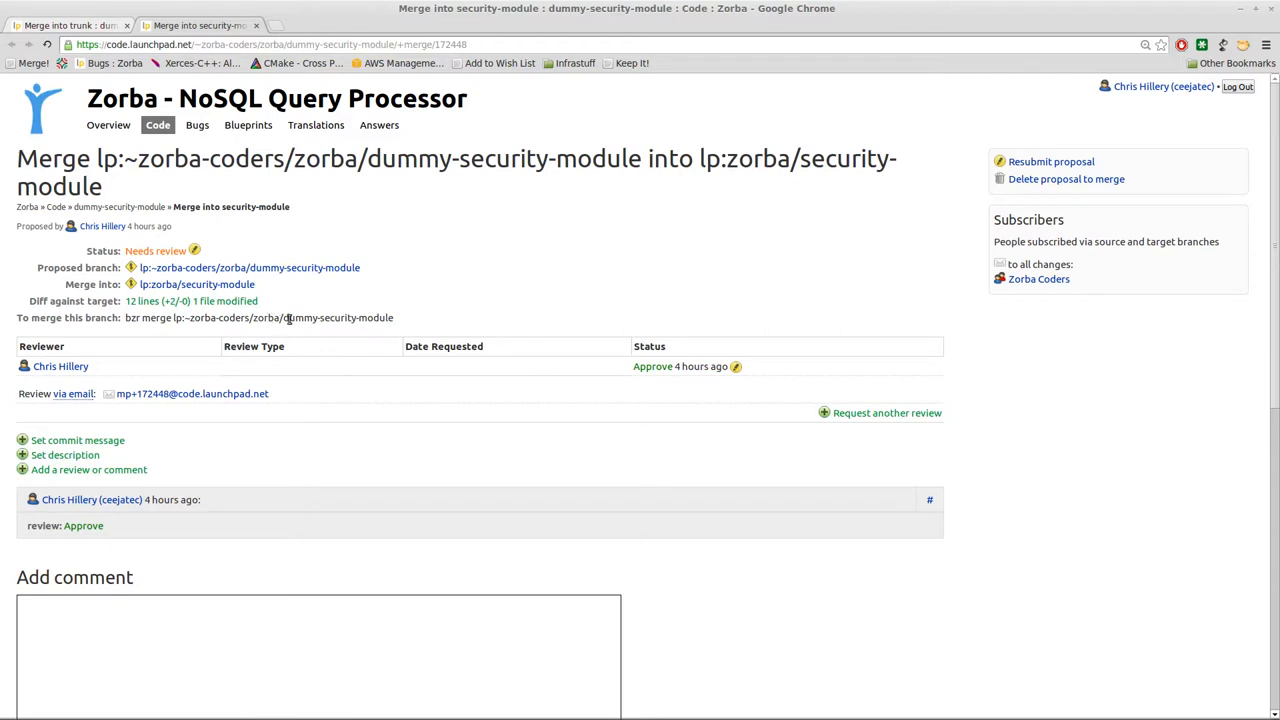
mouse_move(192, 38)
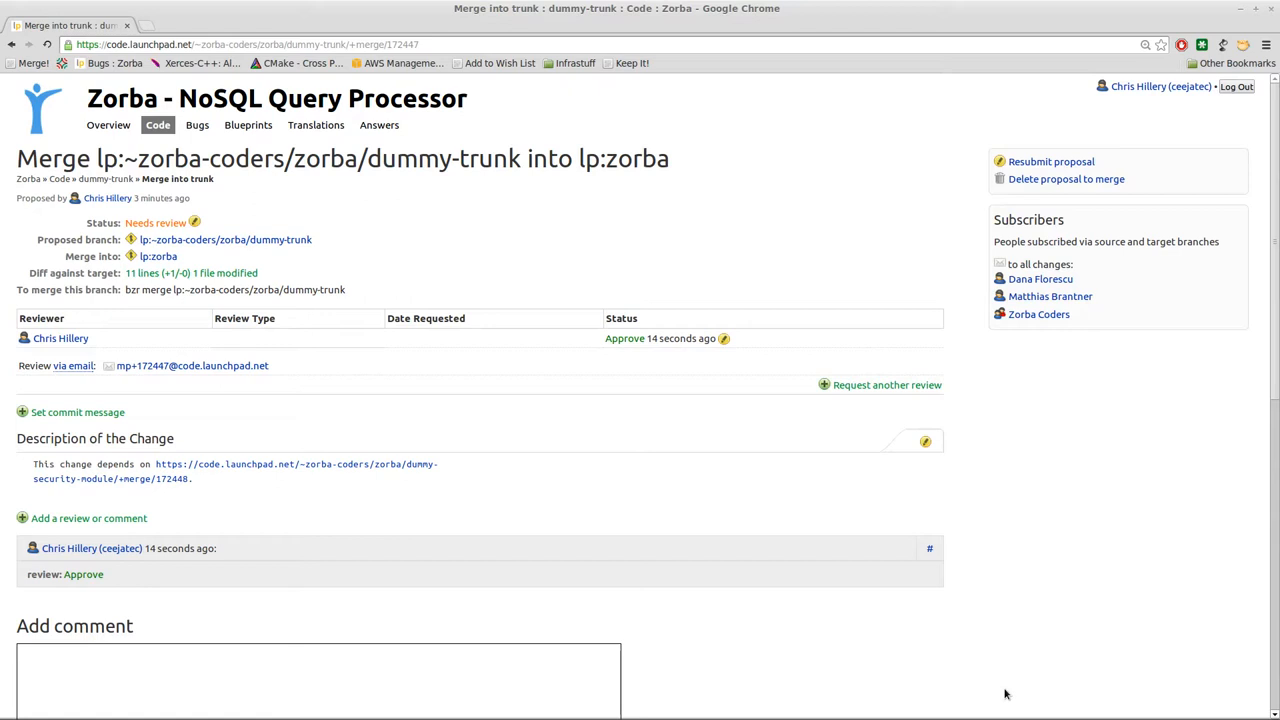
mouse_move(512, 324)
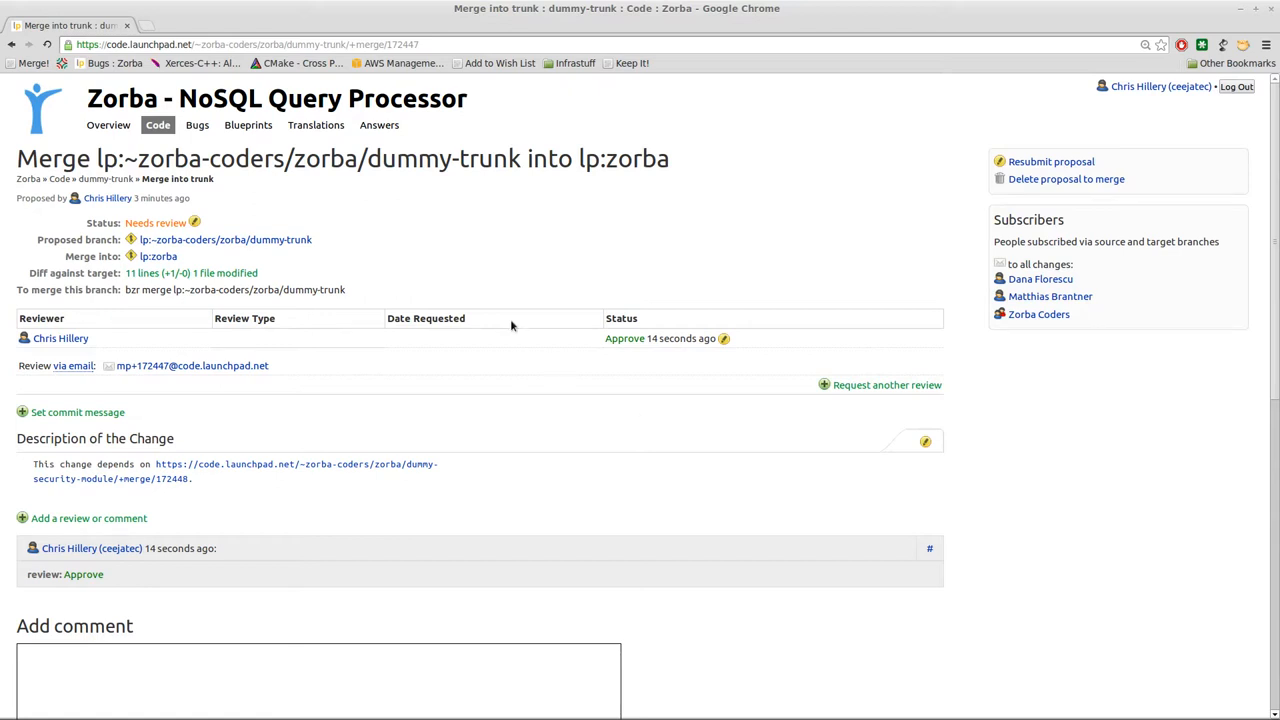
mouse_move(410, 272)
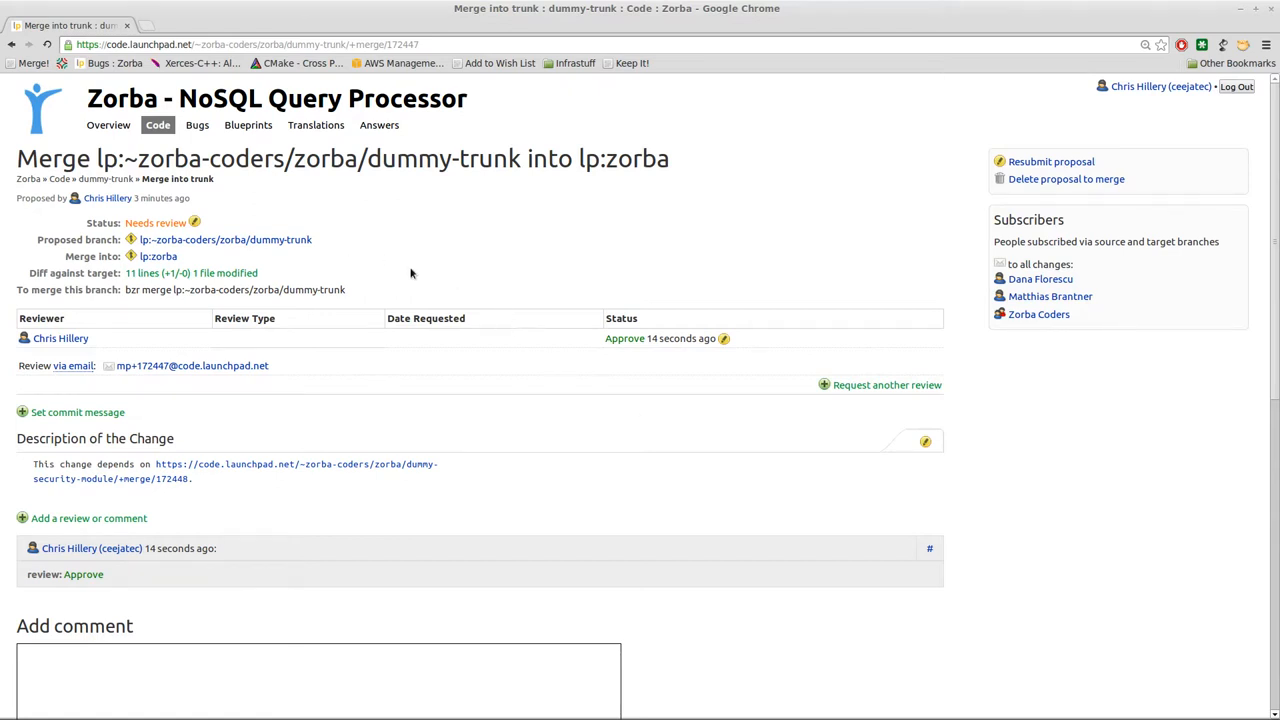
mouse_move(32, 62)
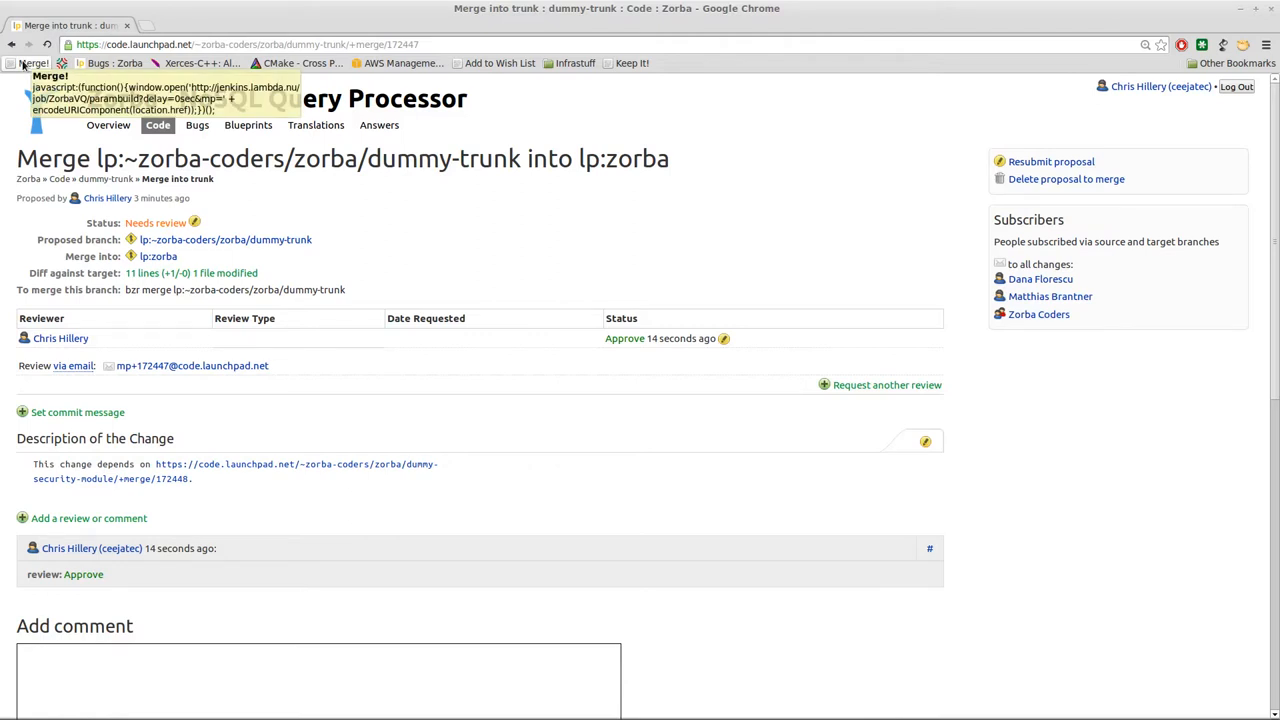
Step: Start ZorbaVQ build #73 with merge proposal 172447 prefilled in the mp field
left_click(36, 62)
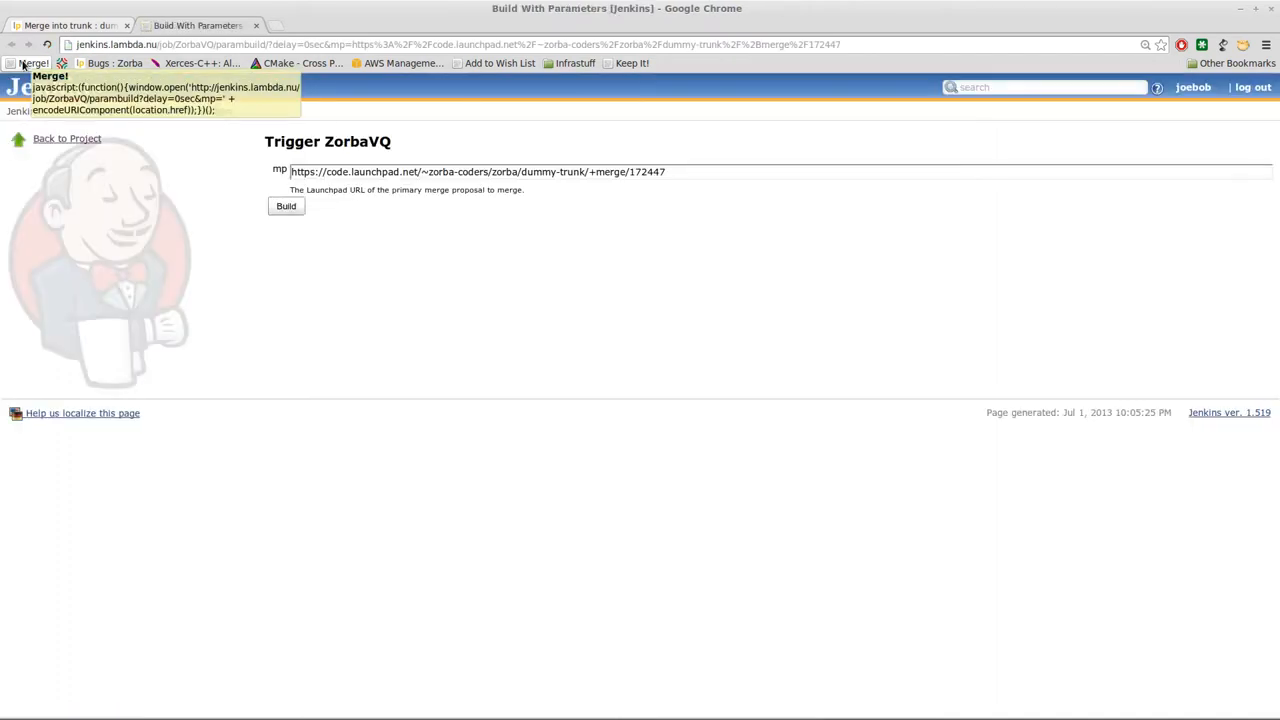
mouse_move(444, 178)
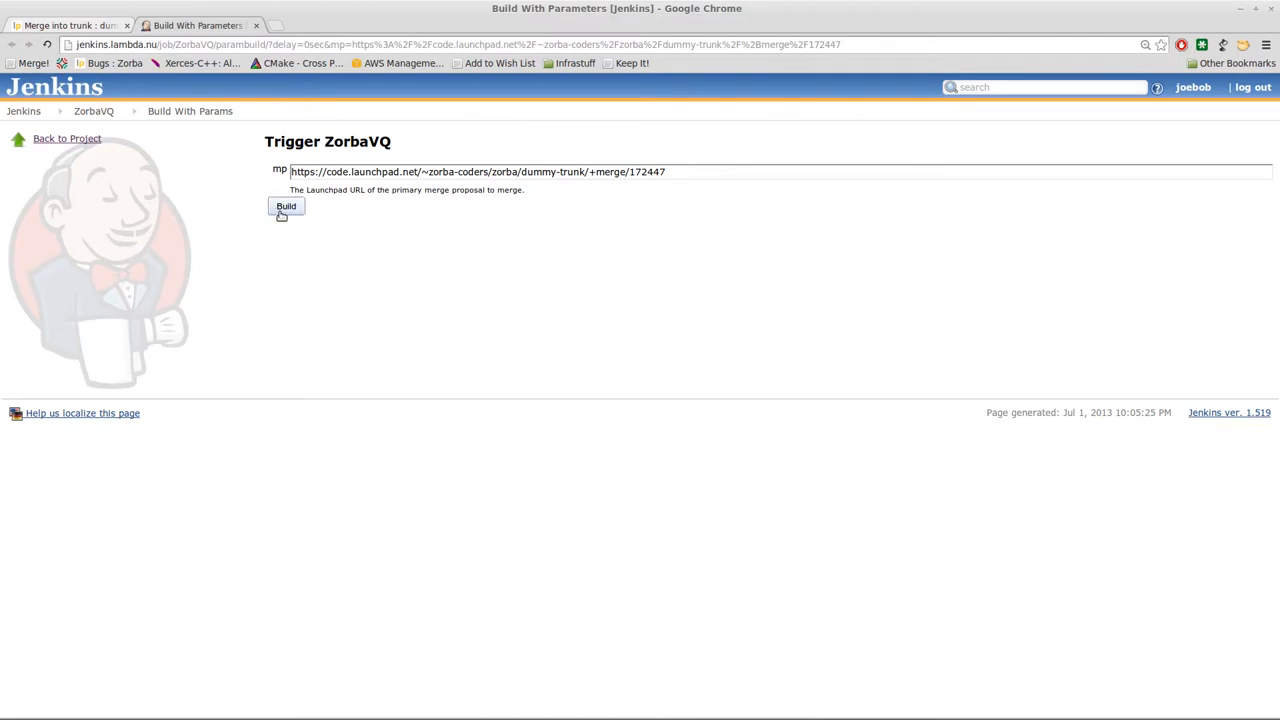
left_click(286, 206)
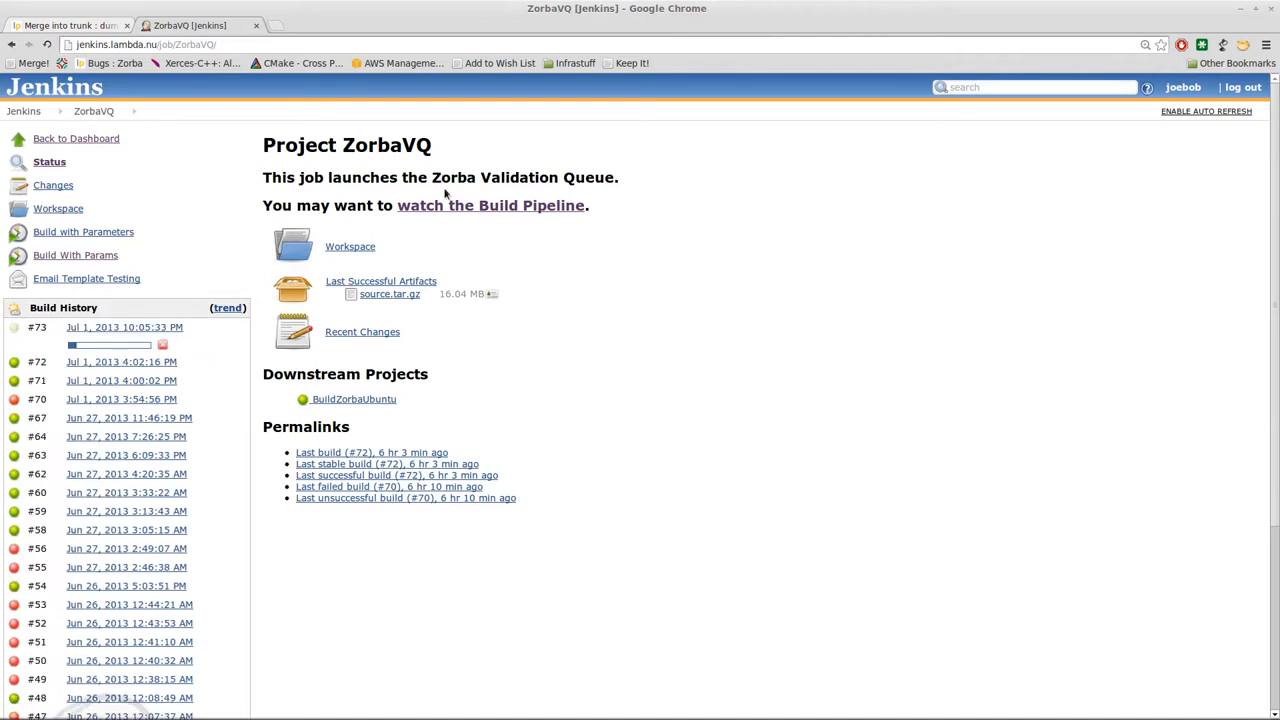
Step: Bring up the Validation Queue pipeline view showing Pipeline 73 running ZorbaVQ #73
left_click(490, 204)
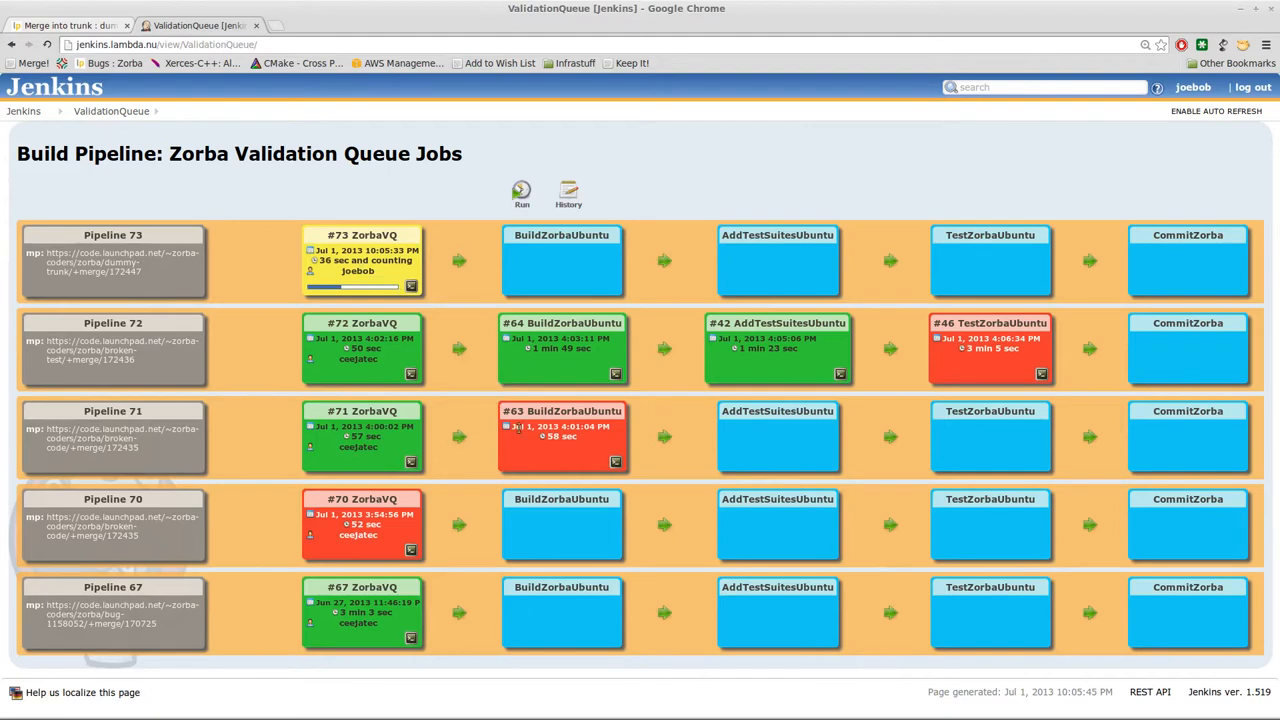
mouse_move(564, 418)
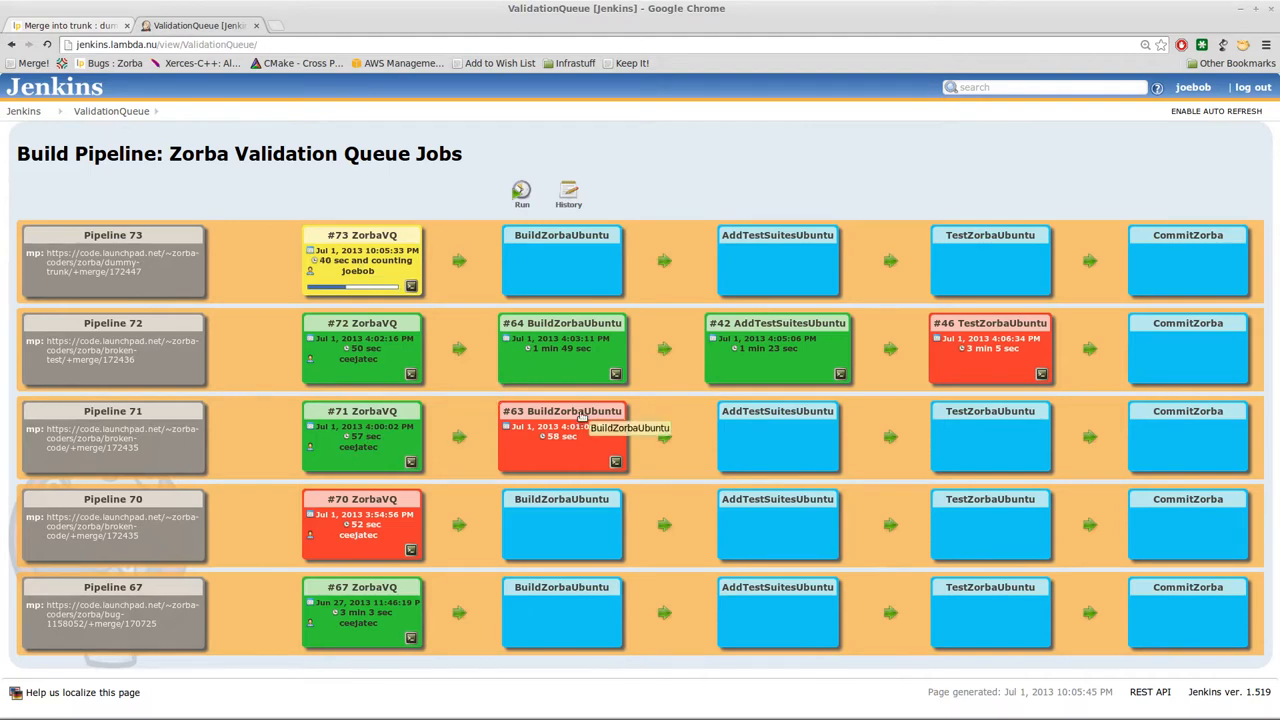
mouse_move(576, 424)
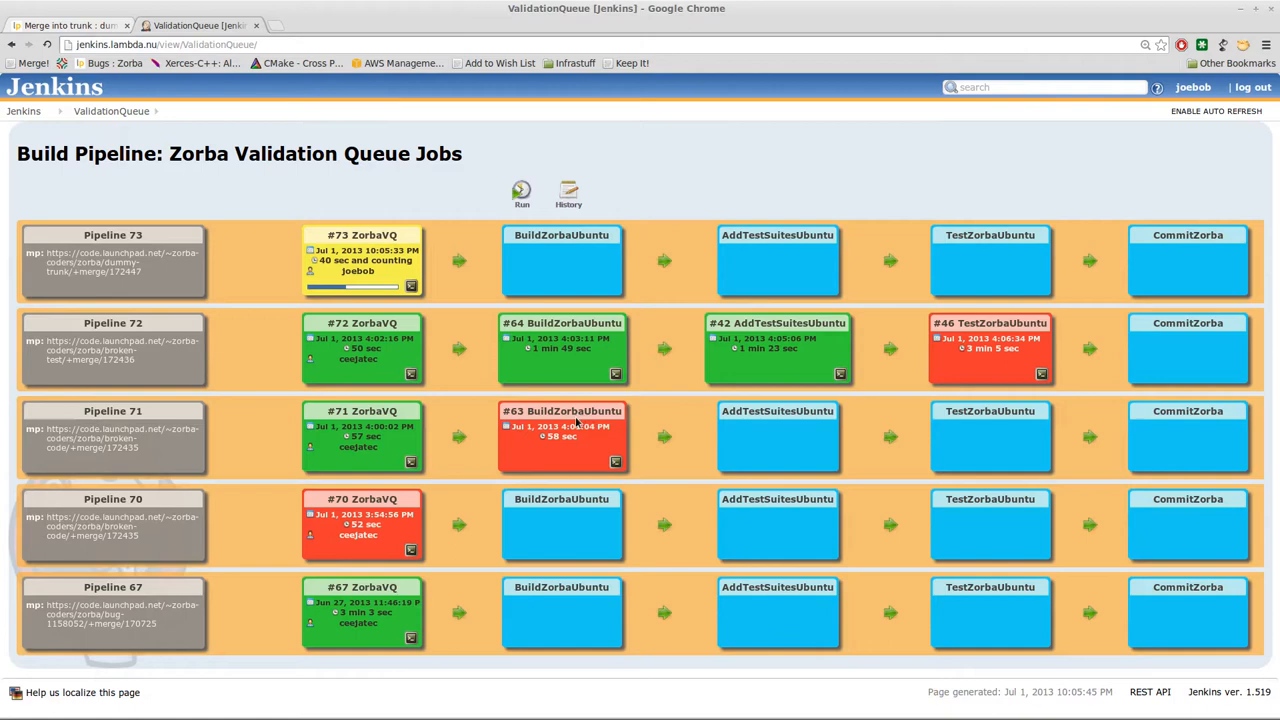
mouse_move(578, 414)
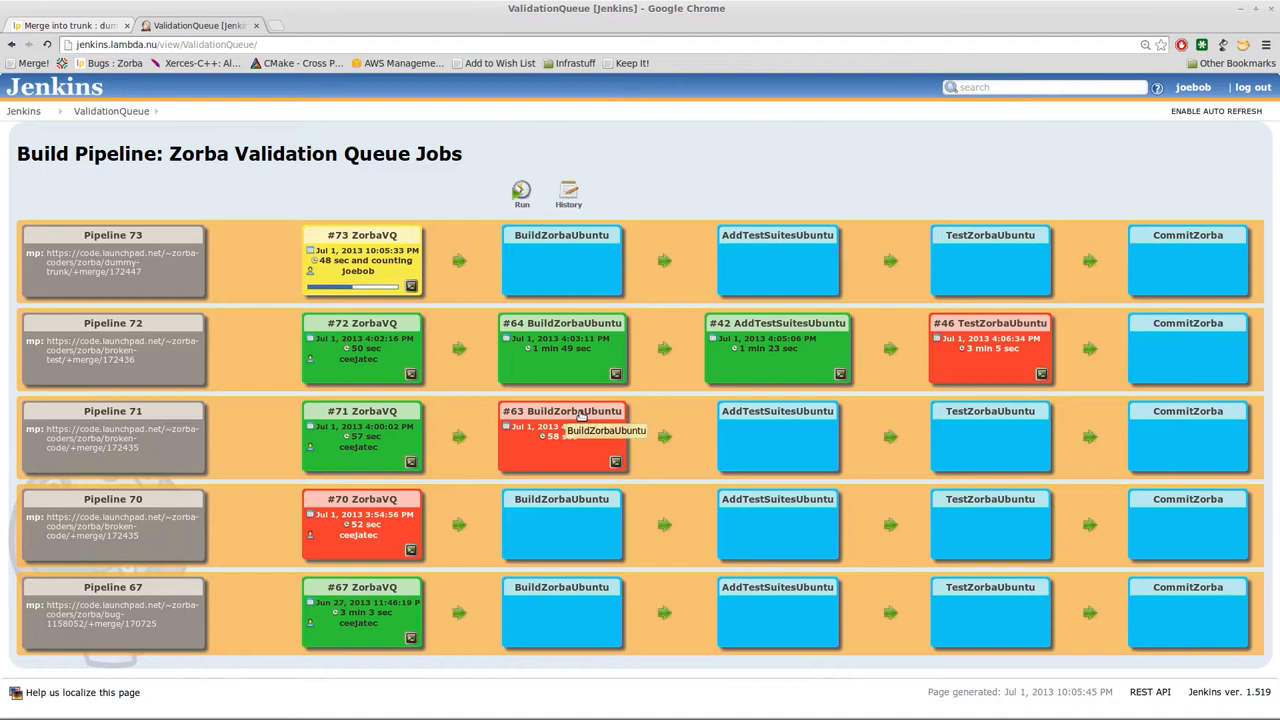
Step: View failed BuildZorbaUbuntu #63's parsed console output listing 2 errors and 5 warnings
left_click(562, 412)
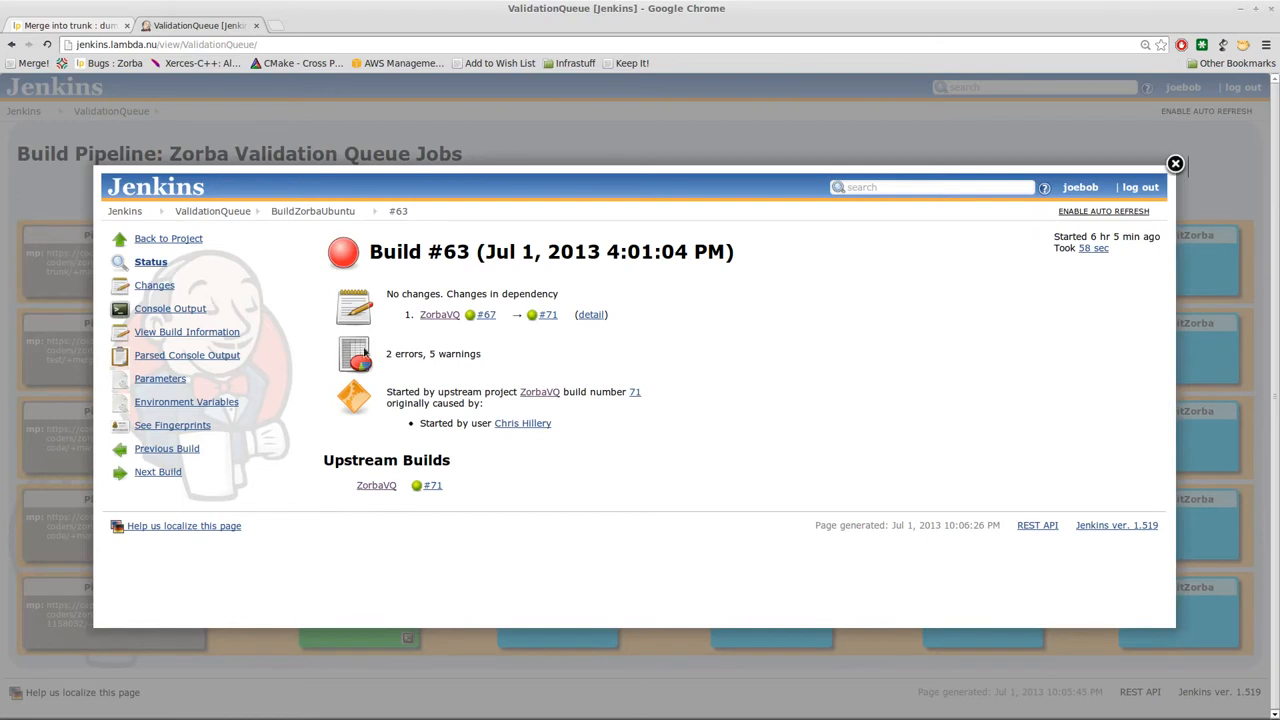
mouse_move(516, 364)
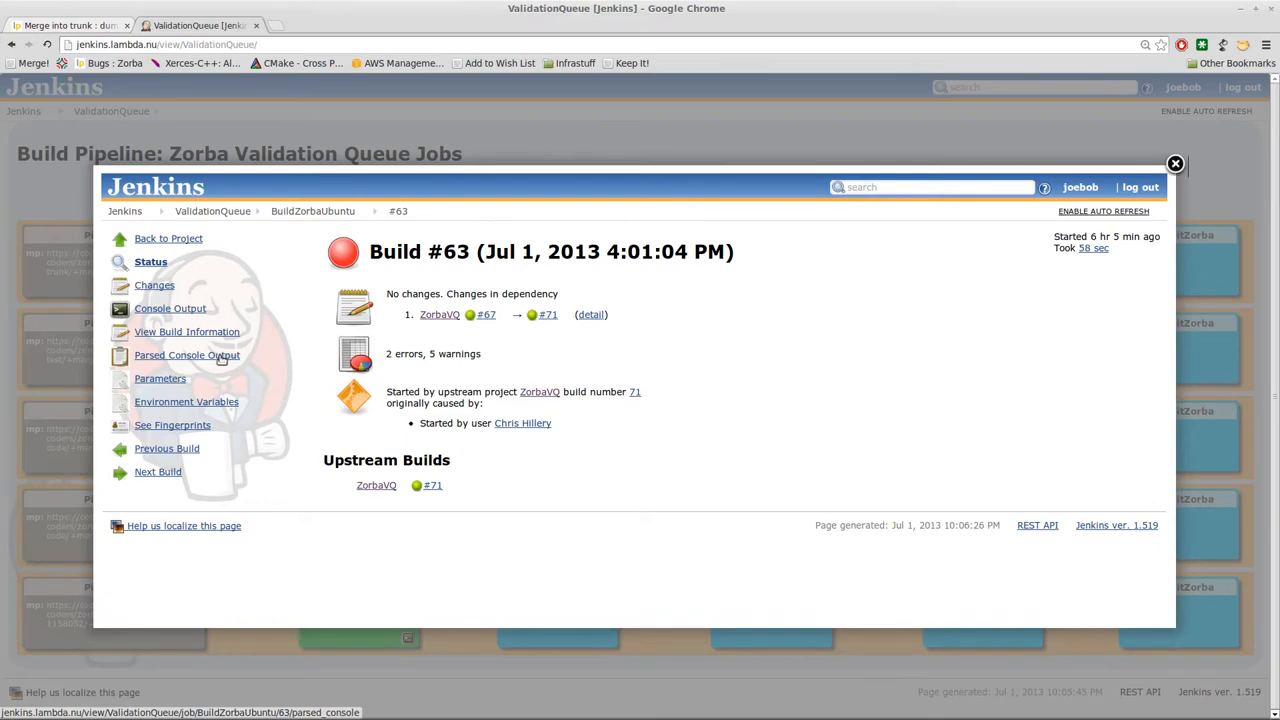
left_click(188, 356)
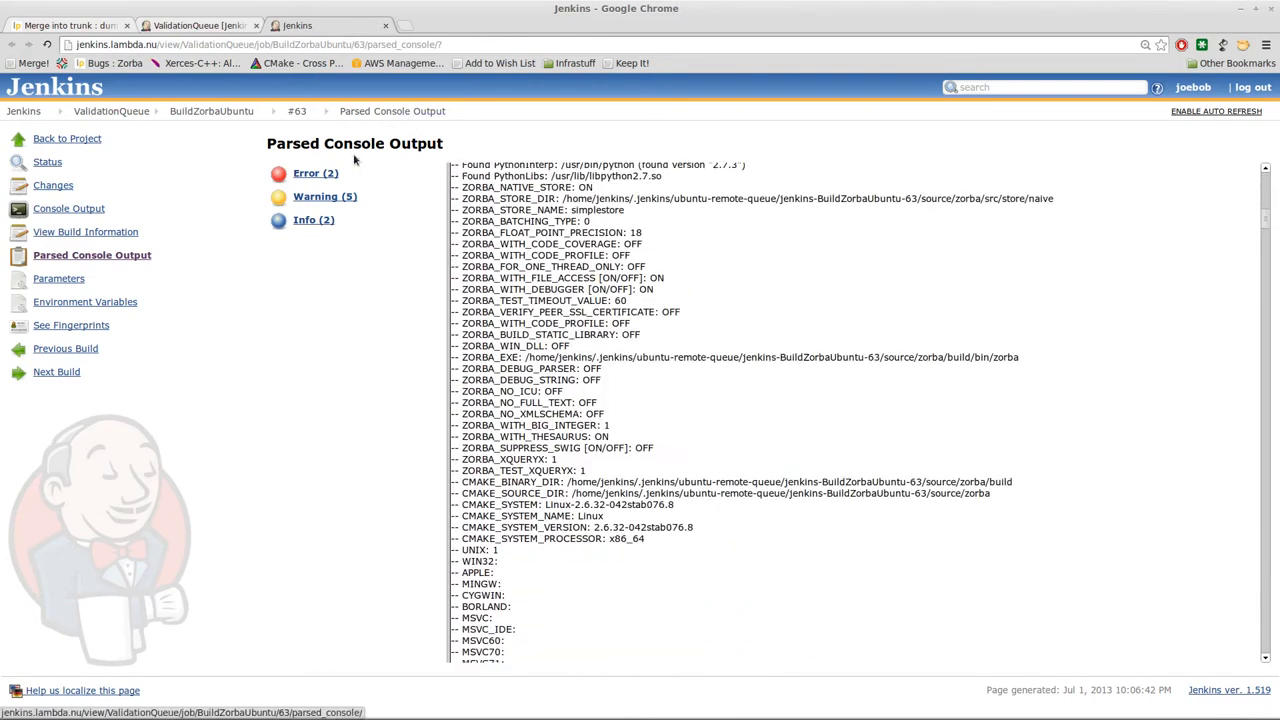
Step: Expand the Error (2) and Warning (5) lists from build #63's log
left_click(316, 172)
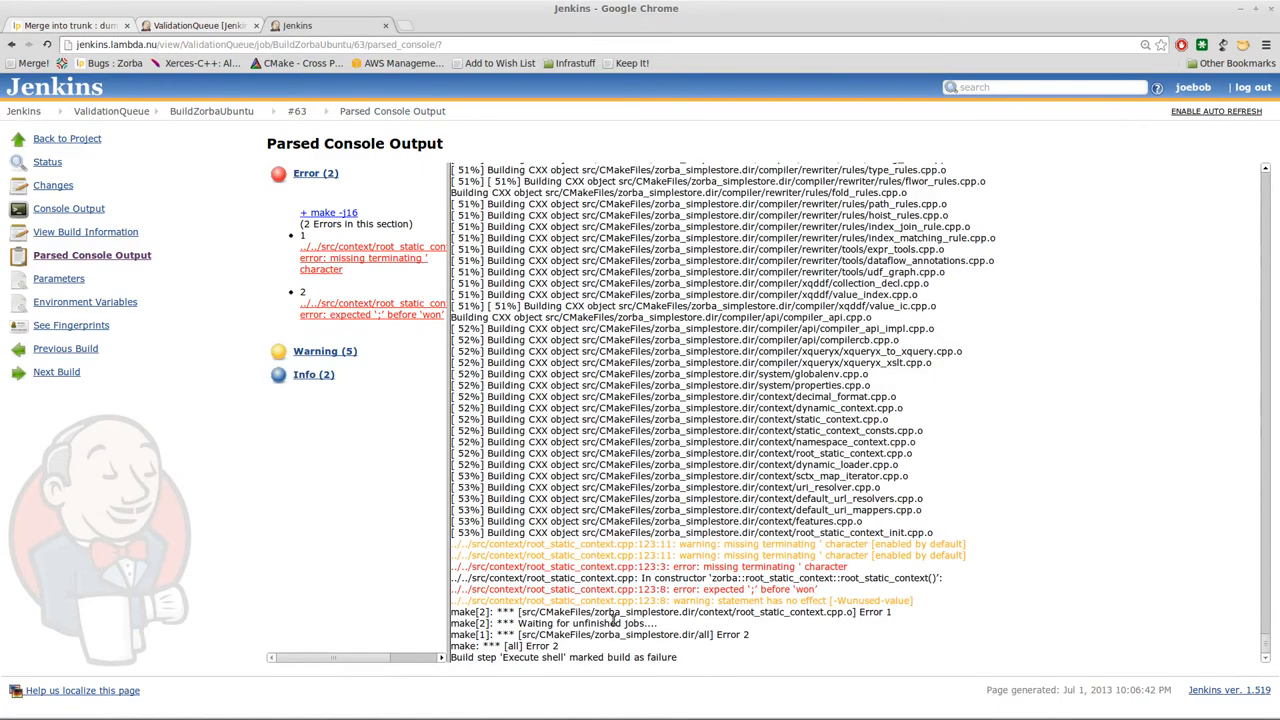
mouse_move(880, 598)
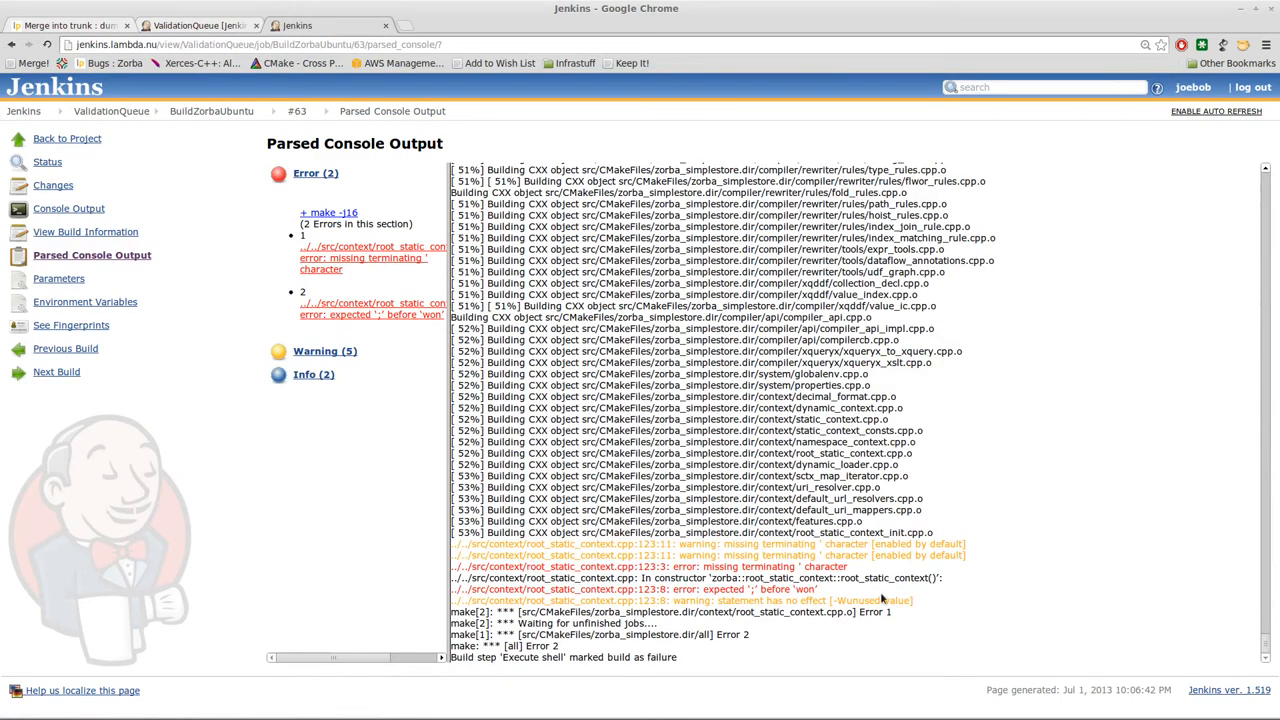
mouse_move(358, 328)
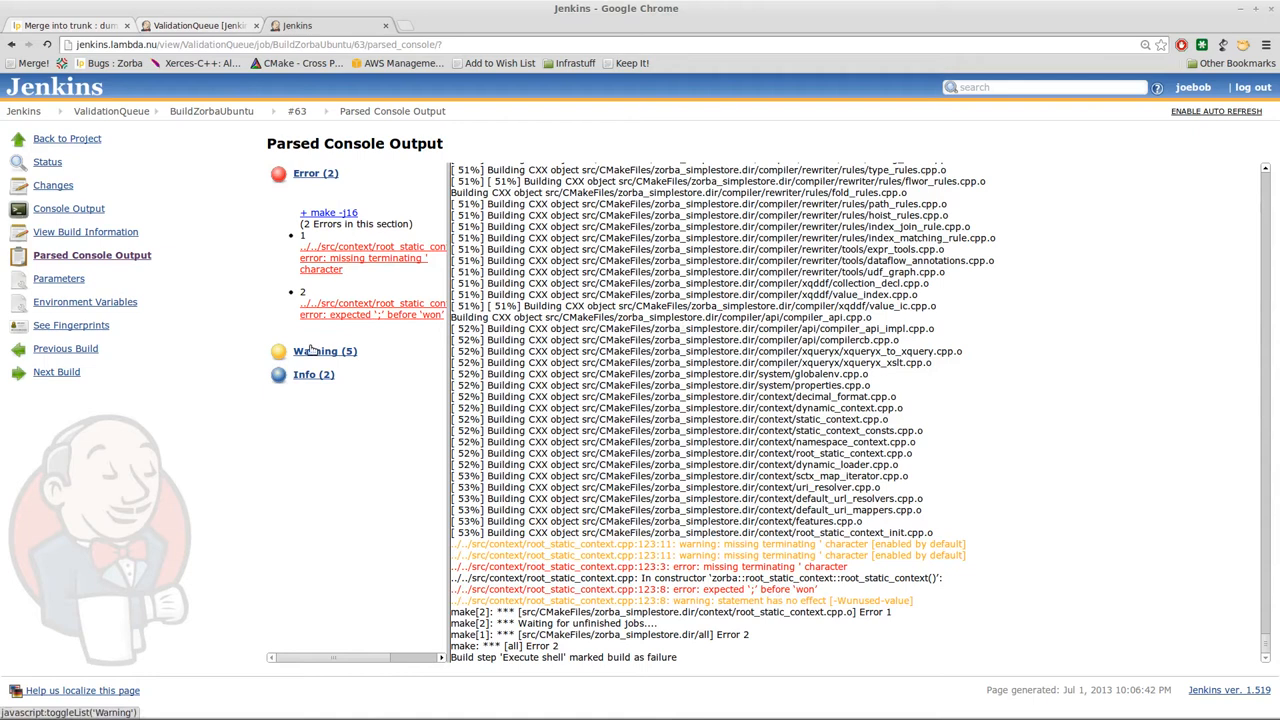
left_click(324, 350)
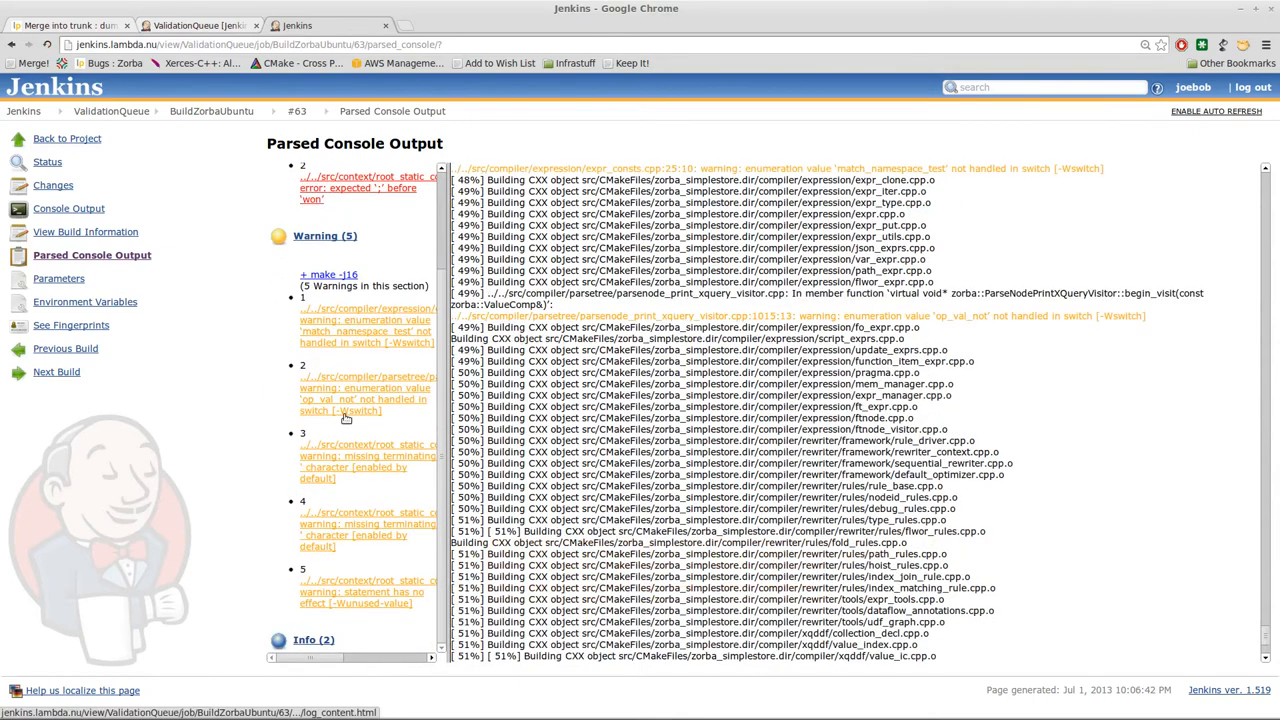
scroll("down", 3)
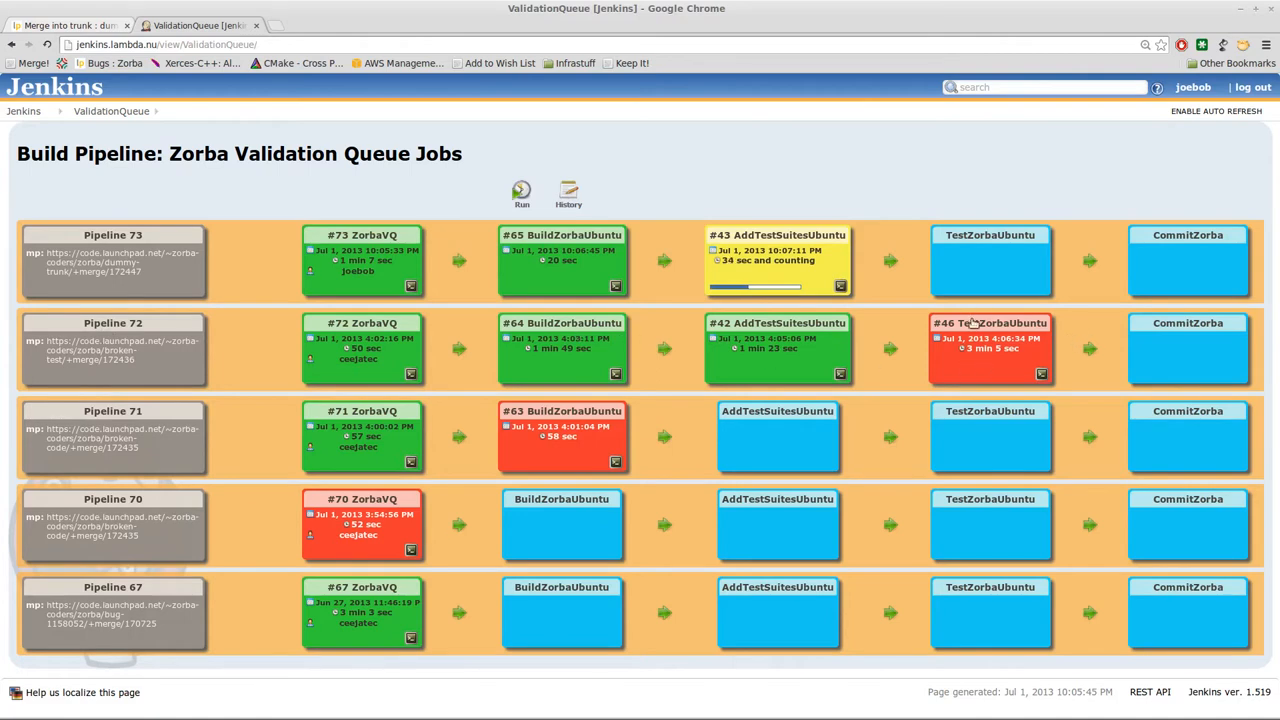
Step: View TestZorbaUbuntu #46's test results and the failed datetime-parse-date-uD-1 regression
left_click(990, 340)
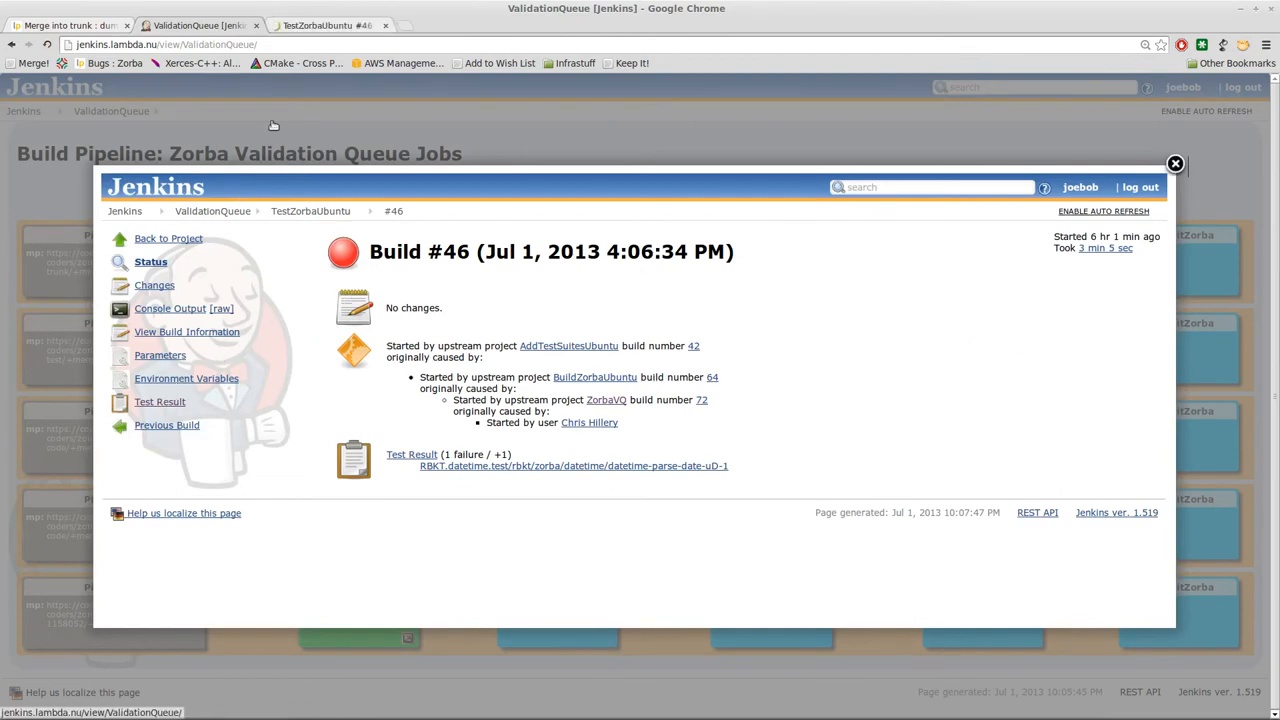
left_click(160, 400)
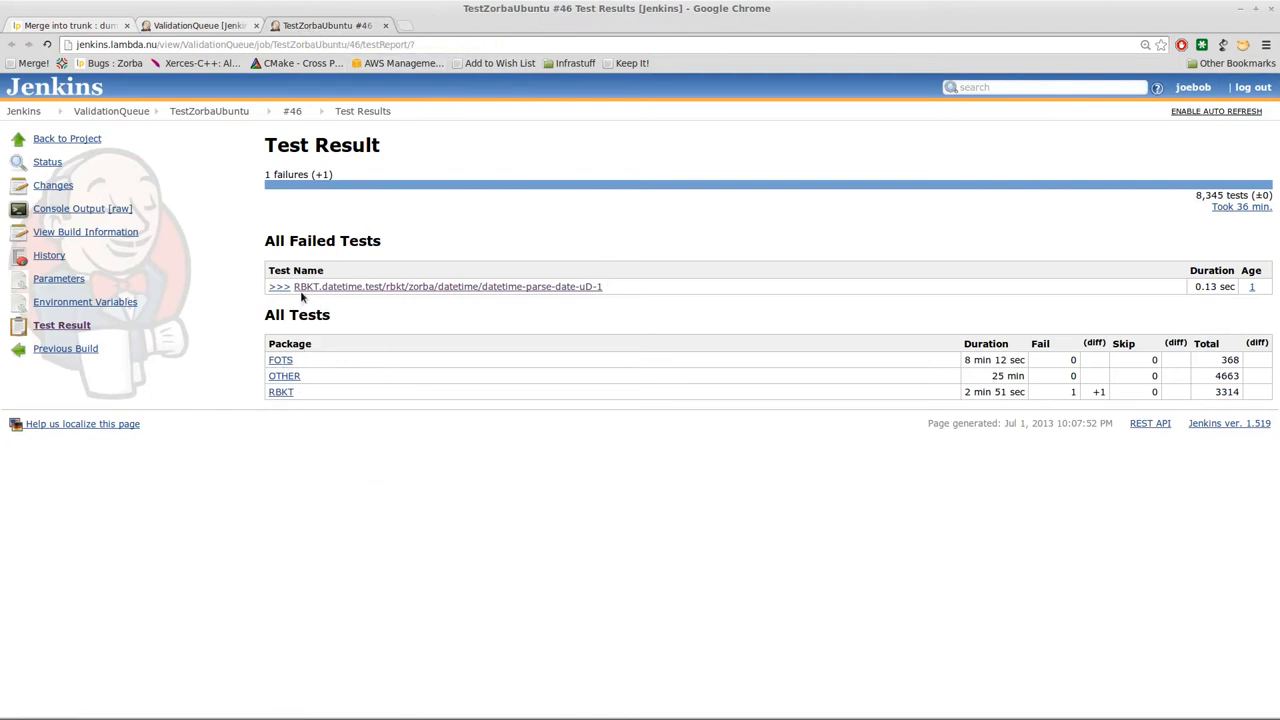
mouse_move(344, 362)
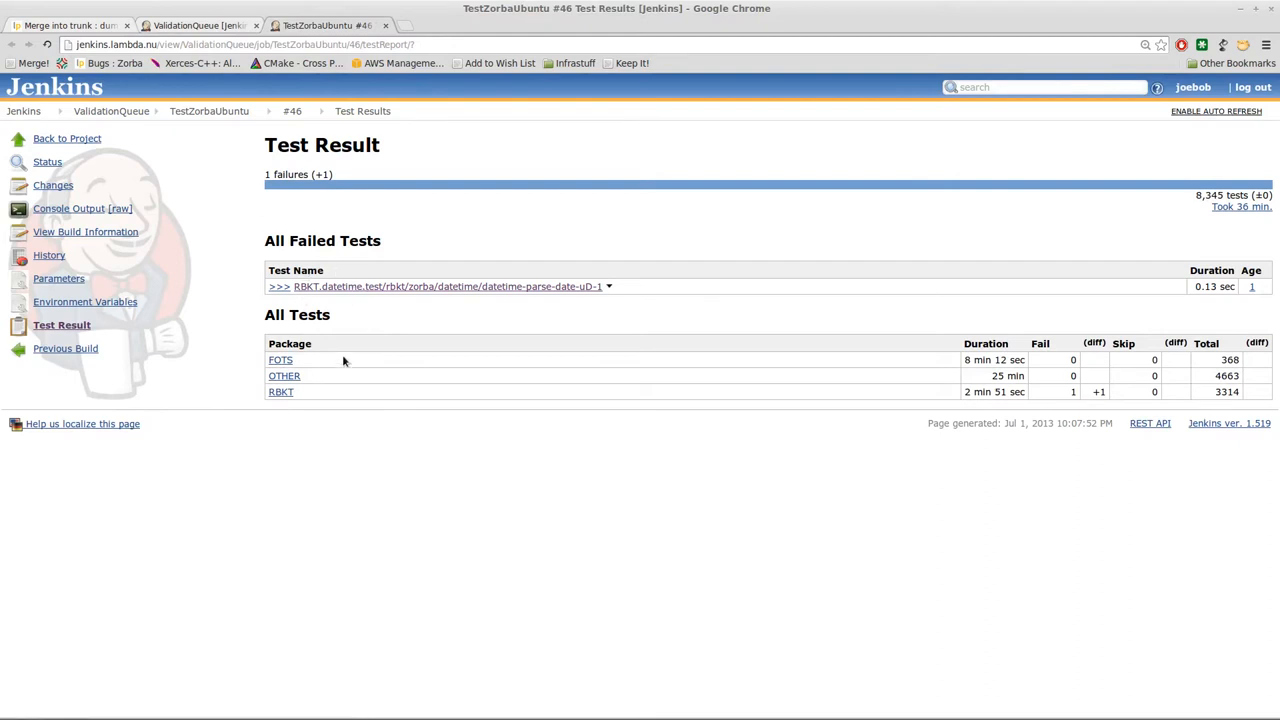
left_click(448, 286)
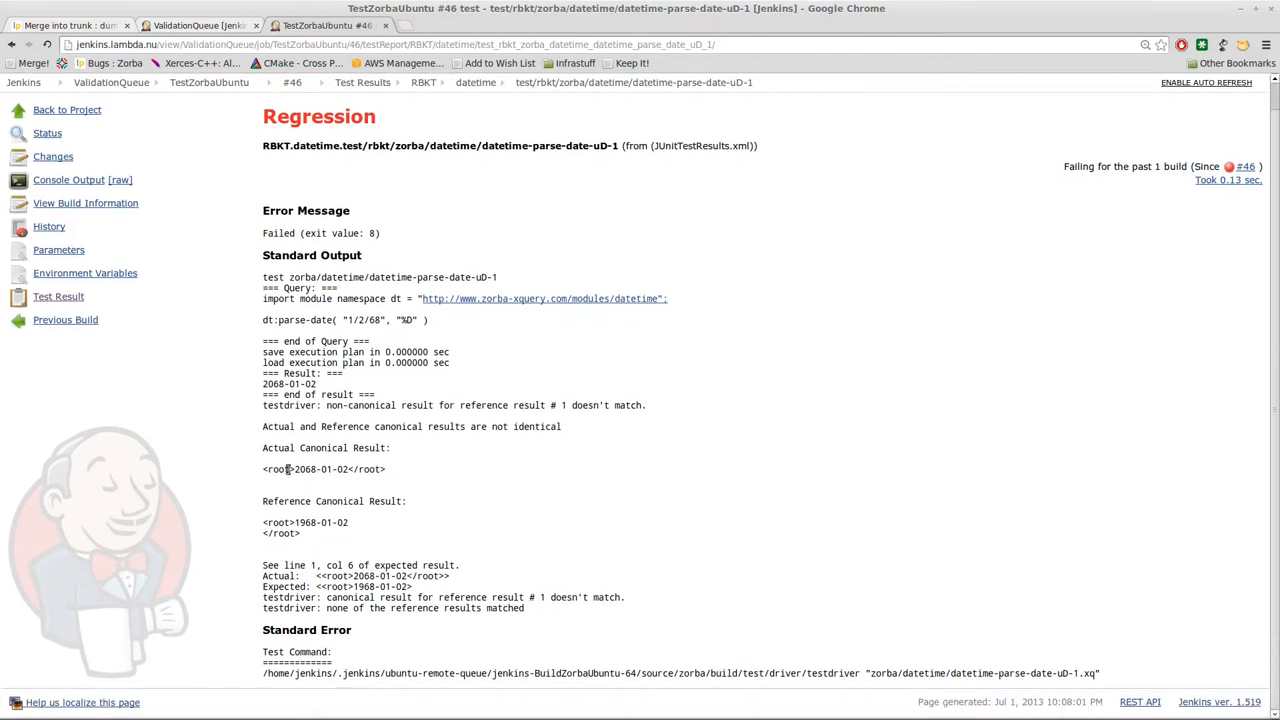
double_click(320, 522)
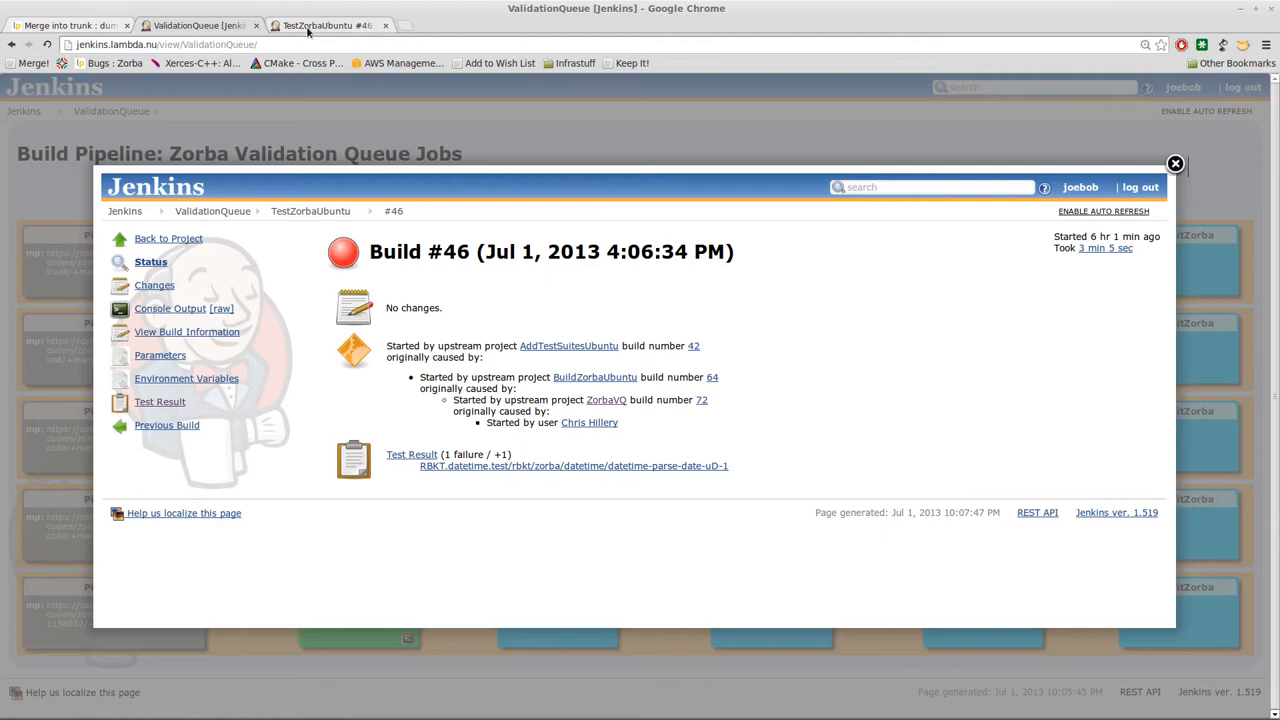
left_click(412, 454)
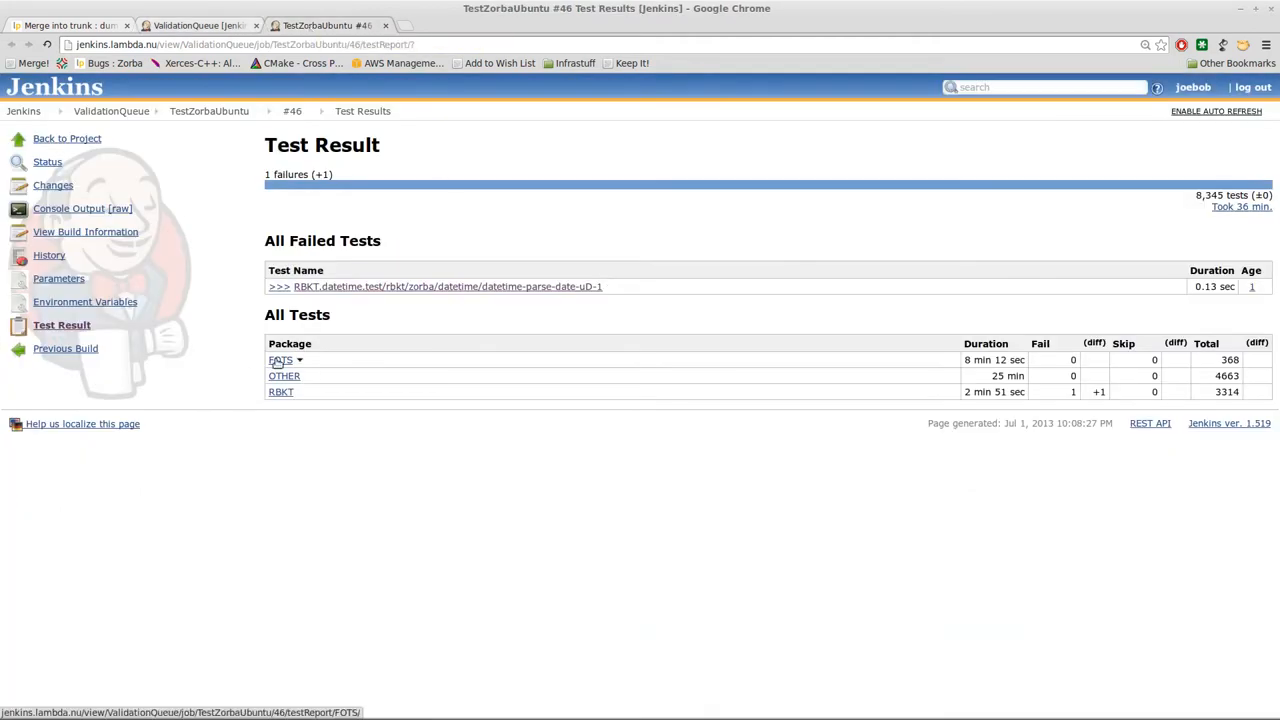
Step: Drill into FOTS package, math class, and the math-exp10 test result for build #46
left_click(280, 360)
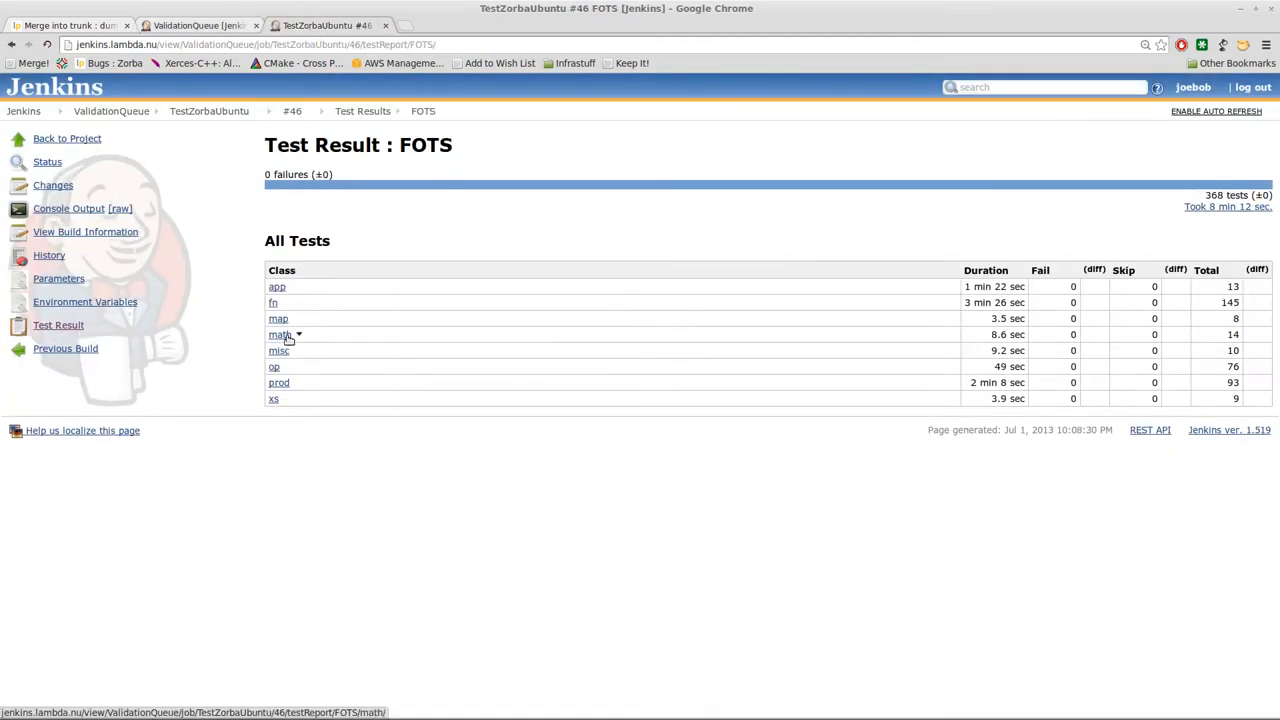
left_click(280, 336)
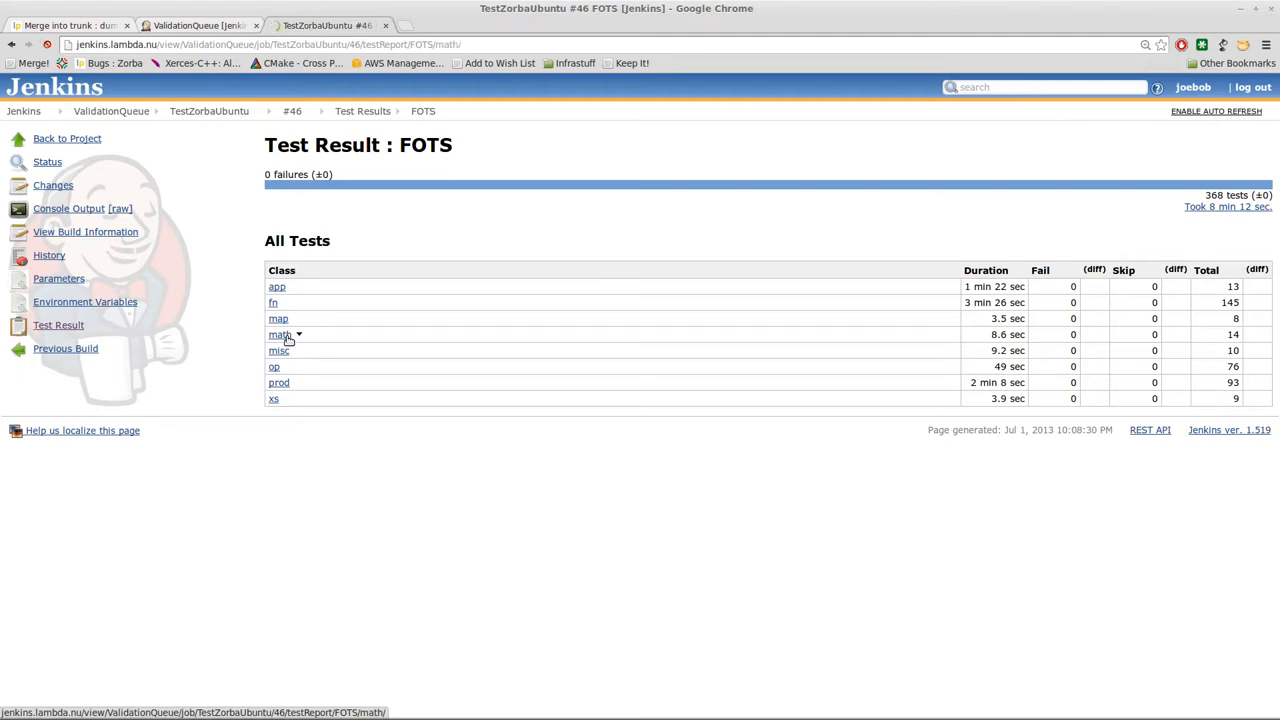
left_click(280, 334)
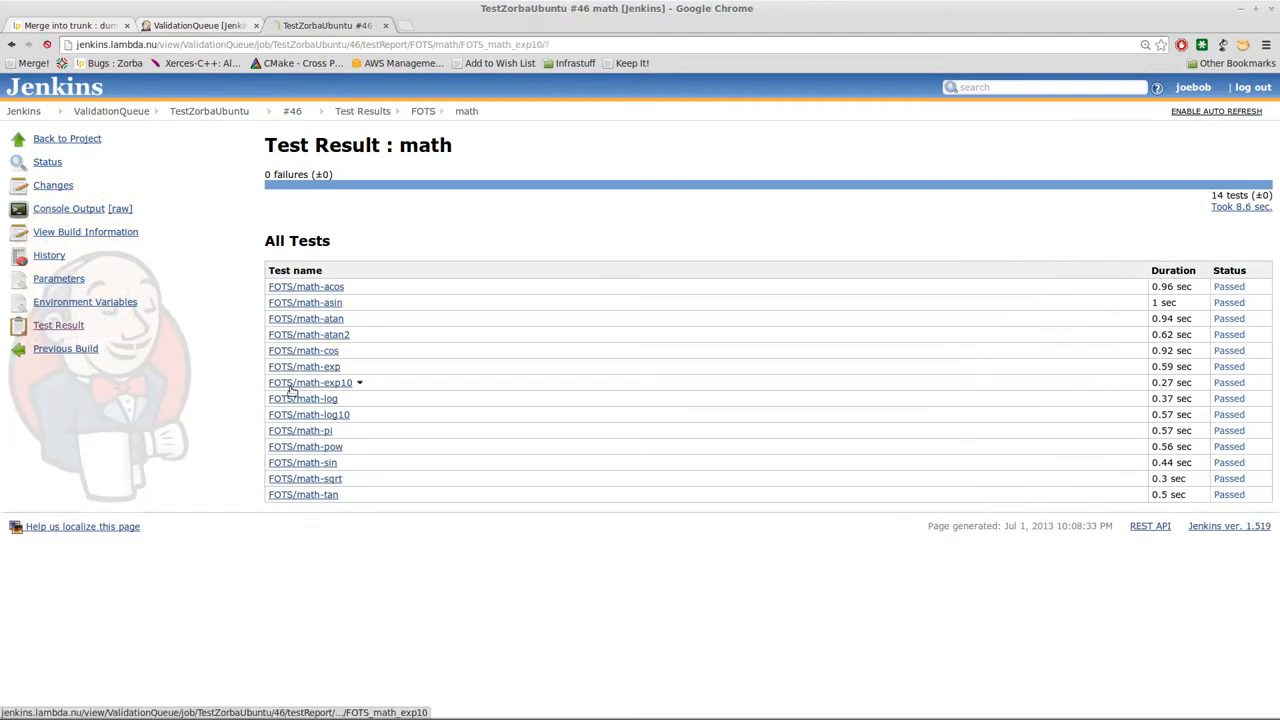
left_click(310, 382)
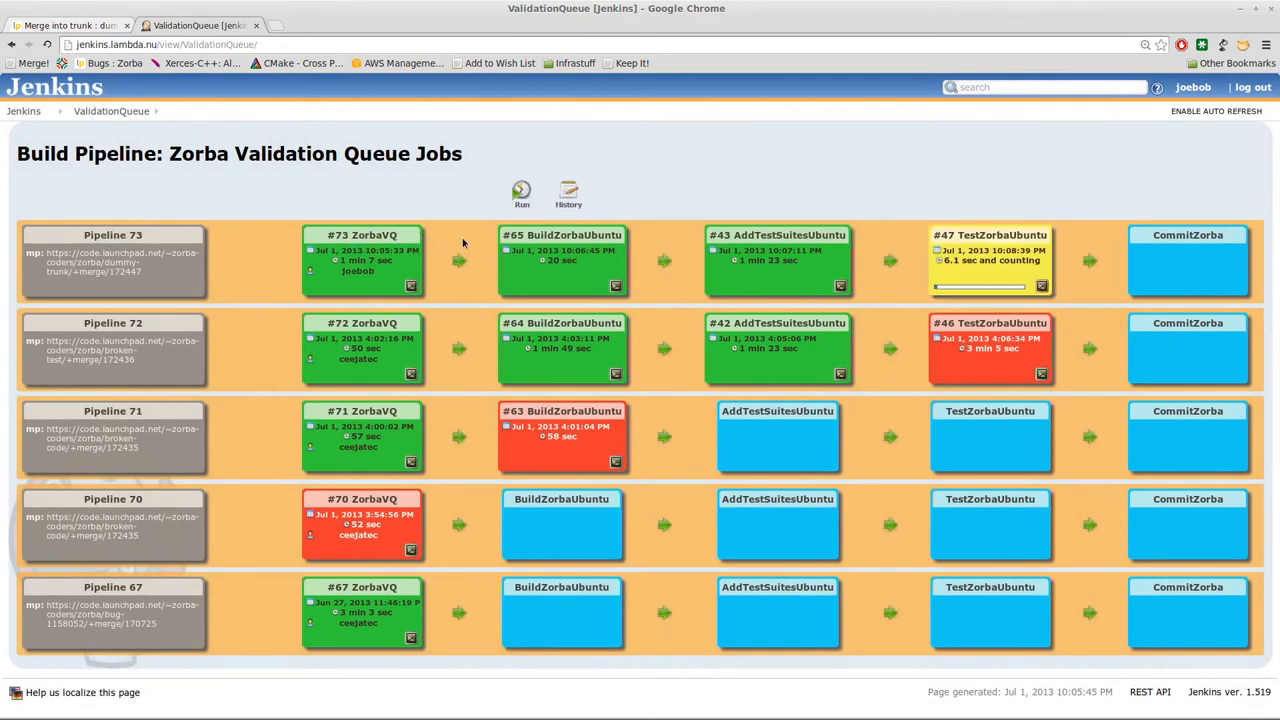
mouse_move(756, 244)
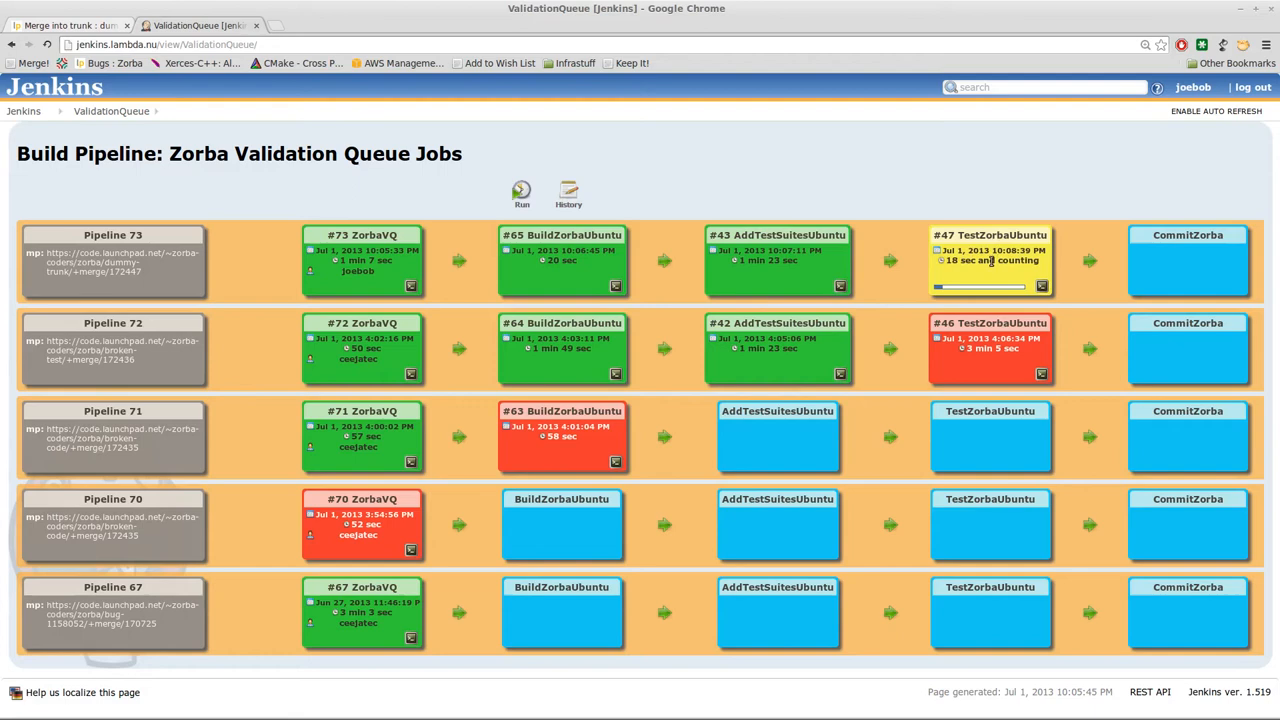
mouse_move(1042, 288)
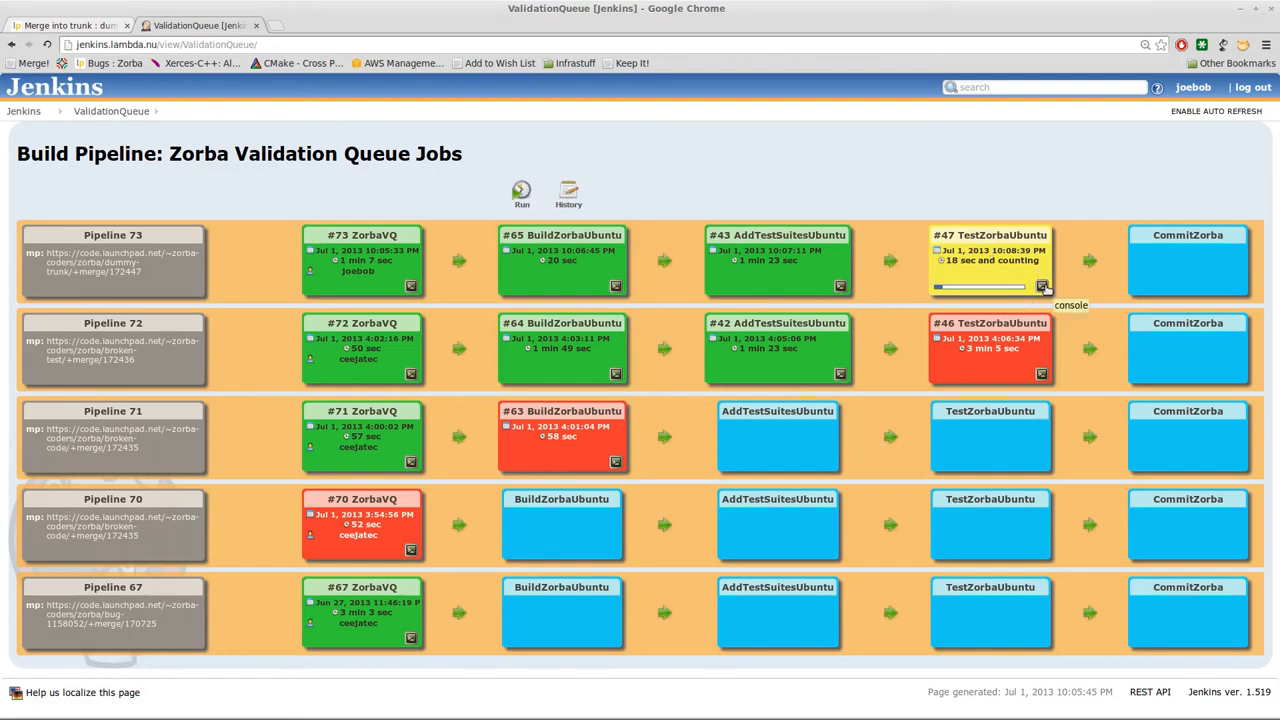
Step: Watch the live console output of running TestZorbaUbuntu #47 in pipeline 73
left_click(1070, 304)
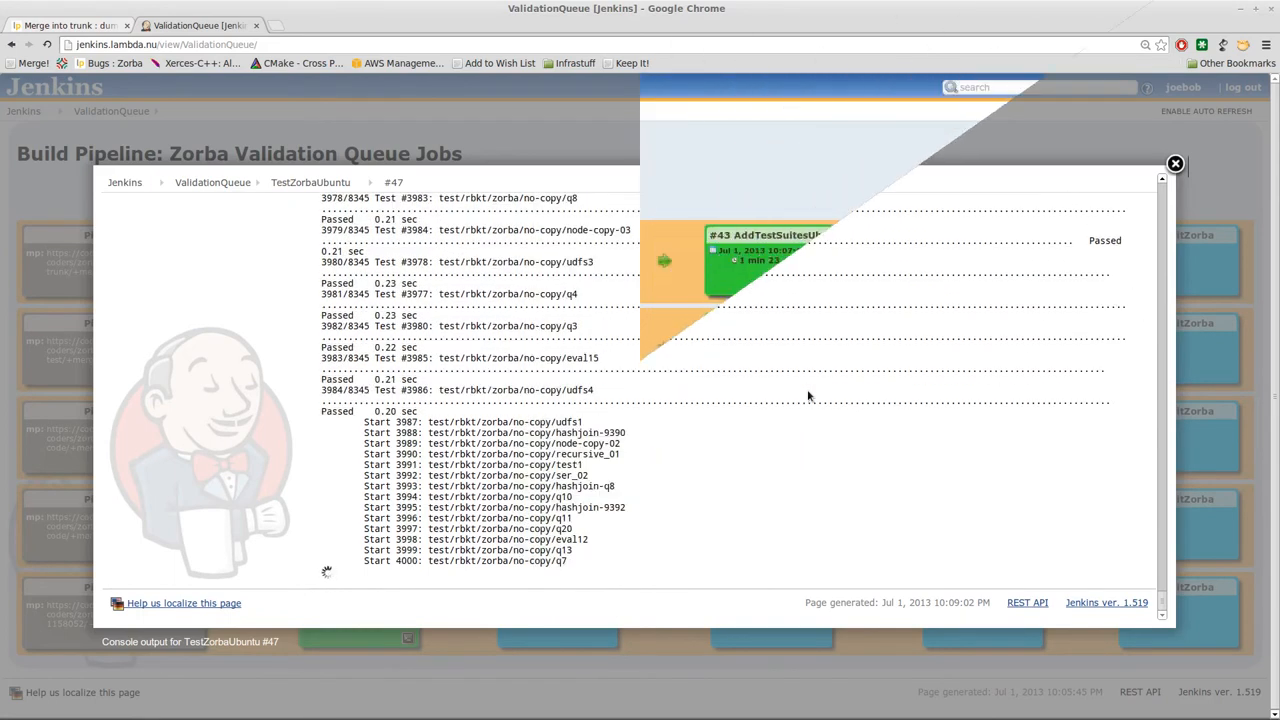
left_click(1176, 164)
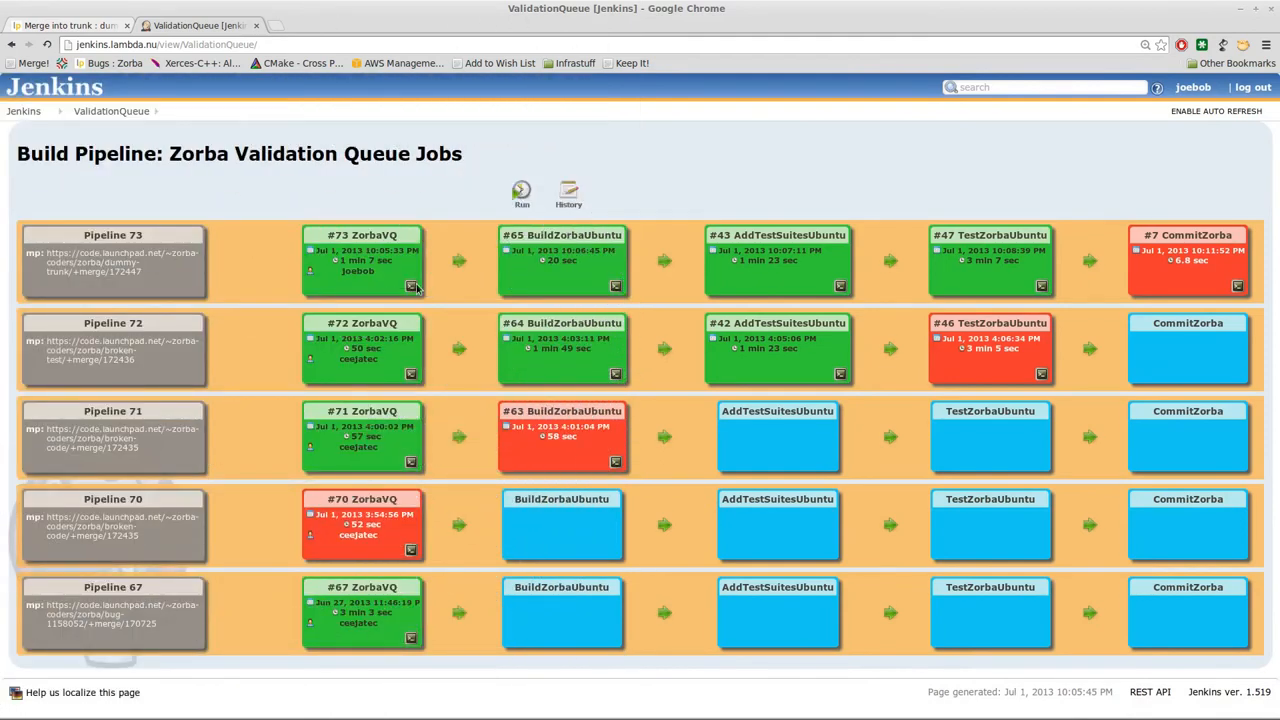
mouse_move(784, 250)
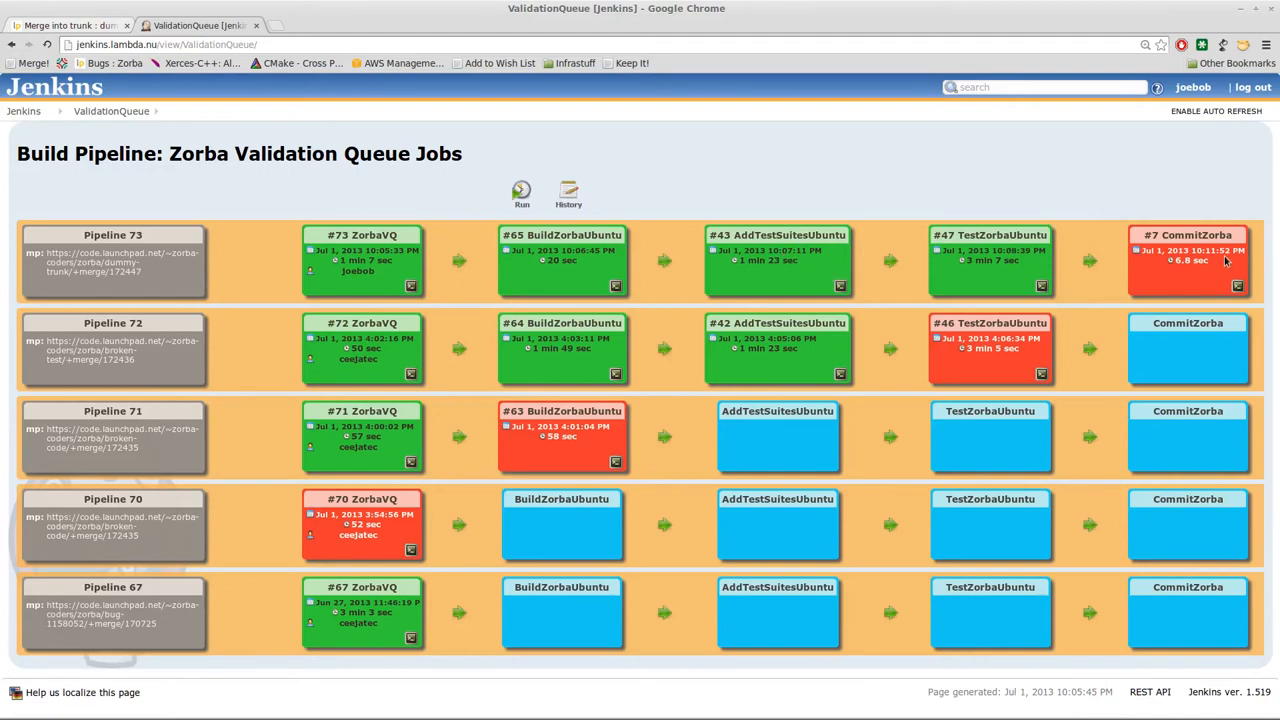
mouse_move(1224, 256)
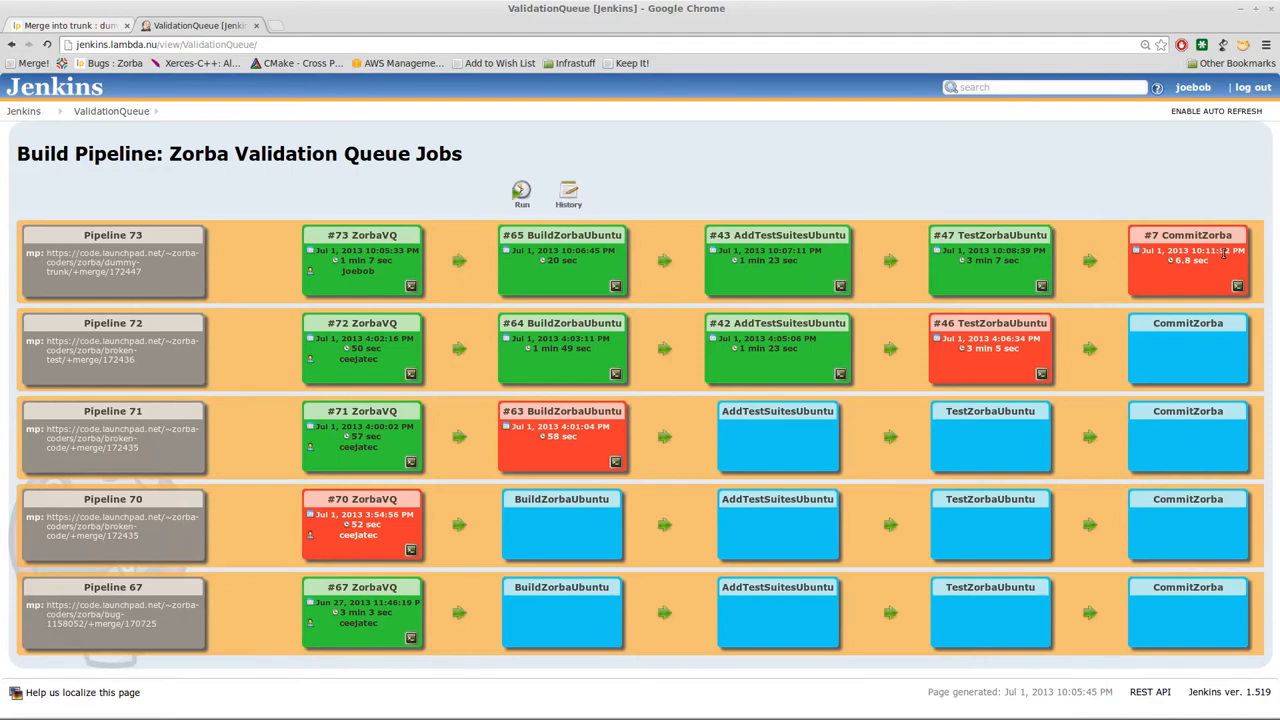
mouse_move(1238, 288)
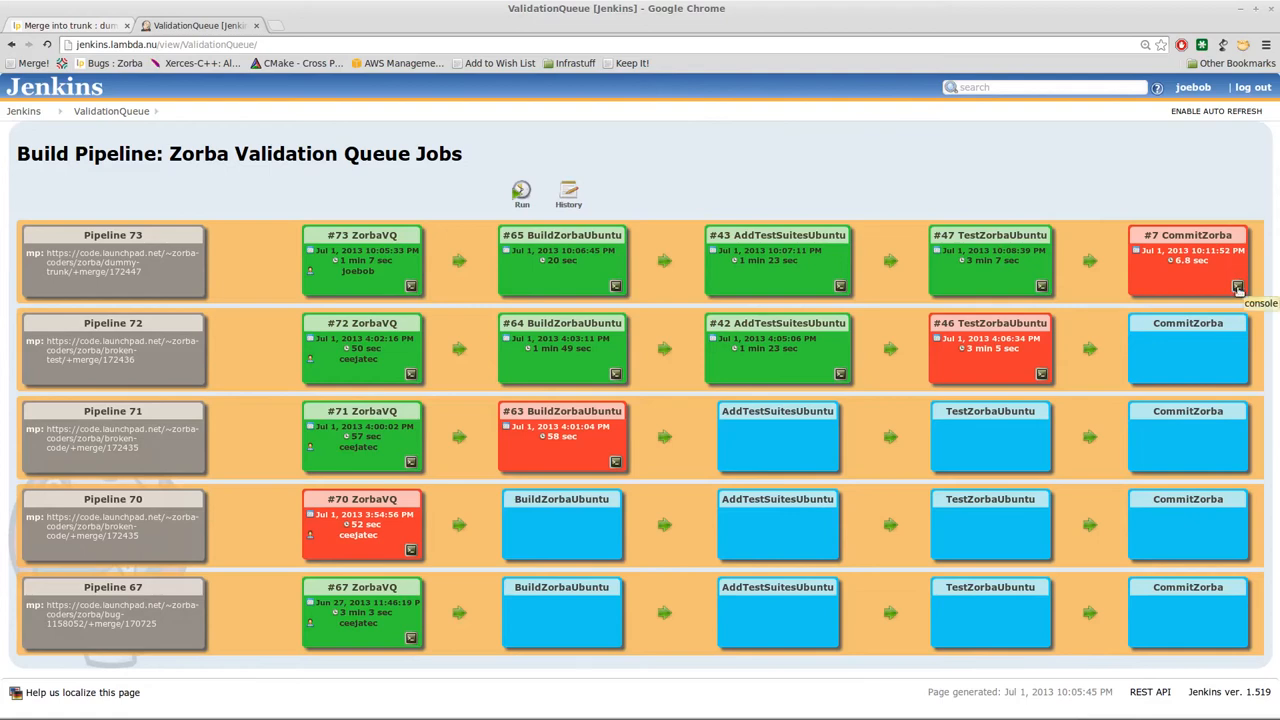
left_click(1256, 288)
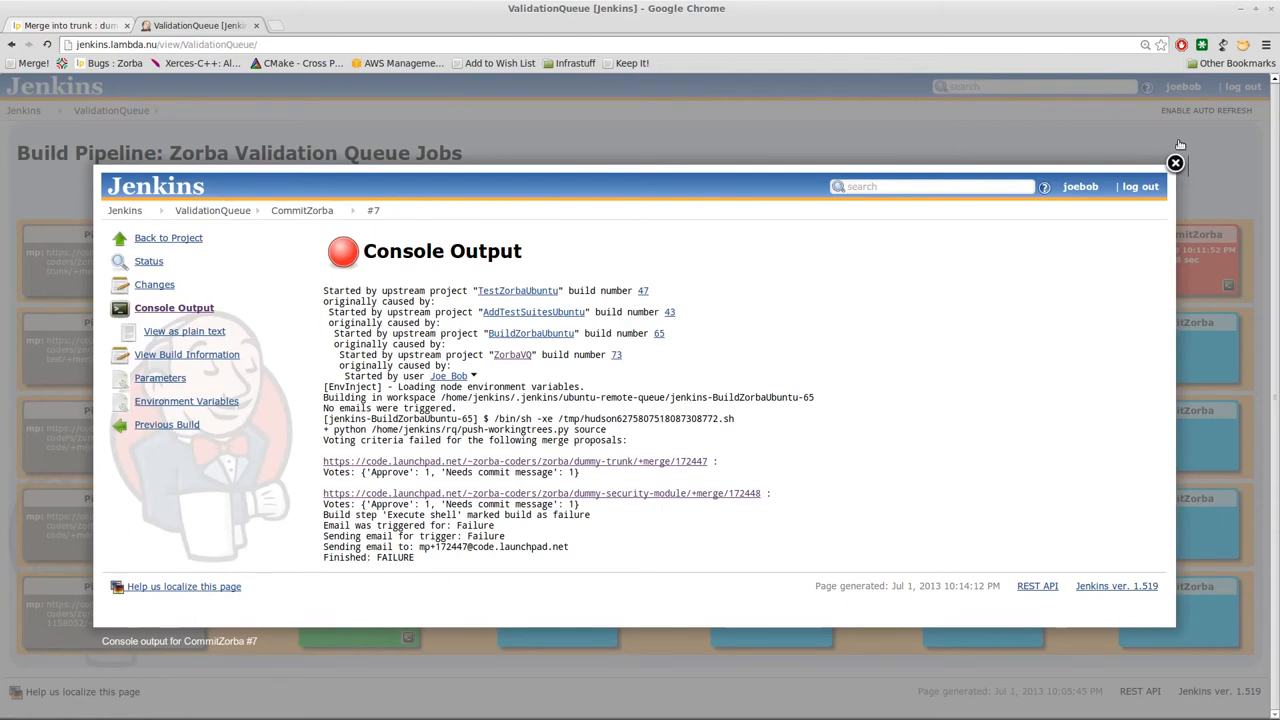
left_click(1176, 164)
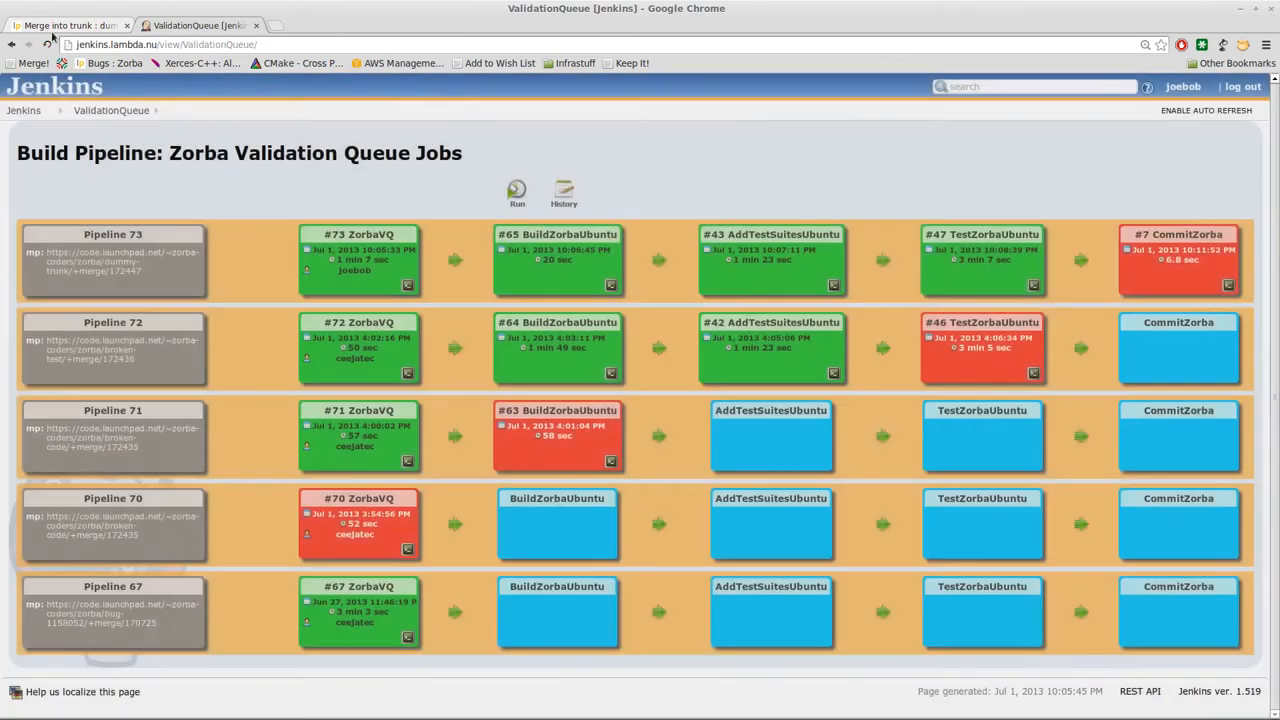
Step: Return to the dummy-trunk proposal and scroll to the Zorba Build Bot failure comments
left_click(70, 24)
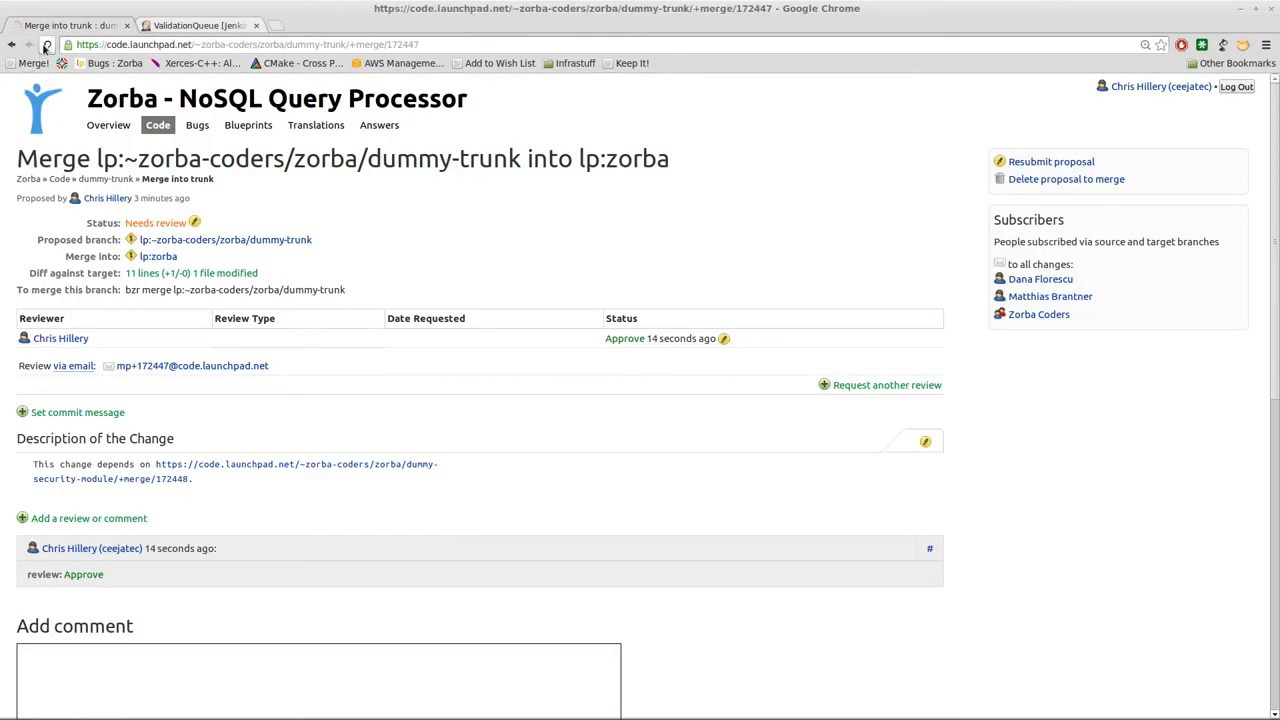
left_click(46, 44)
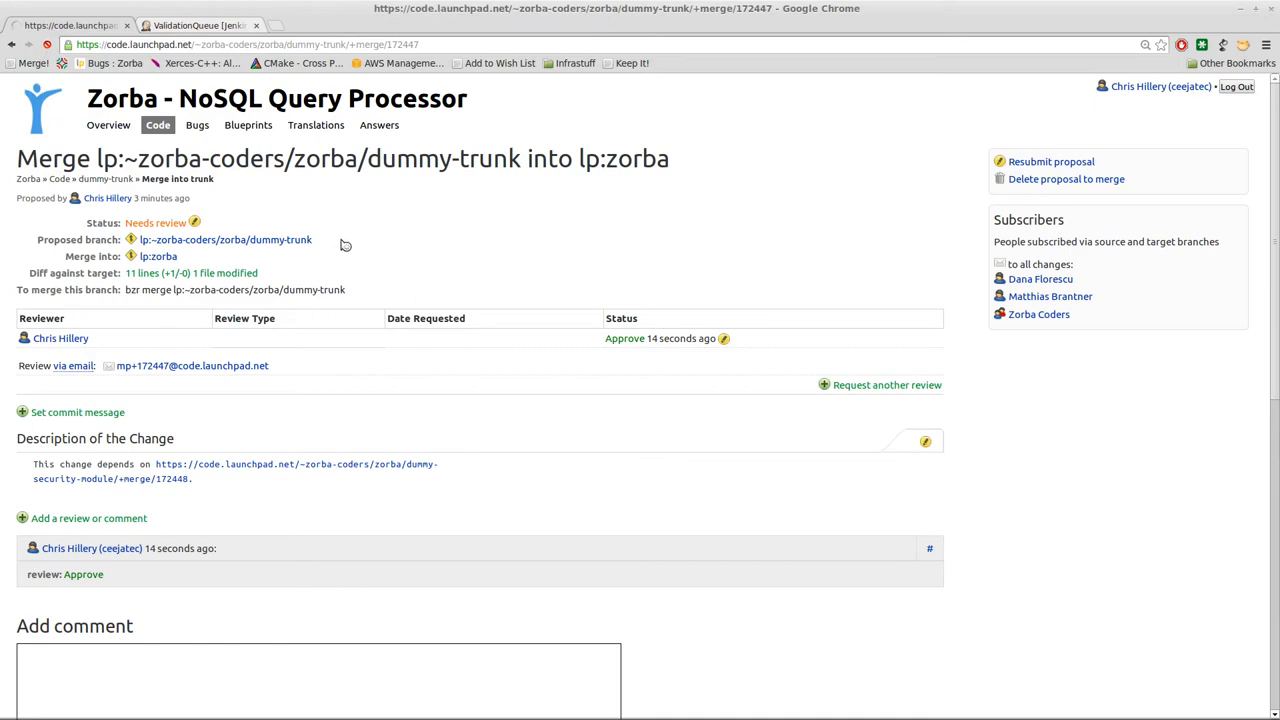
scroll("down", 3)
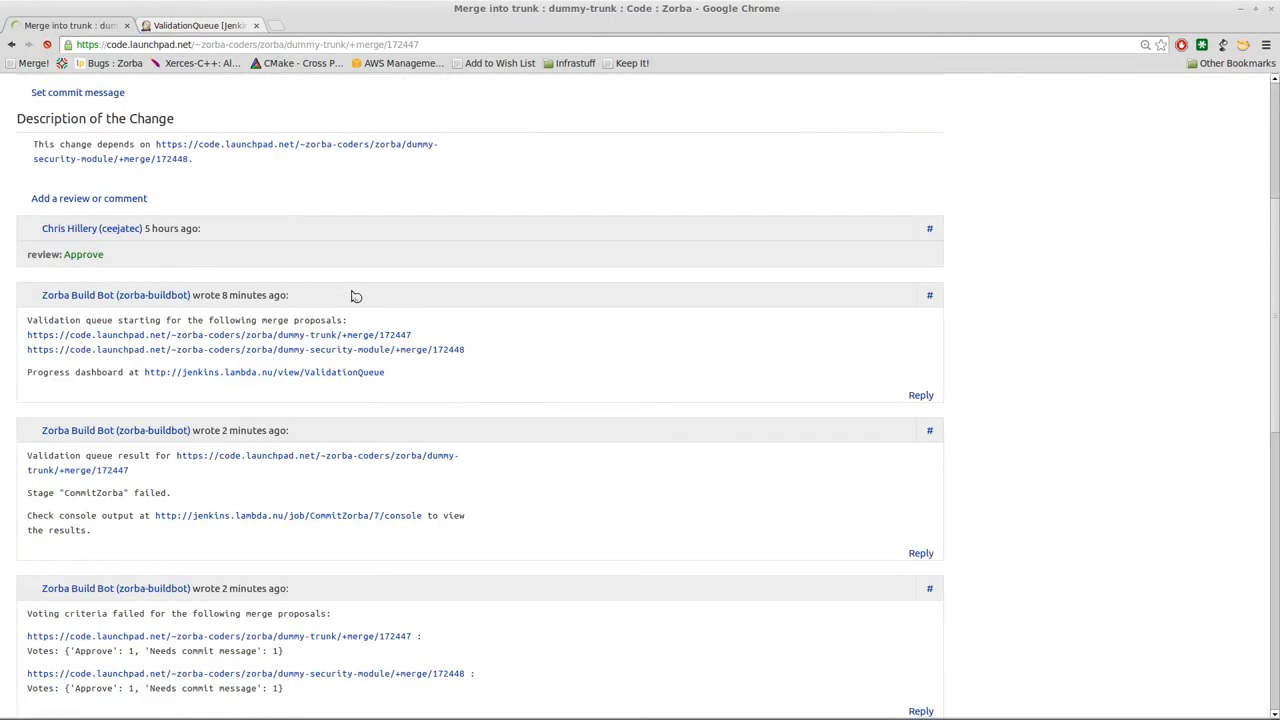
scroll("down", 3)
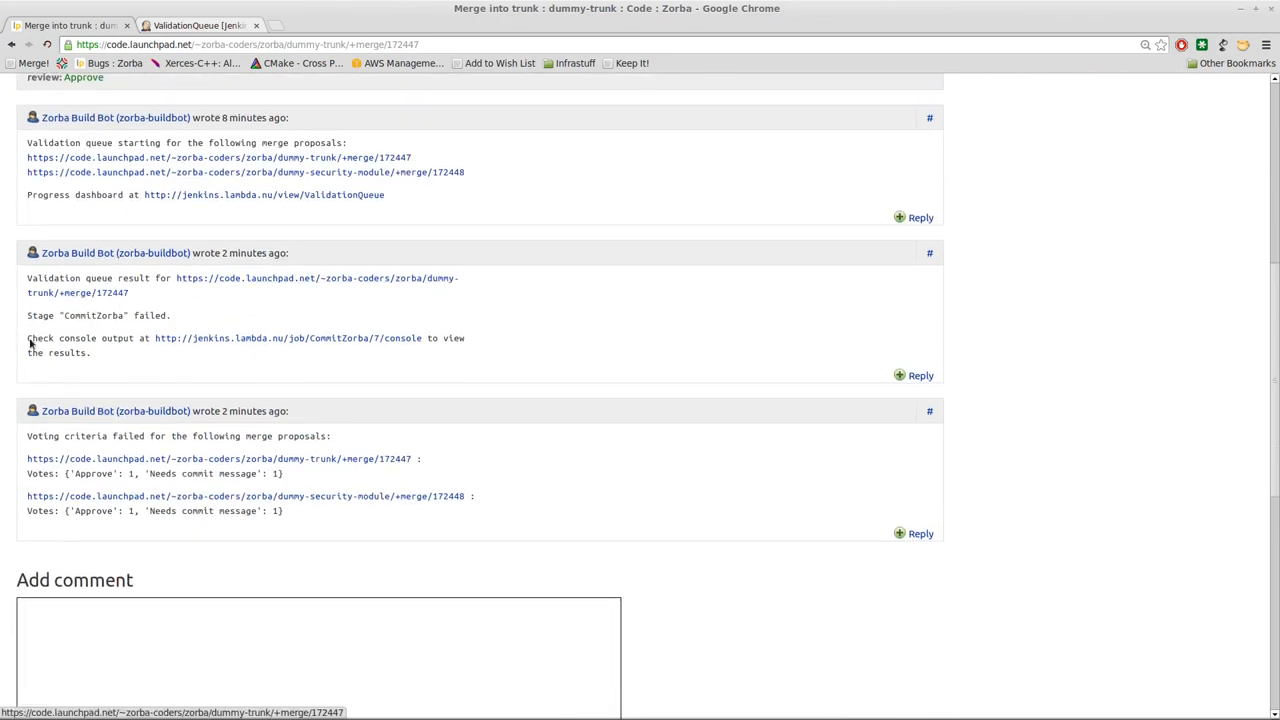
double_click(92, 316)
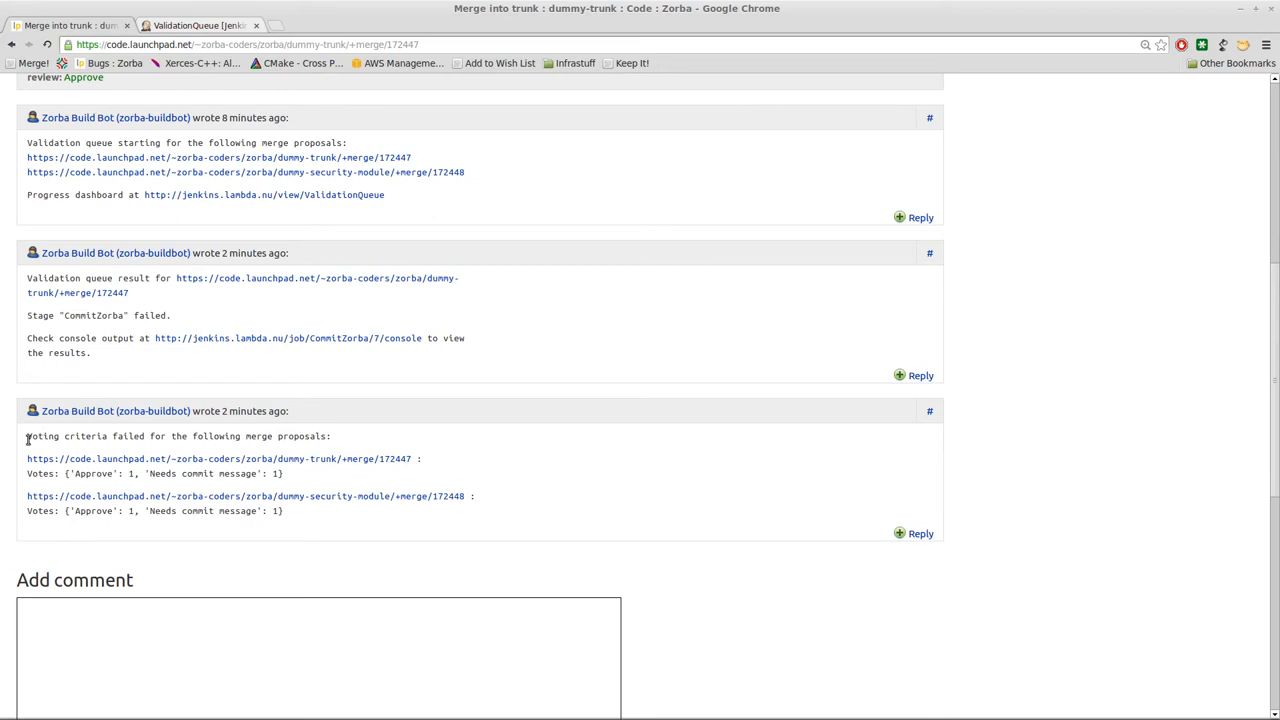
mouse_move(24, 500)
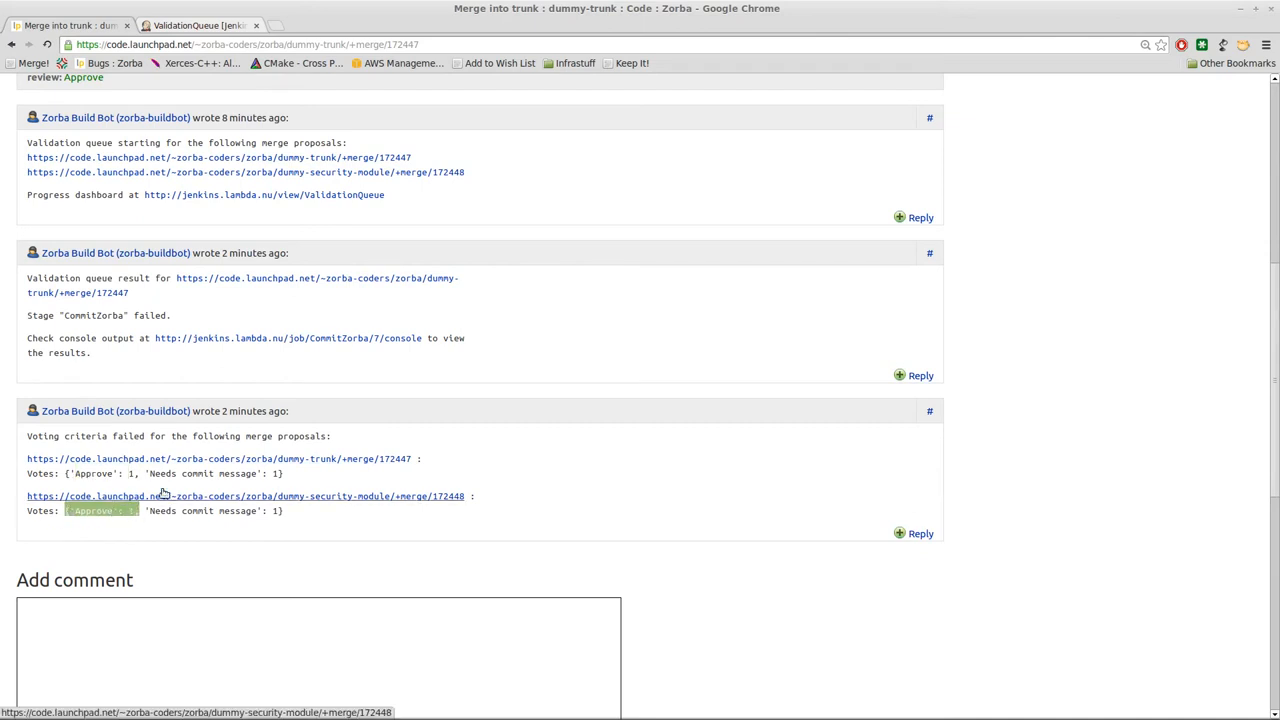
mouse_move(150, 474)
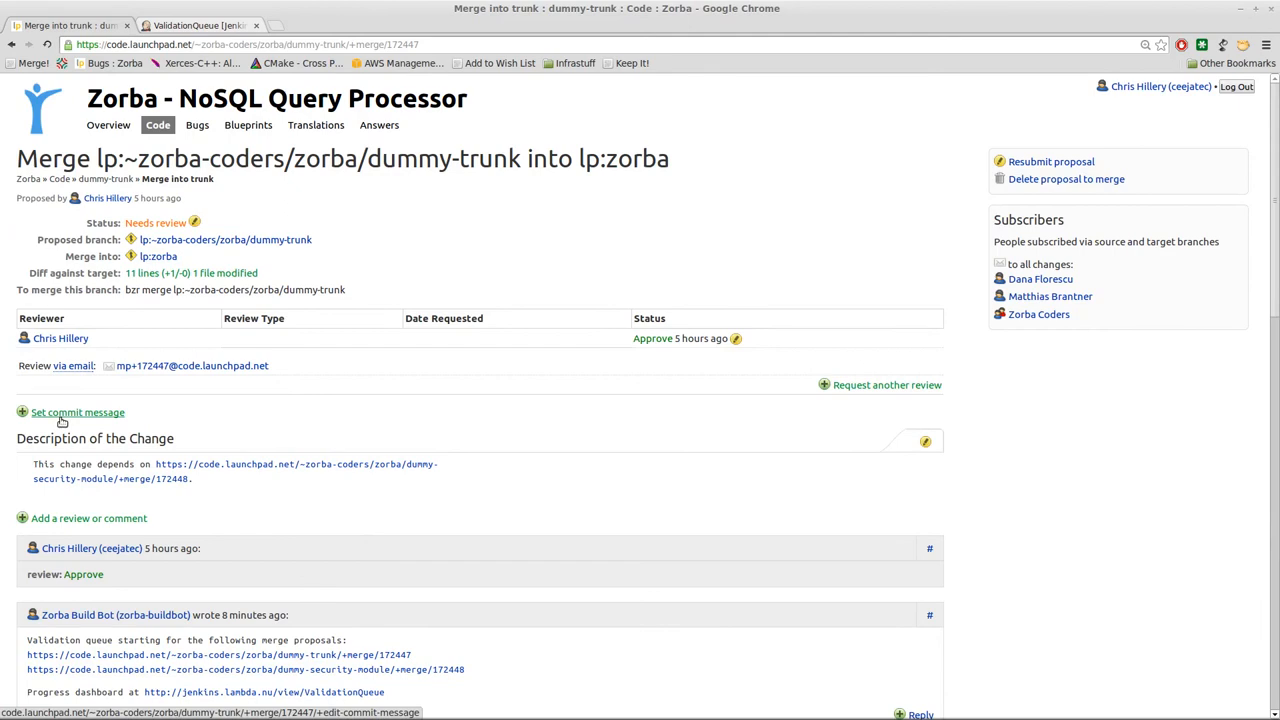
mouse_move(206, 414)
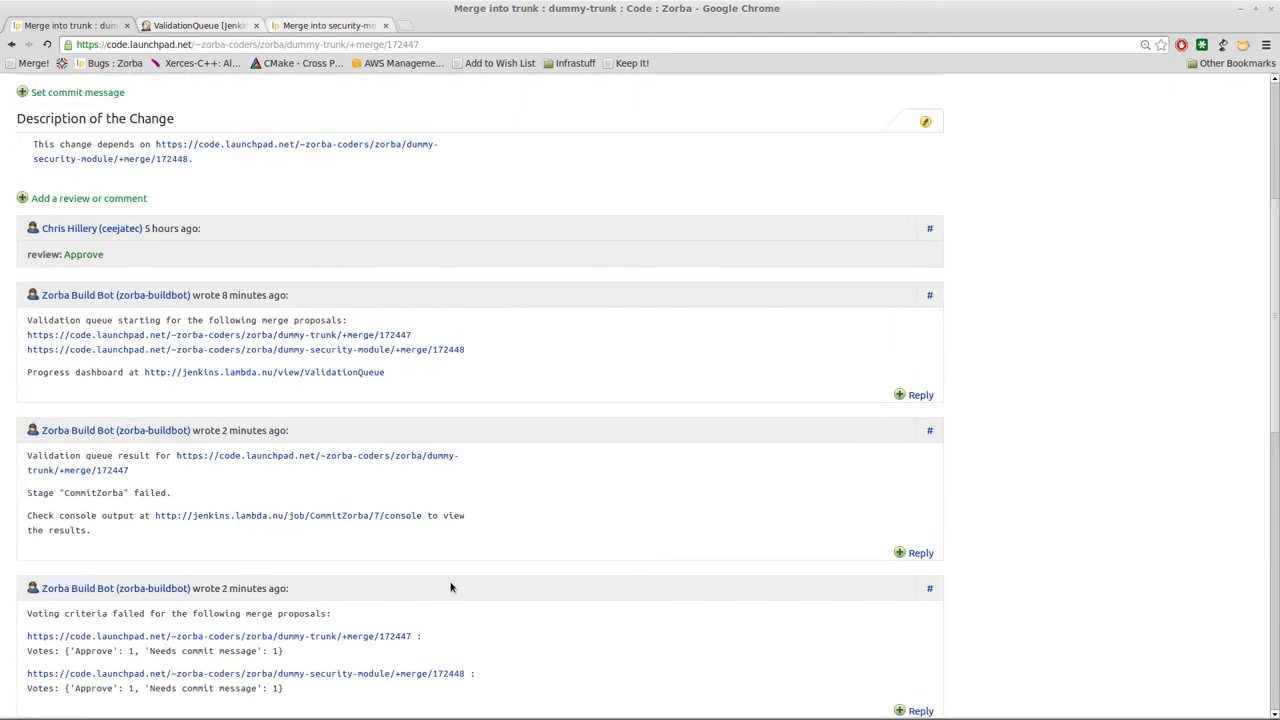
mouse_move(372, 568)
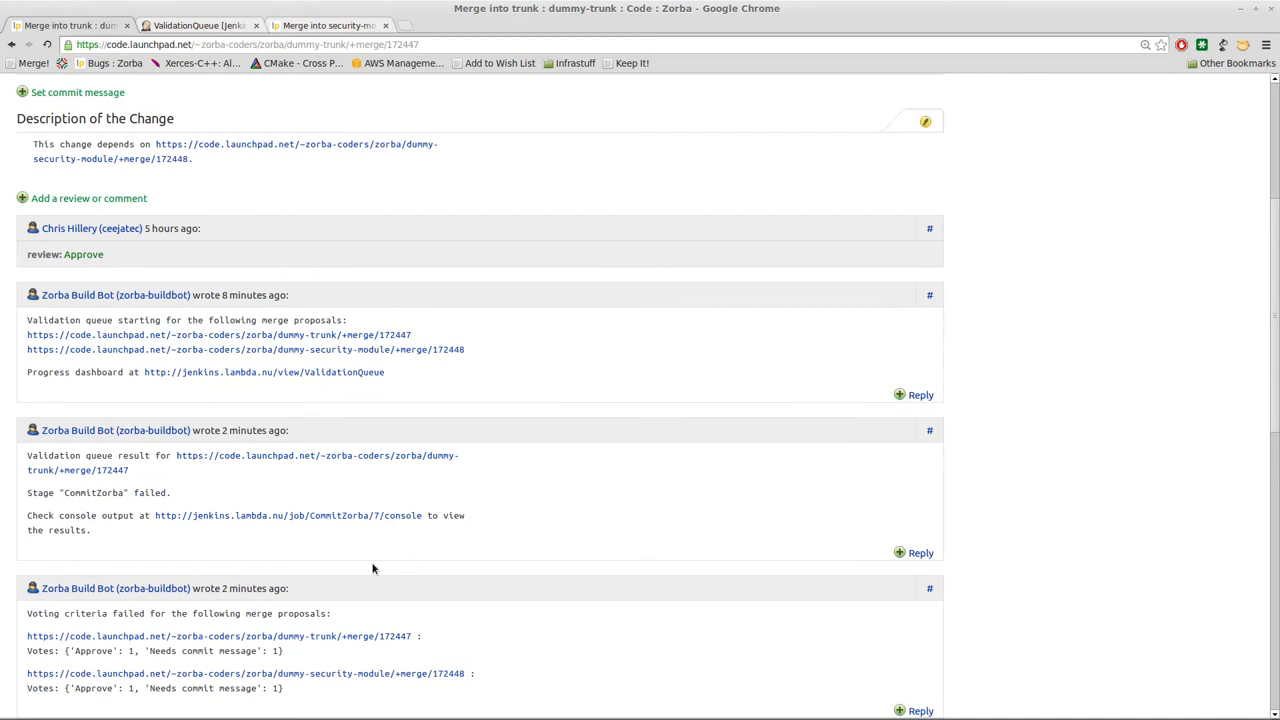
mouse_move(352, 560)
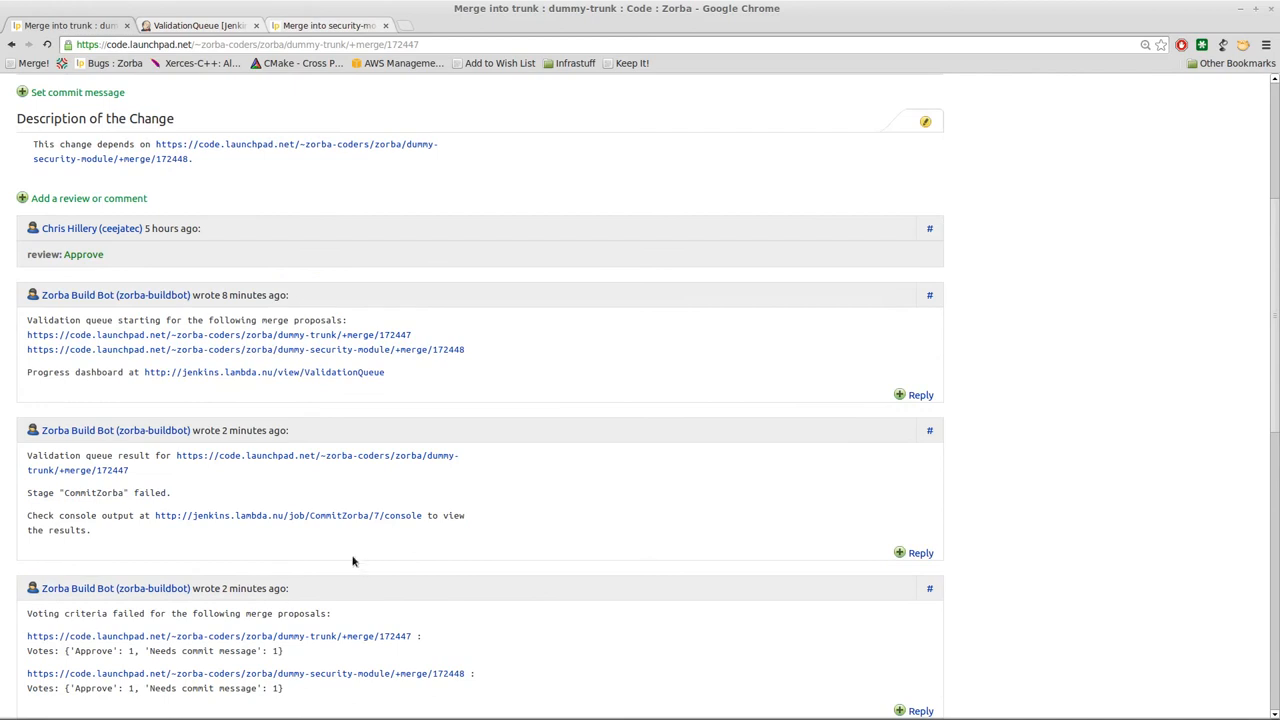
mouse_move(288, 516)
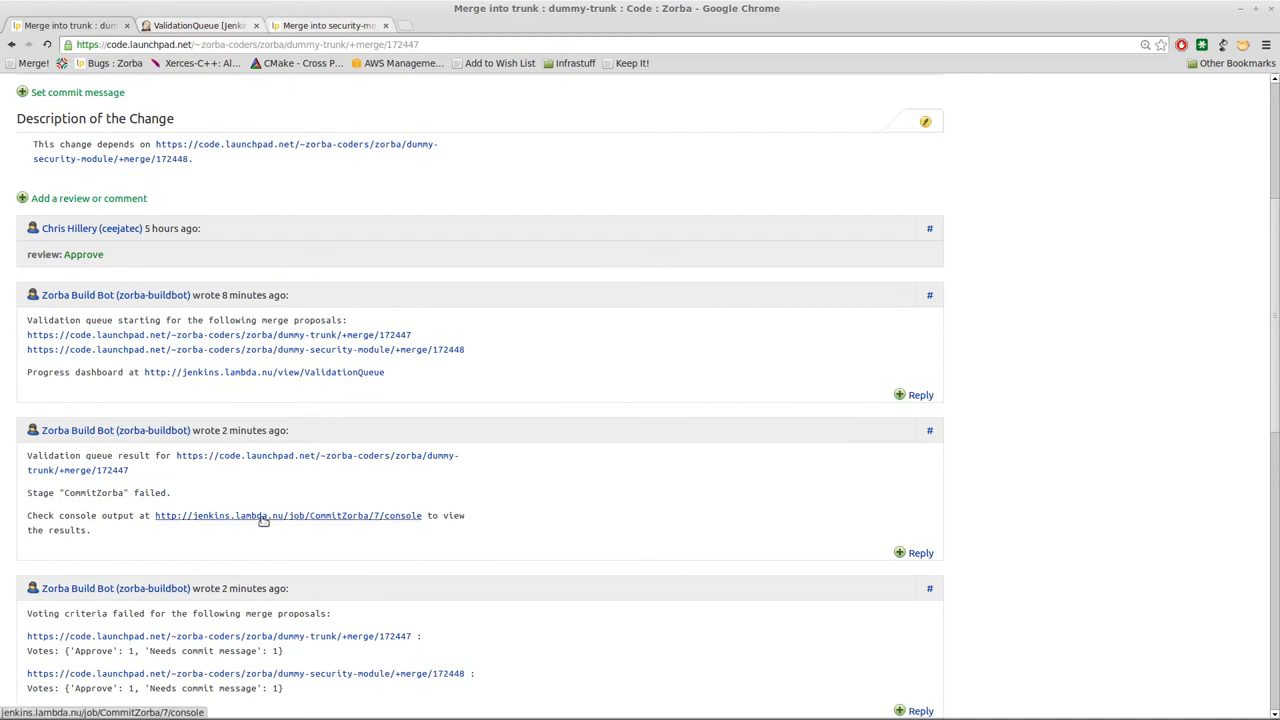
mouse_move(270, 336)
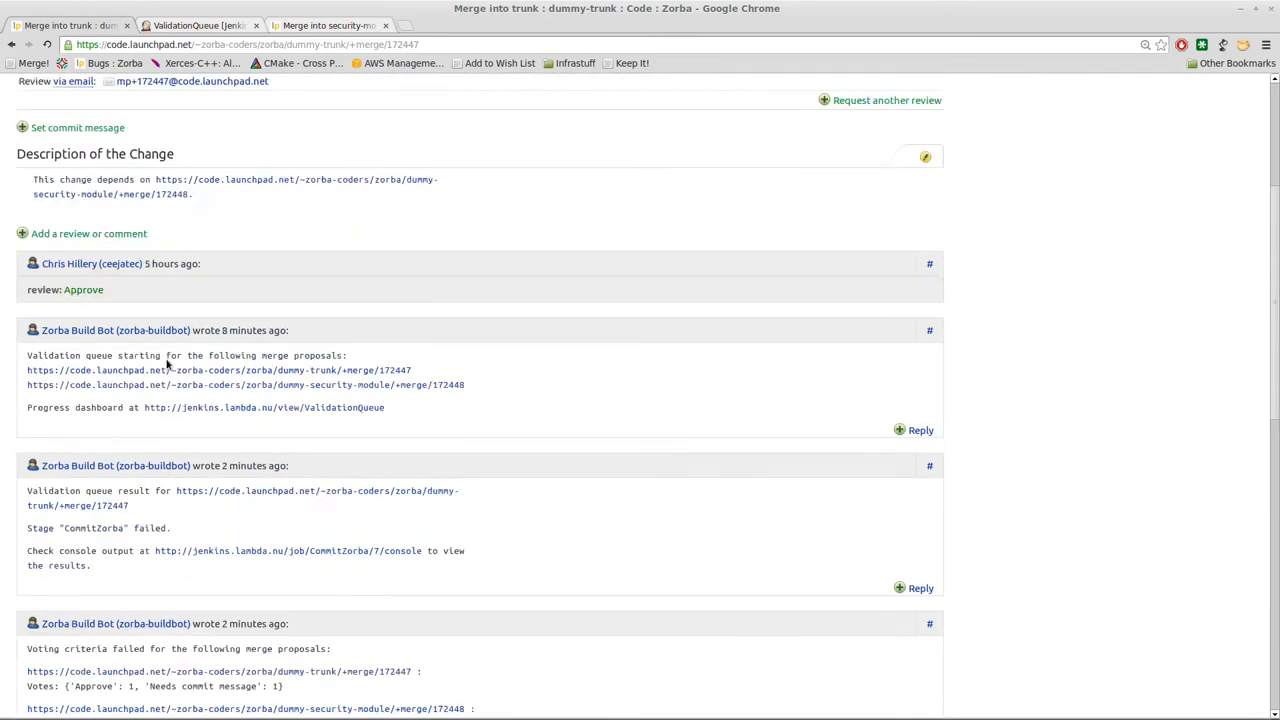
Step: Compare the security-module proposal's lone Approve review against the dummy-trunk comments
left_click(330, 24)
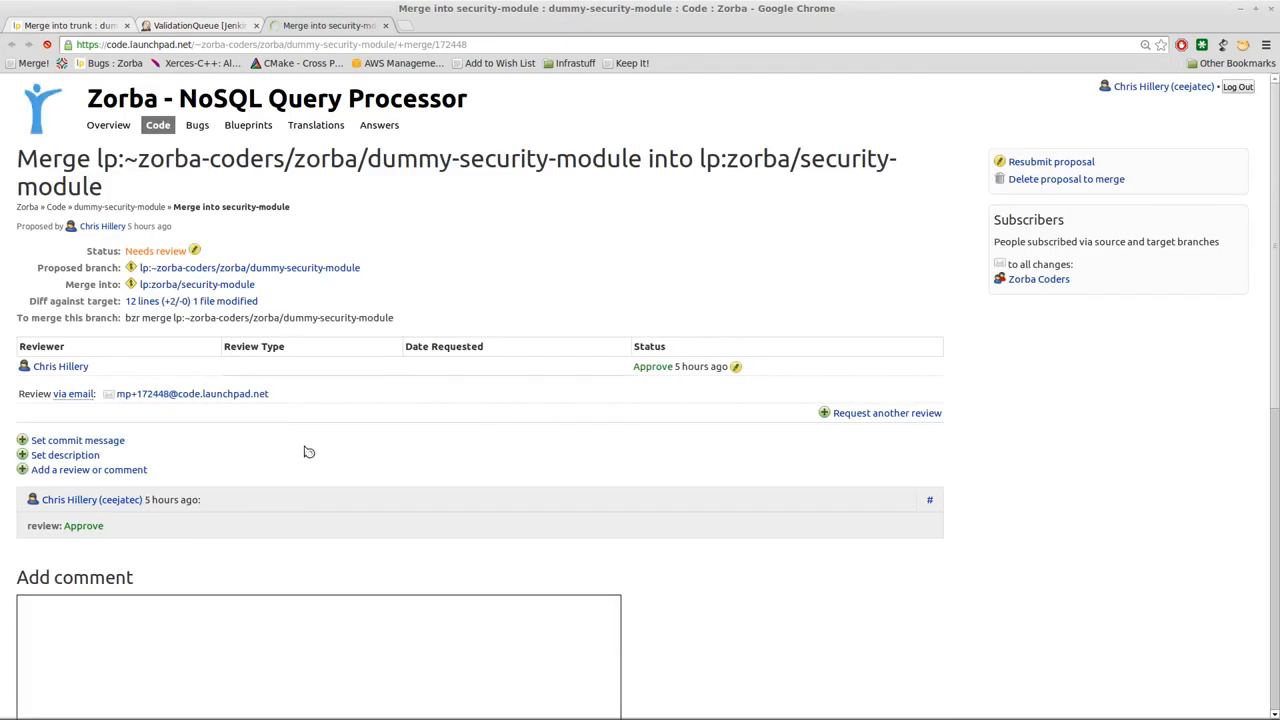
mouse_move(298, 482)
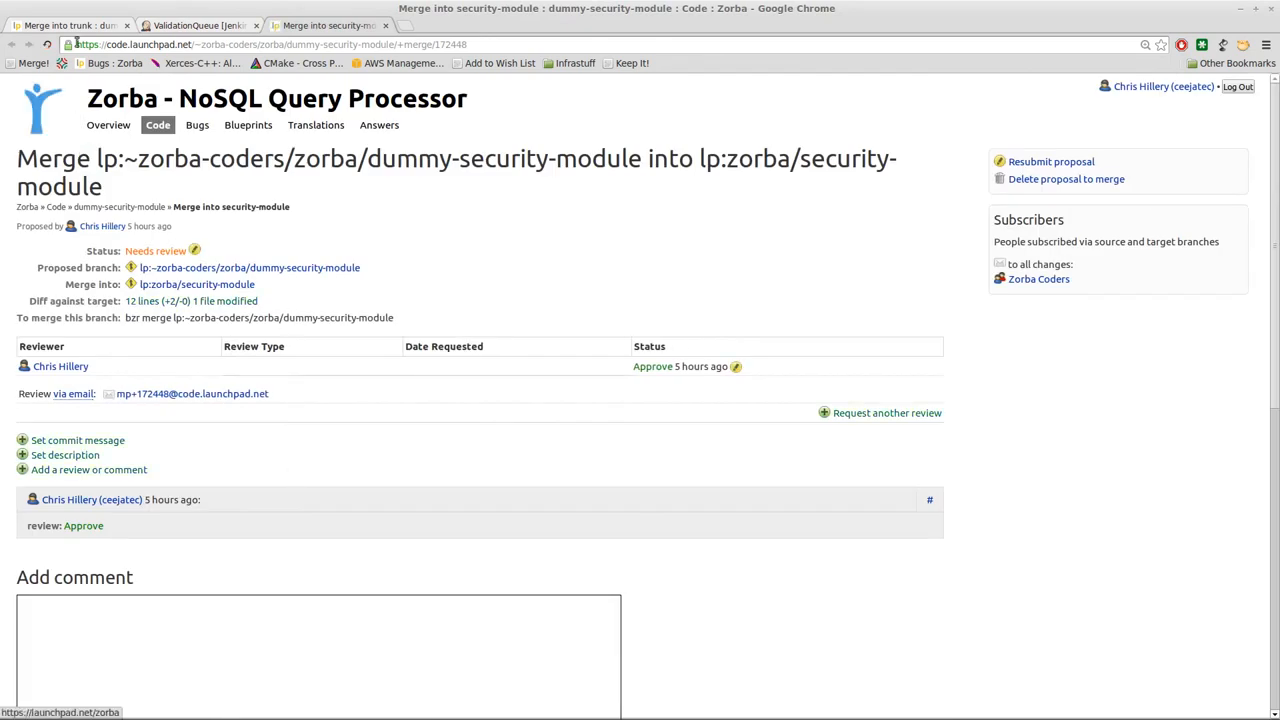
left_click(64, 24)
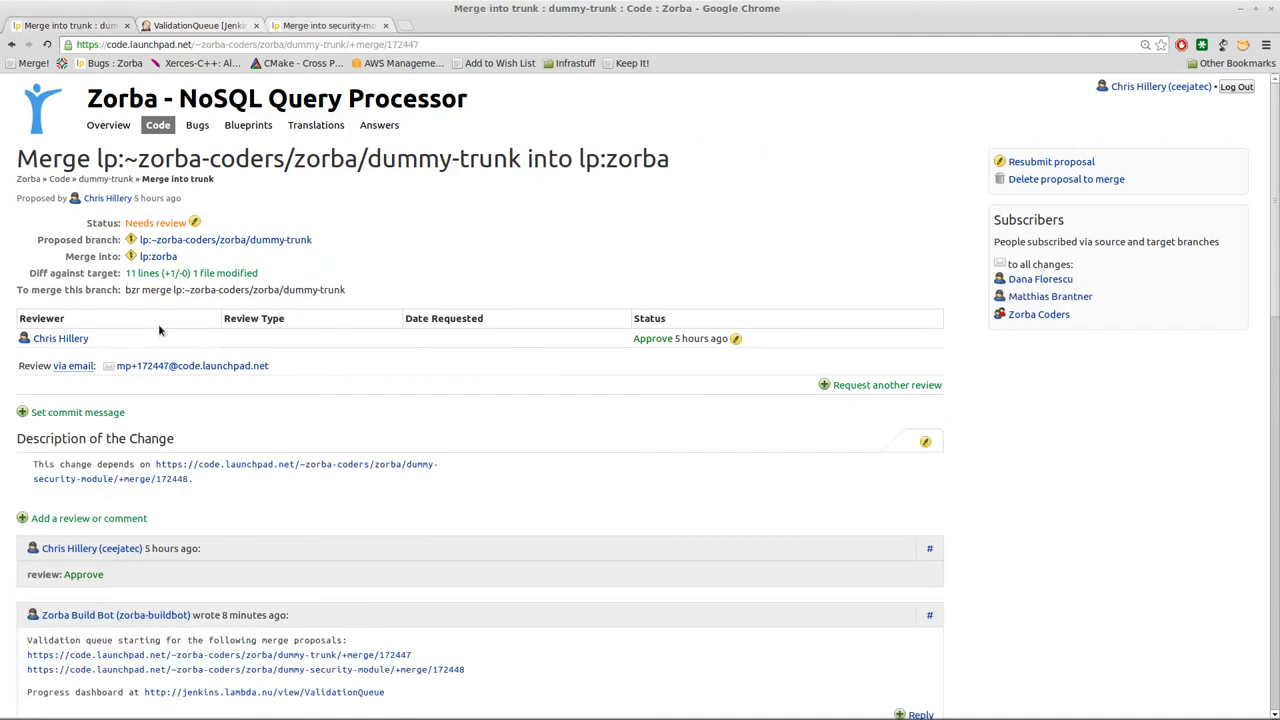
scroll("down", 3)
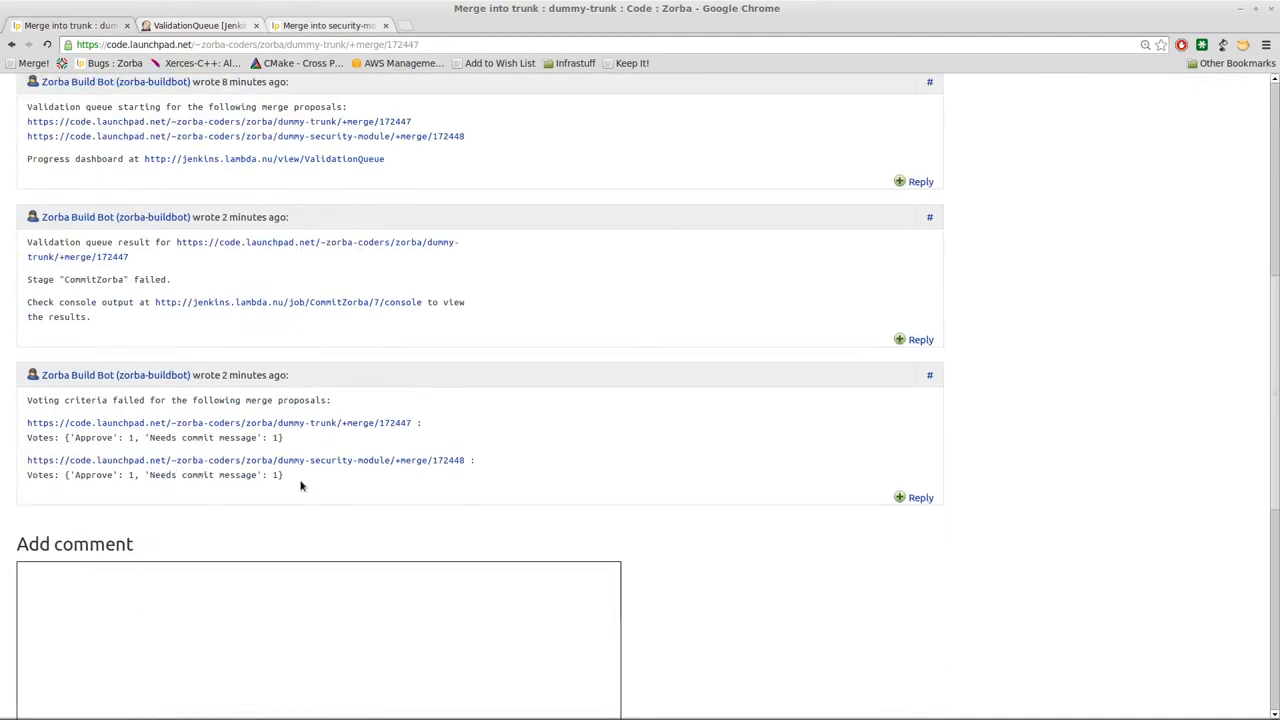
left_click(324, 24)
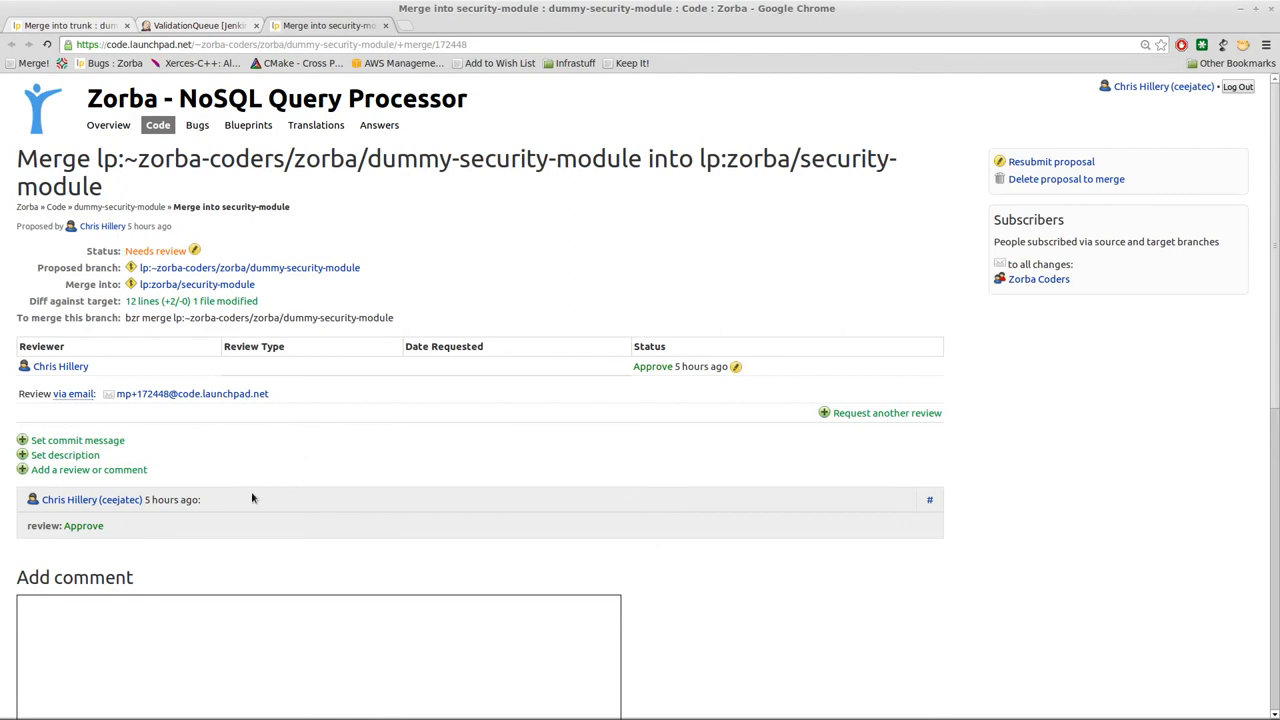
mouse_move(148, 556)
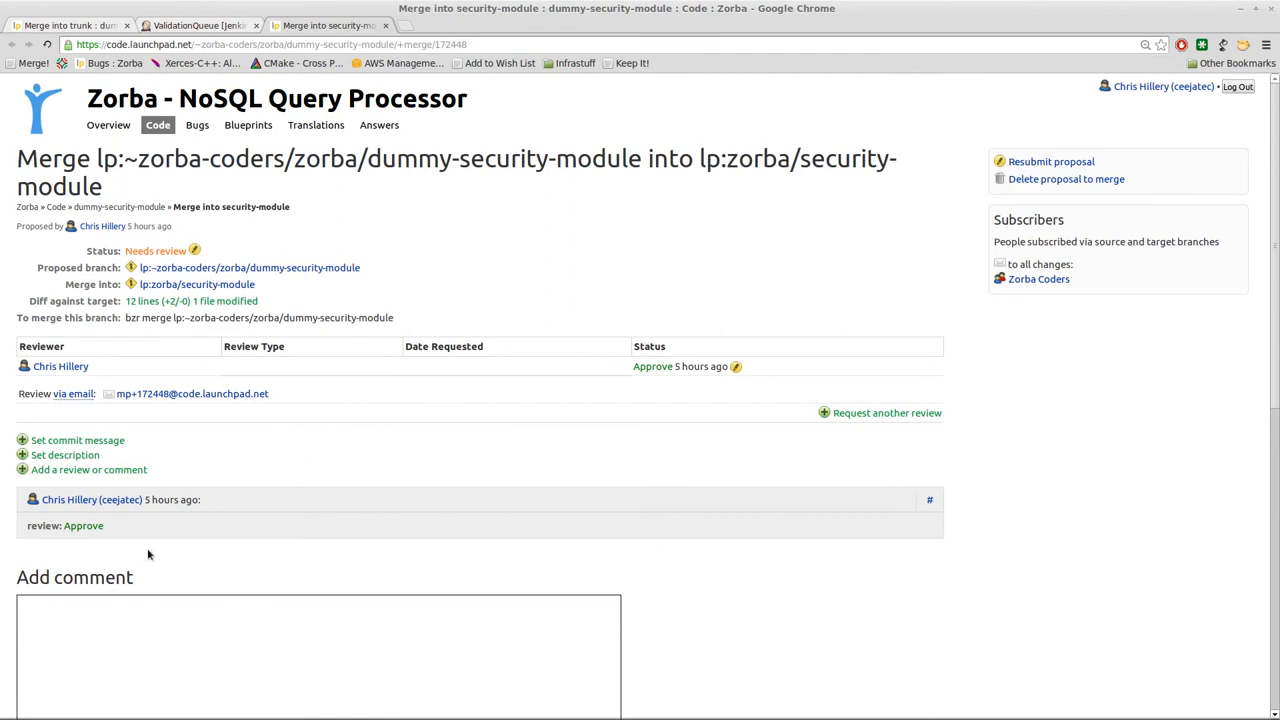
mouse_move(252, 496)
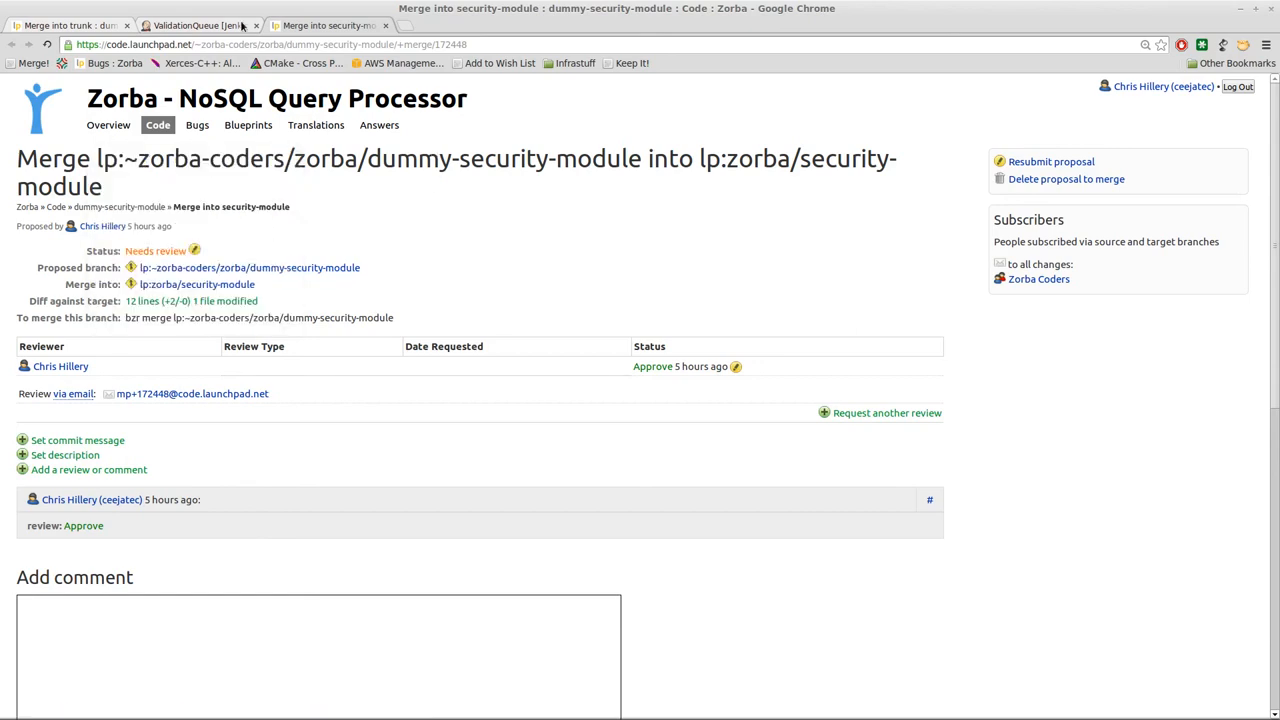
Step: Return to the Zorba Validation Queue pipeline, showing Pipeline 73's CommitZorba #7 failed
left_click(196, 24)
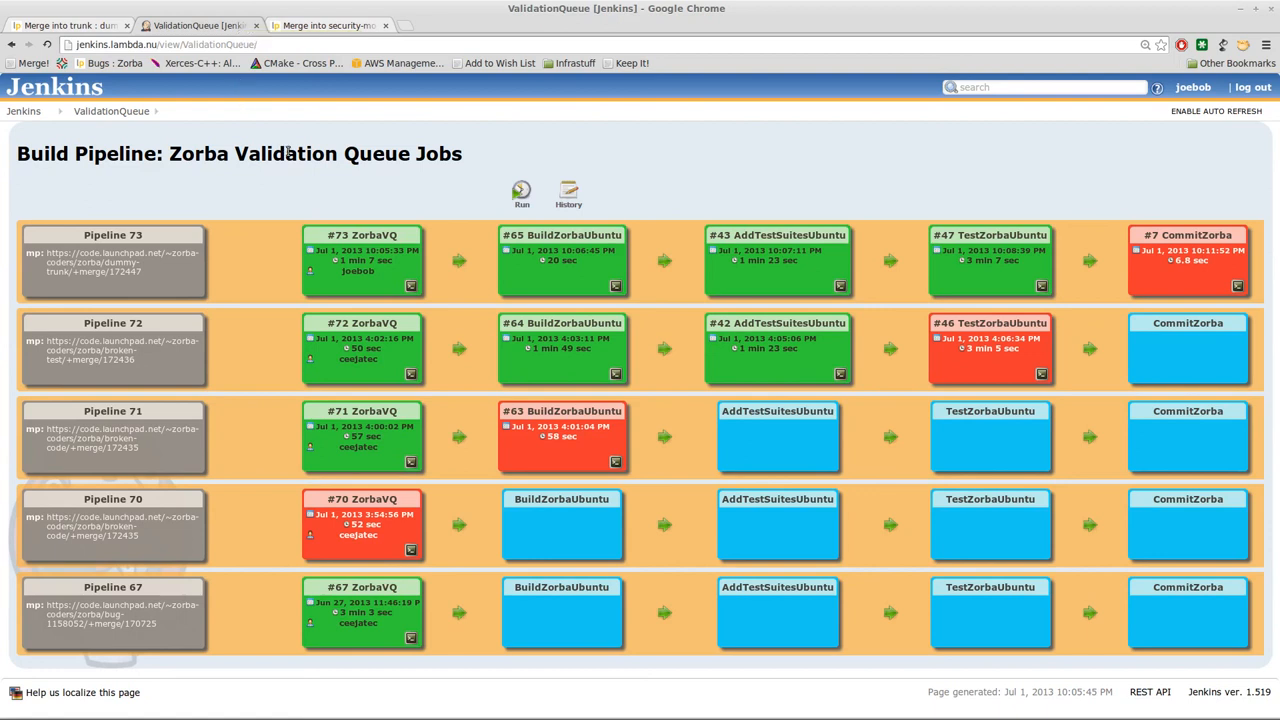
mouse_move(1016, 316)
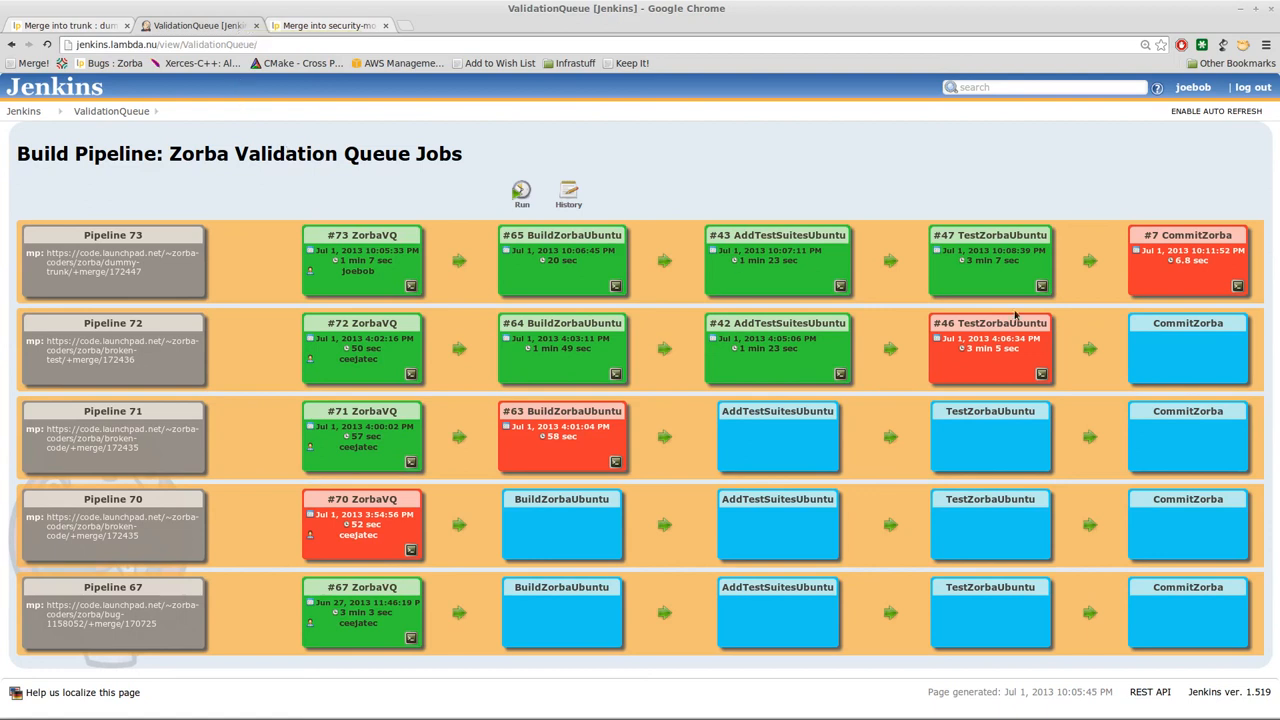